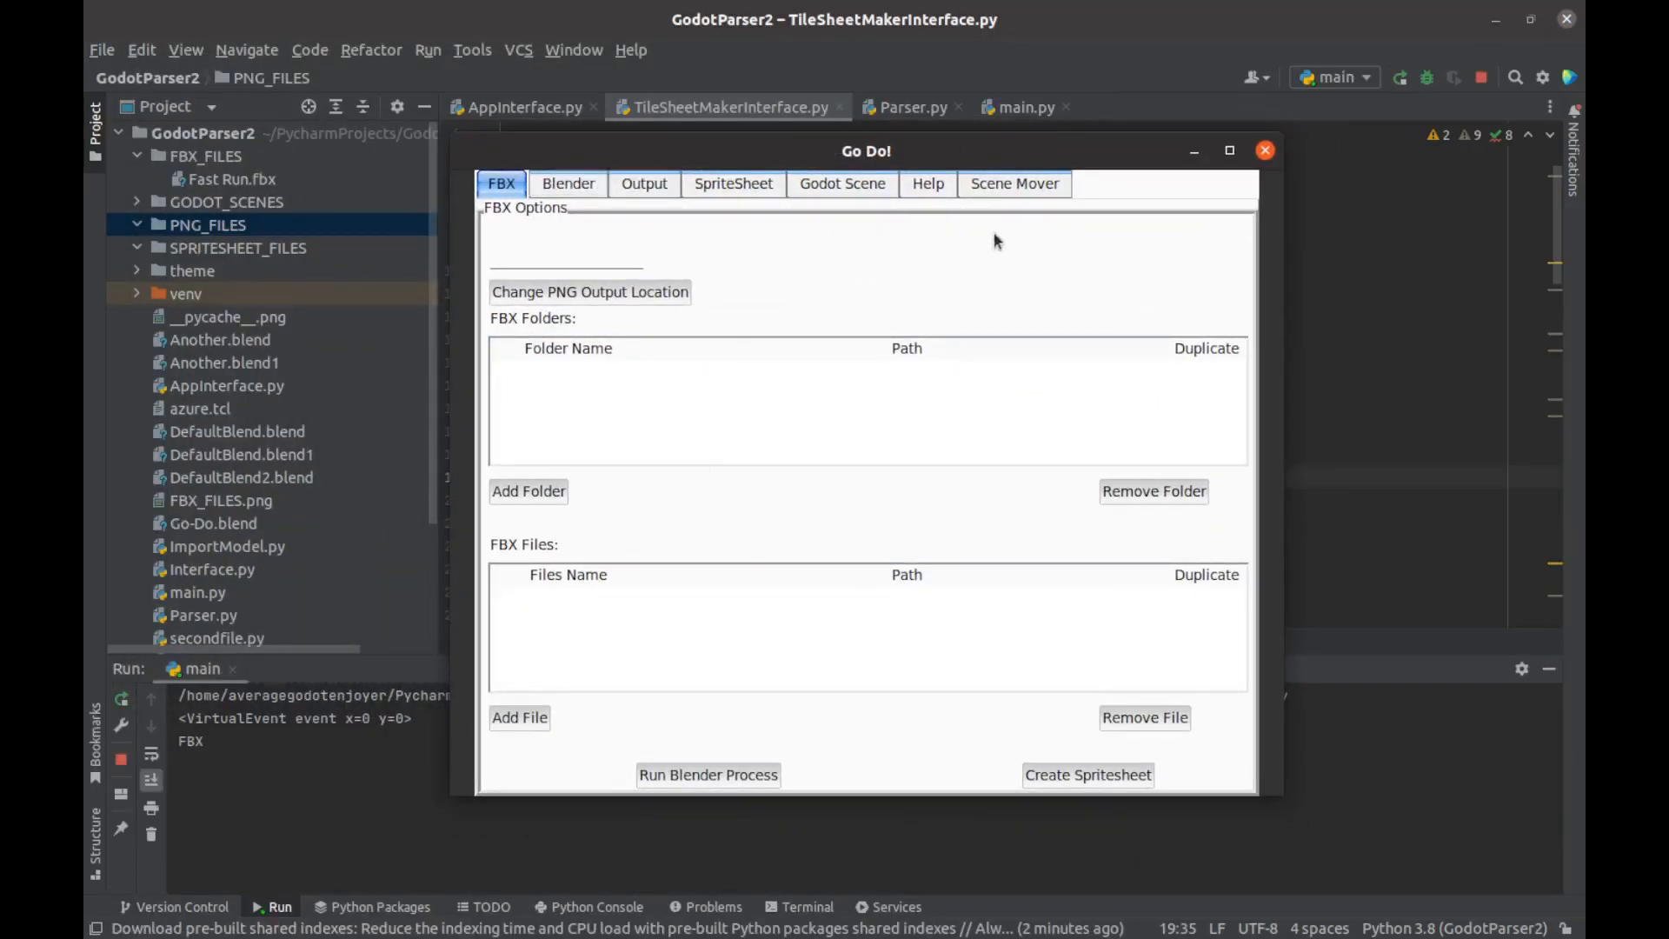
{"action": "mouse_move", "coordinate": [941, 399]}
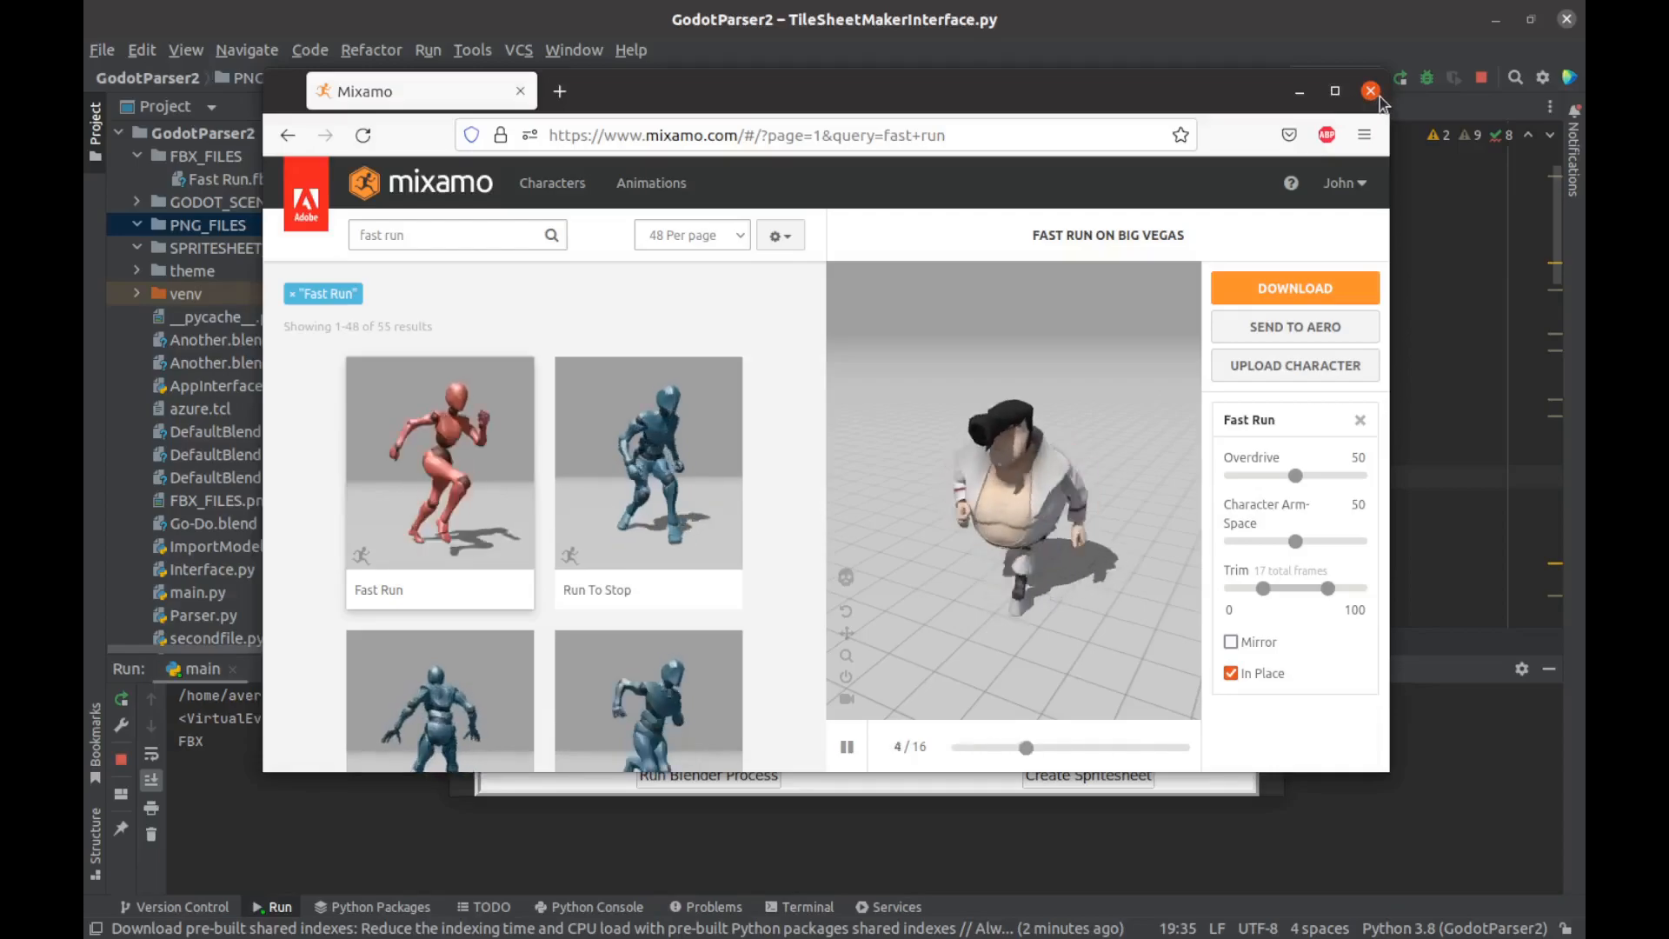
Step: Set the Go Do! tool's PNG output location to the PNG_FILES folder
{"action": "left_click", "coordinate": [1370, 90]}
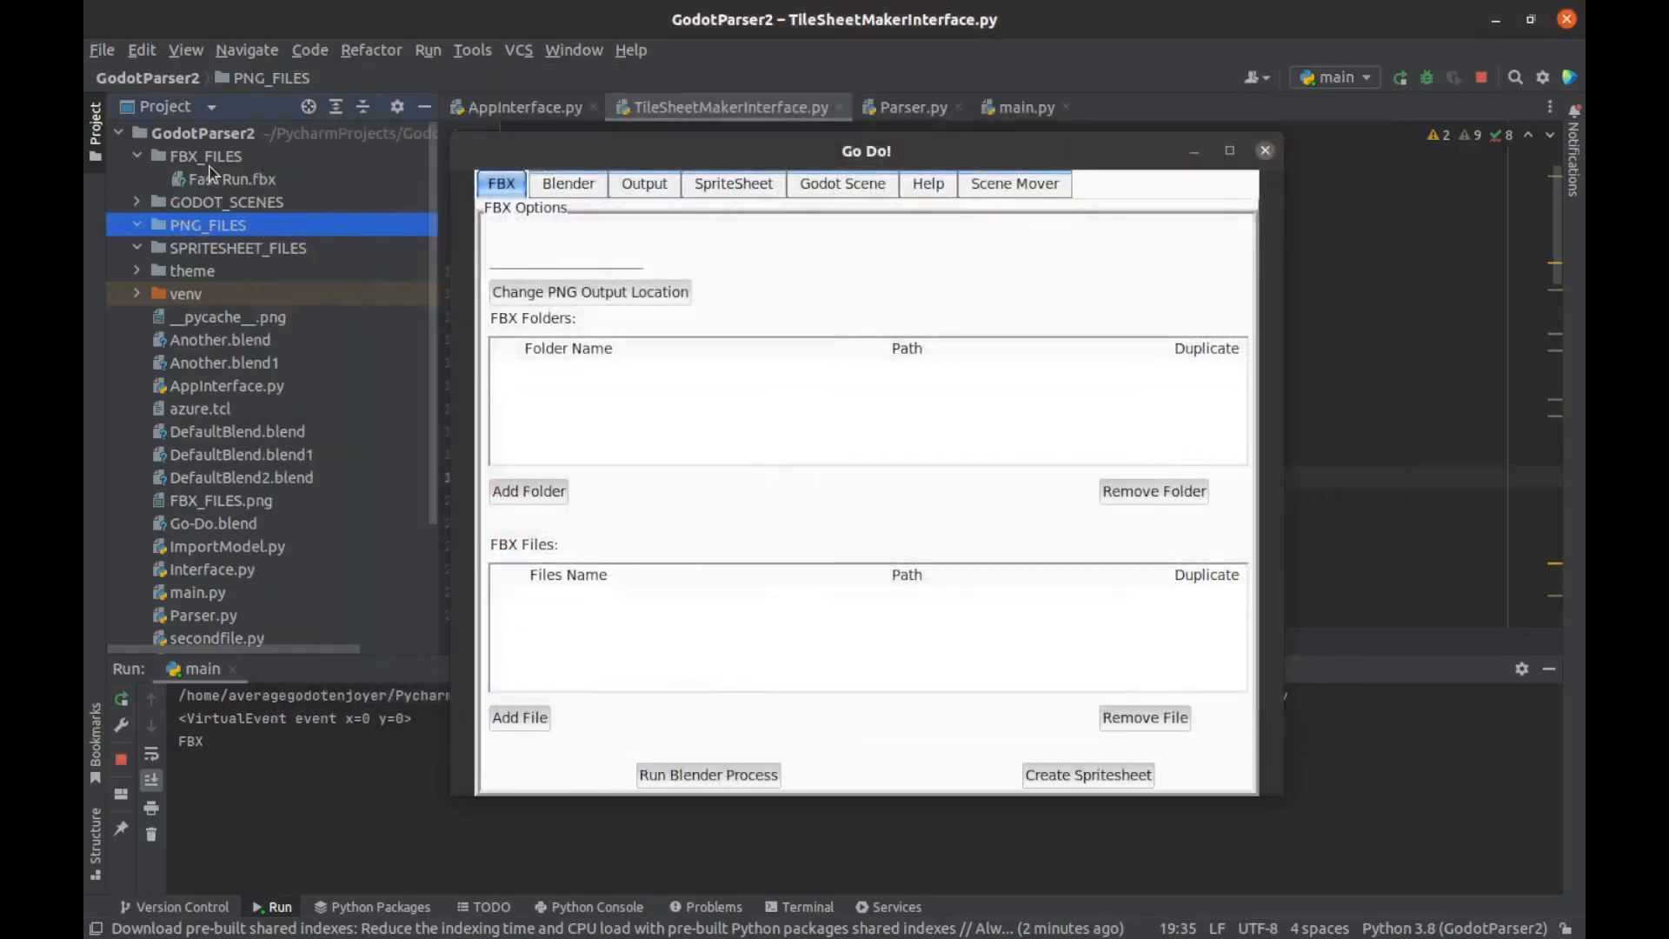
{"action": "left_click", "coordinate": [205, 156]}
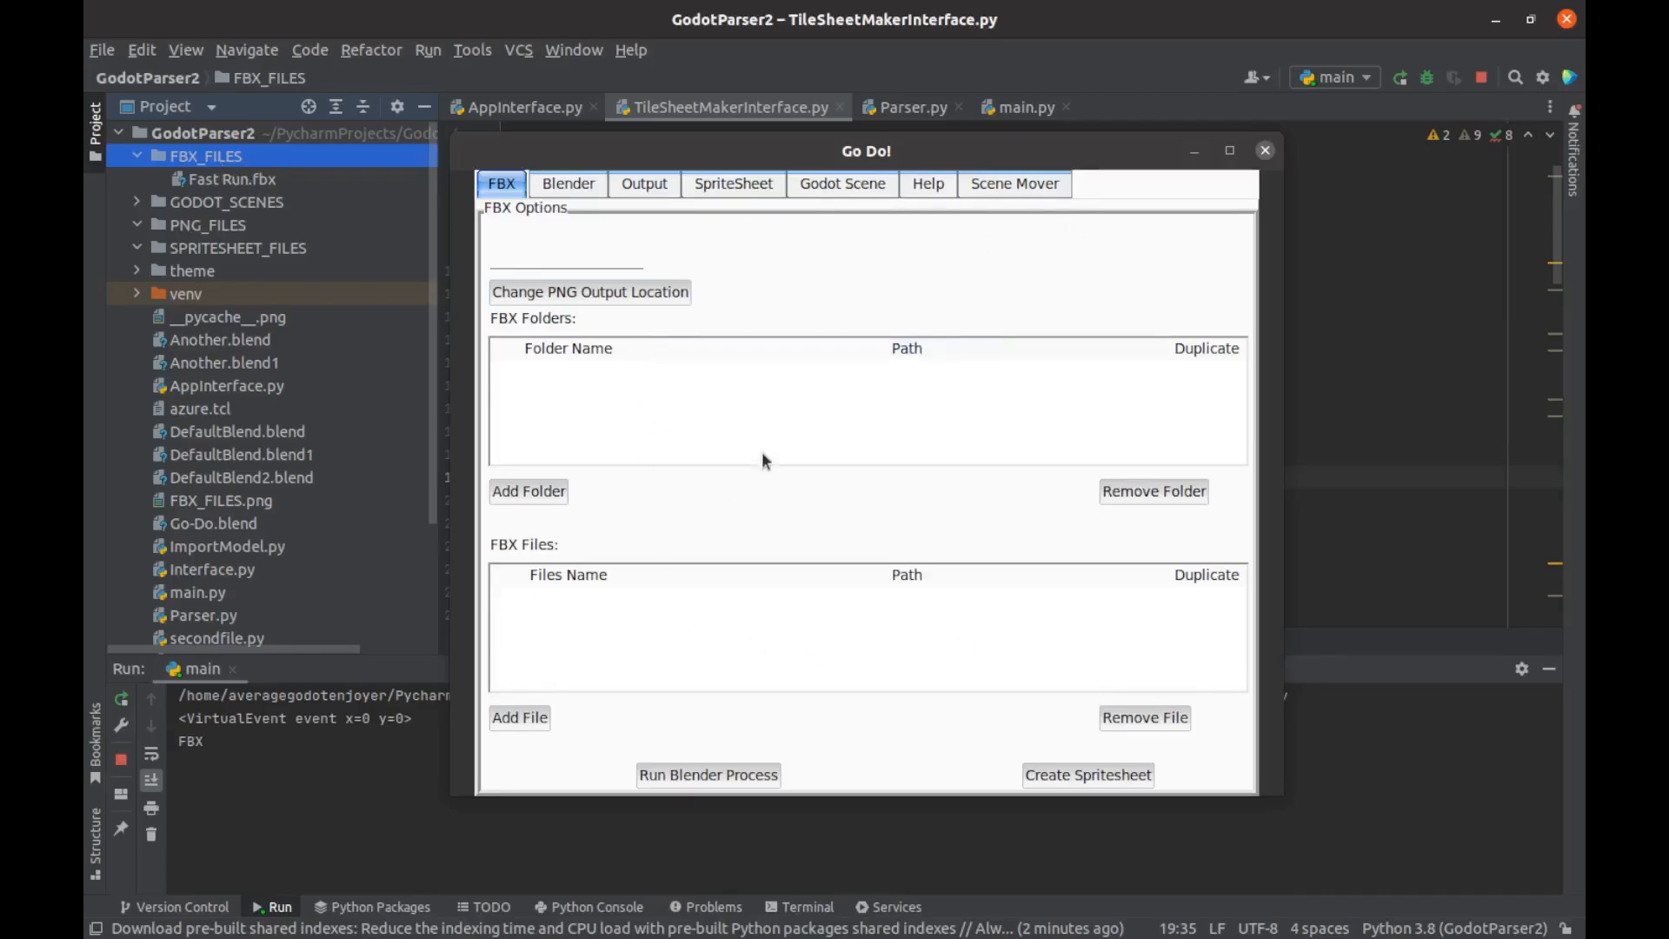
{"action": "left_click", "coordinate": [529, 490]}
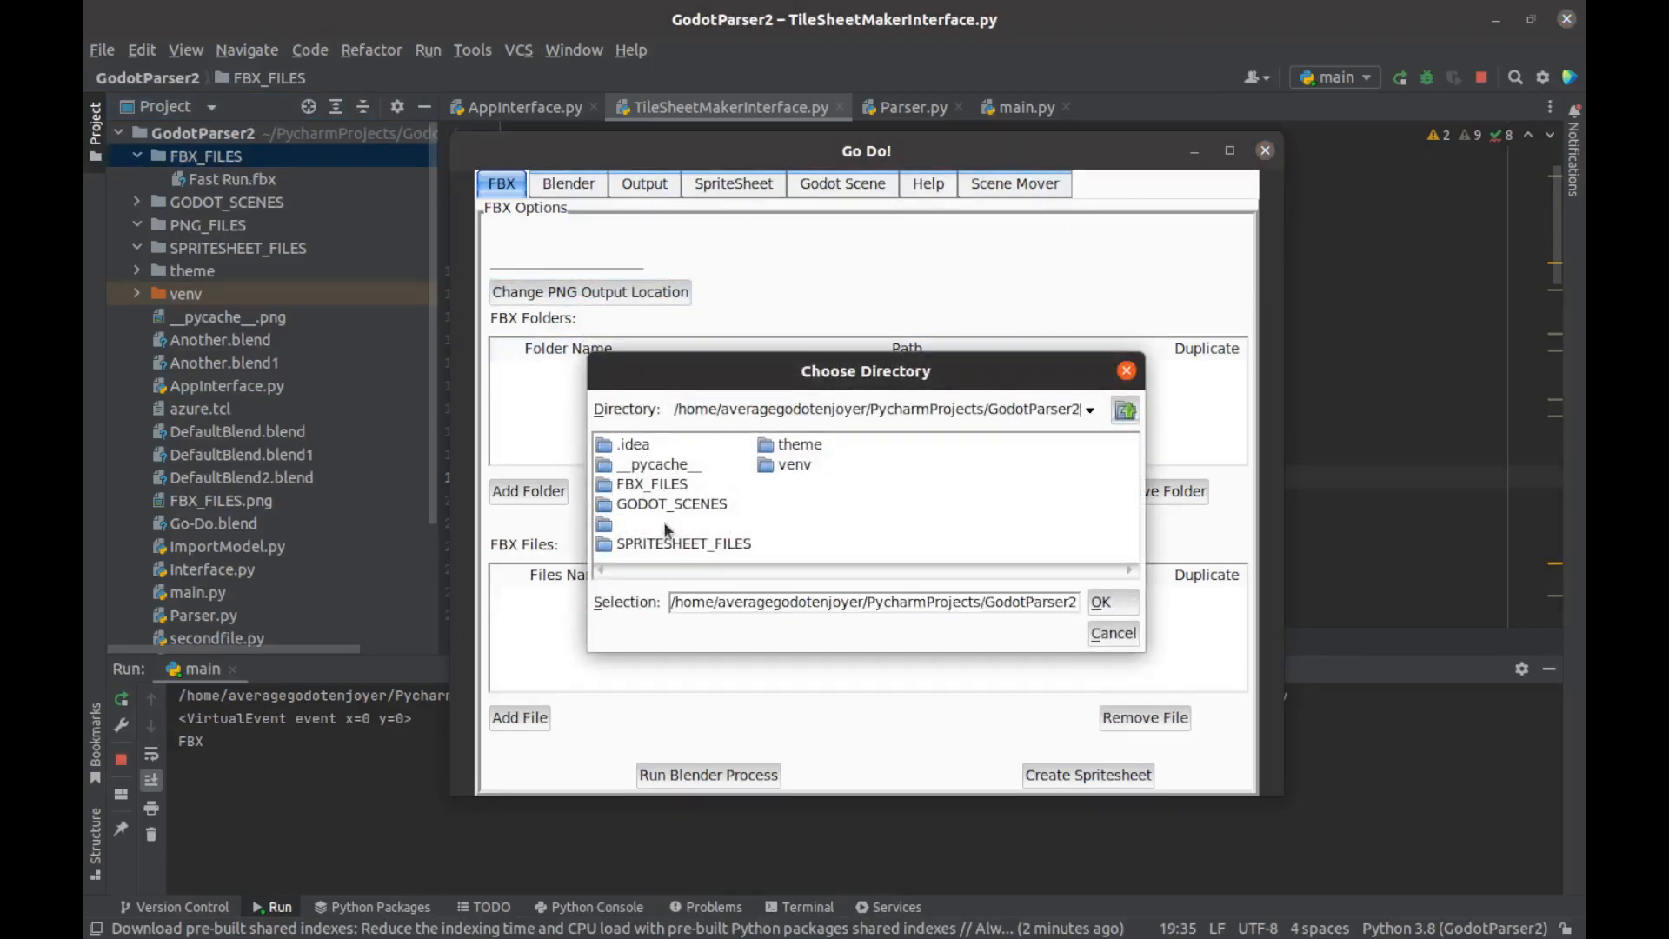
{"action": "left_click", "coordinate": [1100, 601]}
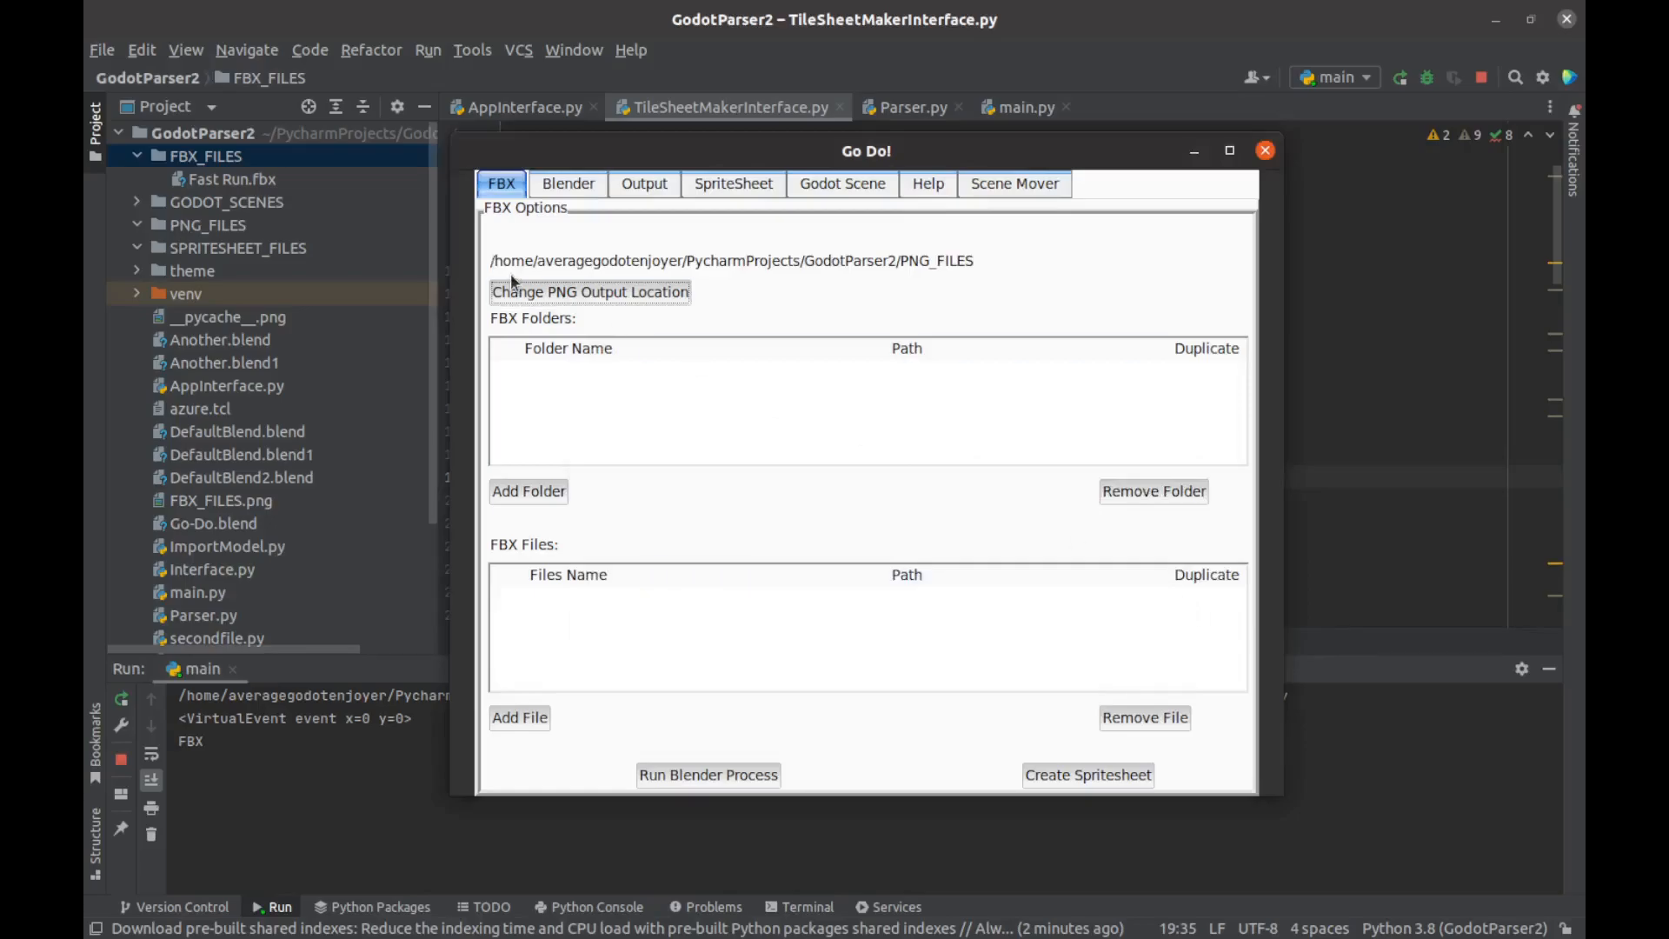
Step: Set sprite sheet output to SPRITESHEET_FILES and add FBX_FILES as the FBX source folder
{"action": "left_click", "coordinate": [732, 184]}
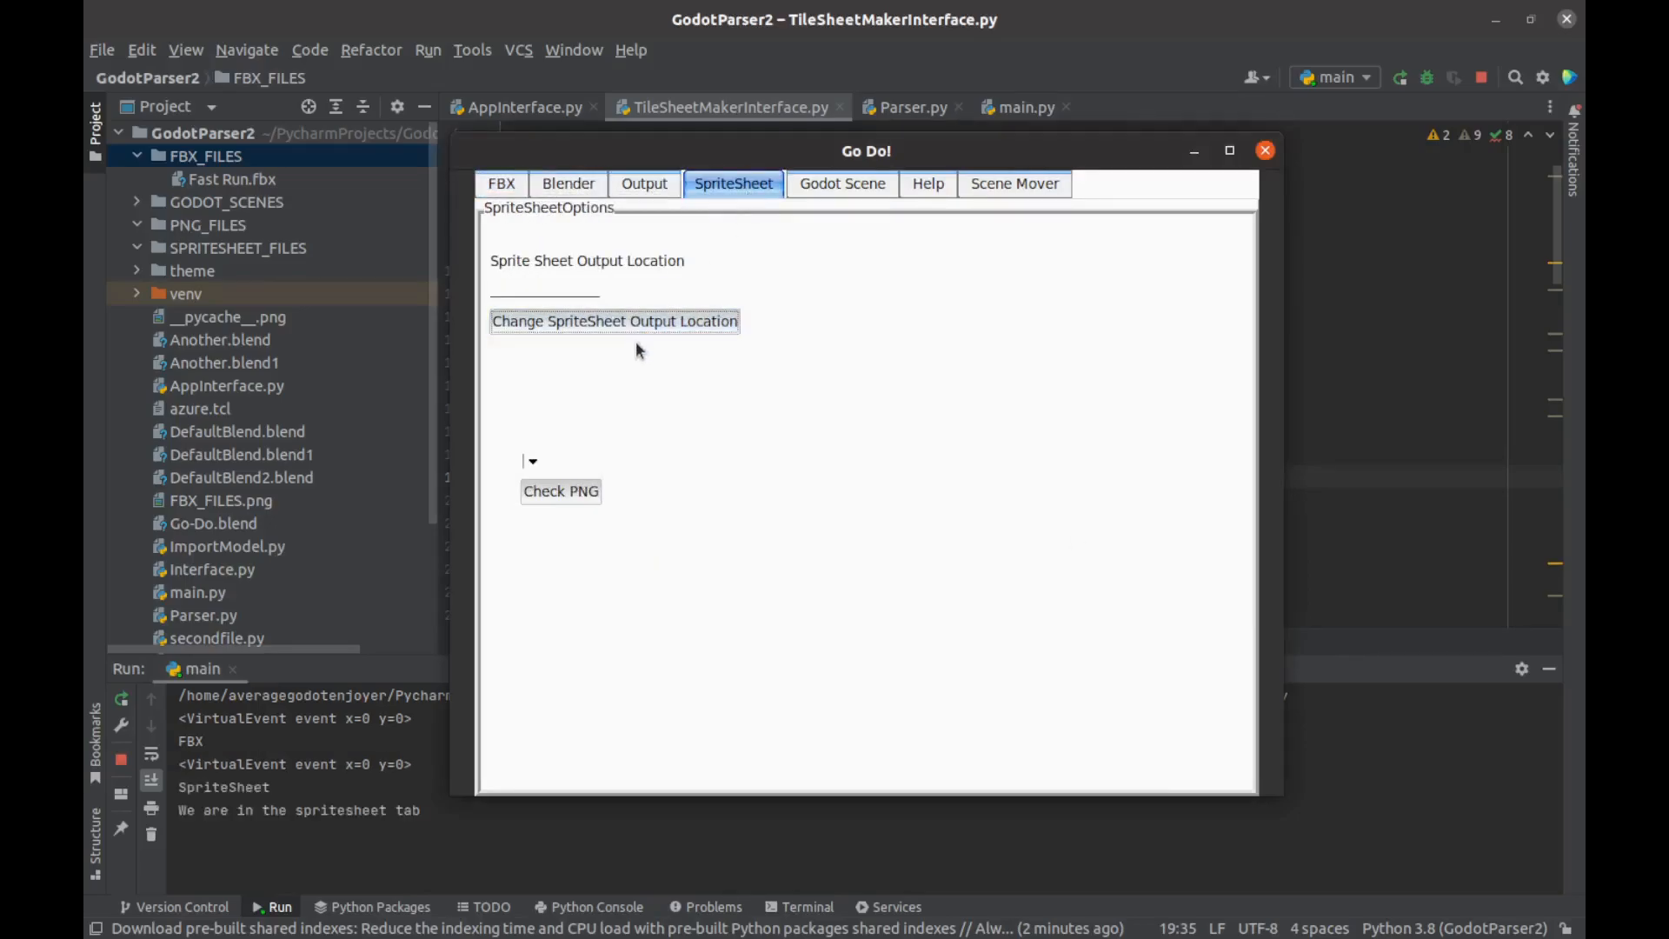
{"action": "left_click", "coordinate": [615, 321]}
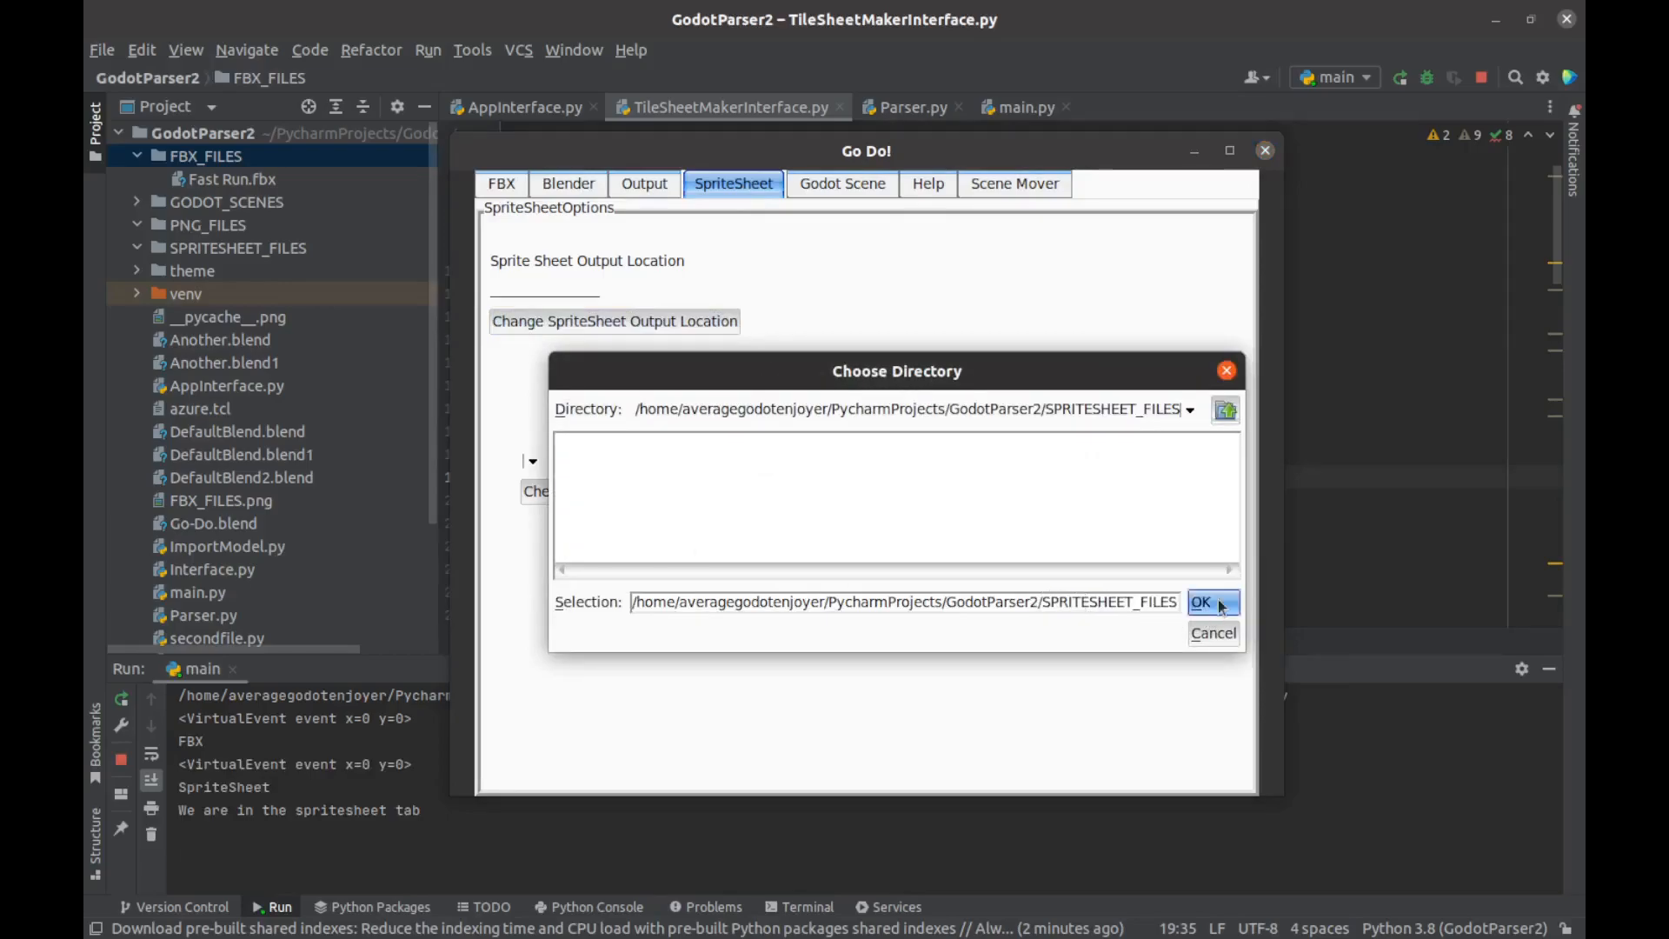
{"action": "left_click", "coordinate": [1200, 601]}
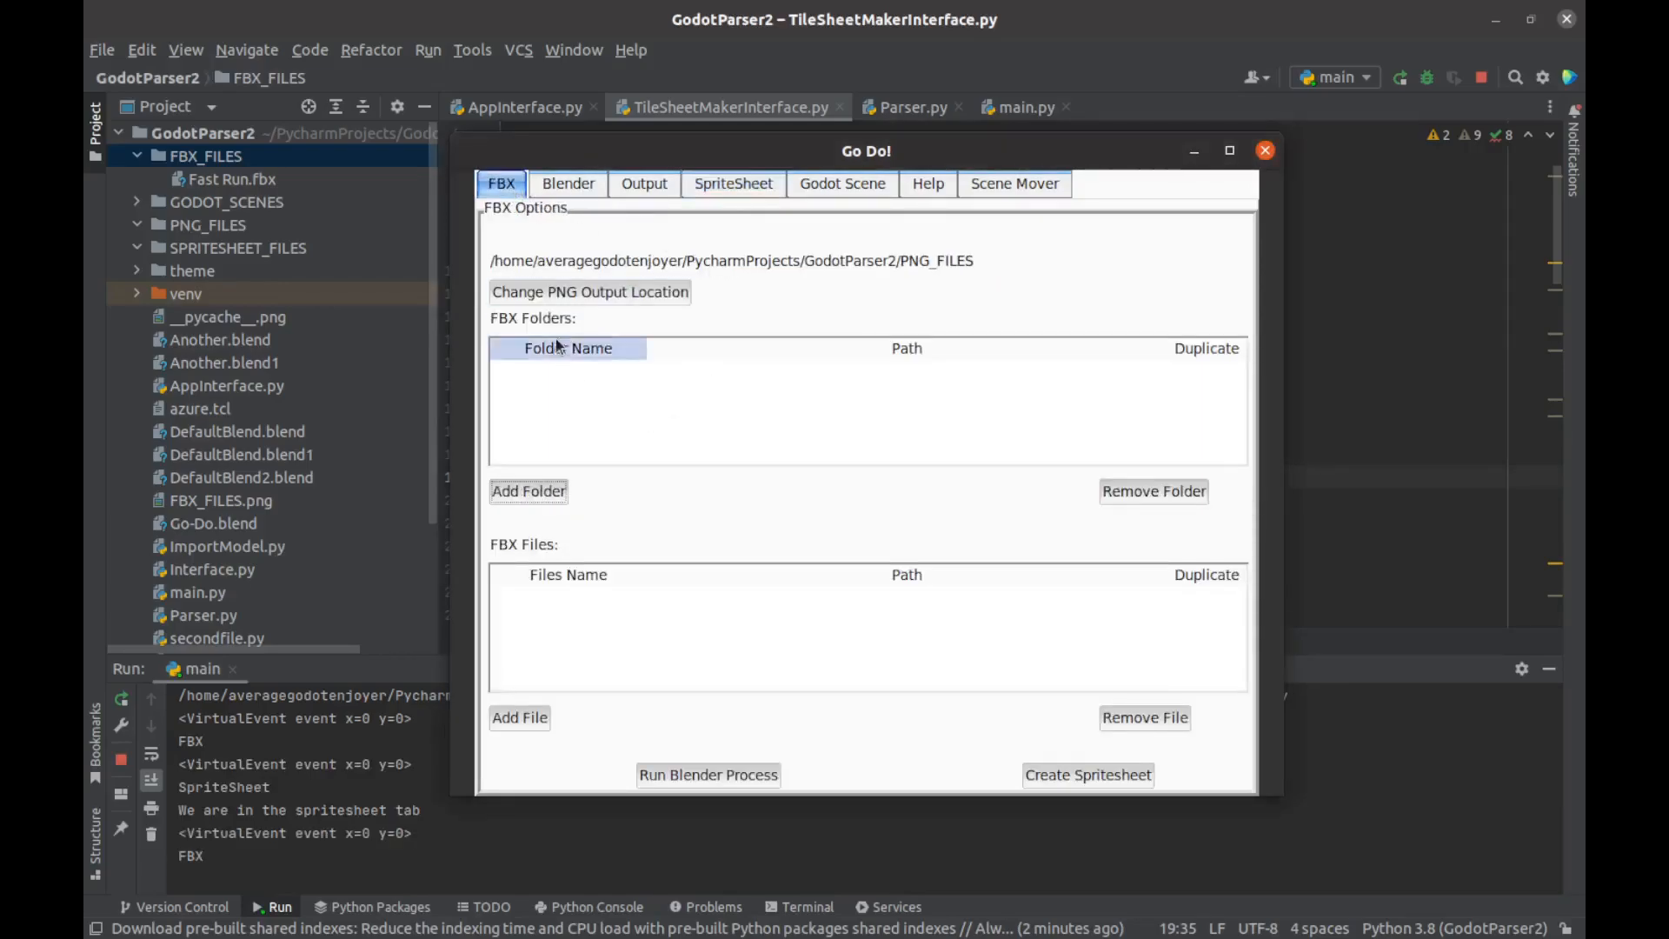
{"action": "left_click", "coordinate": [527, 490]}
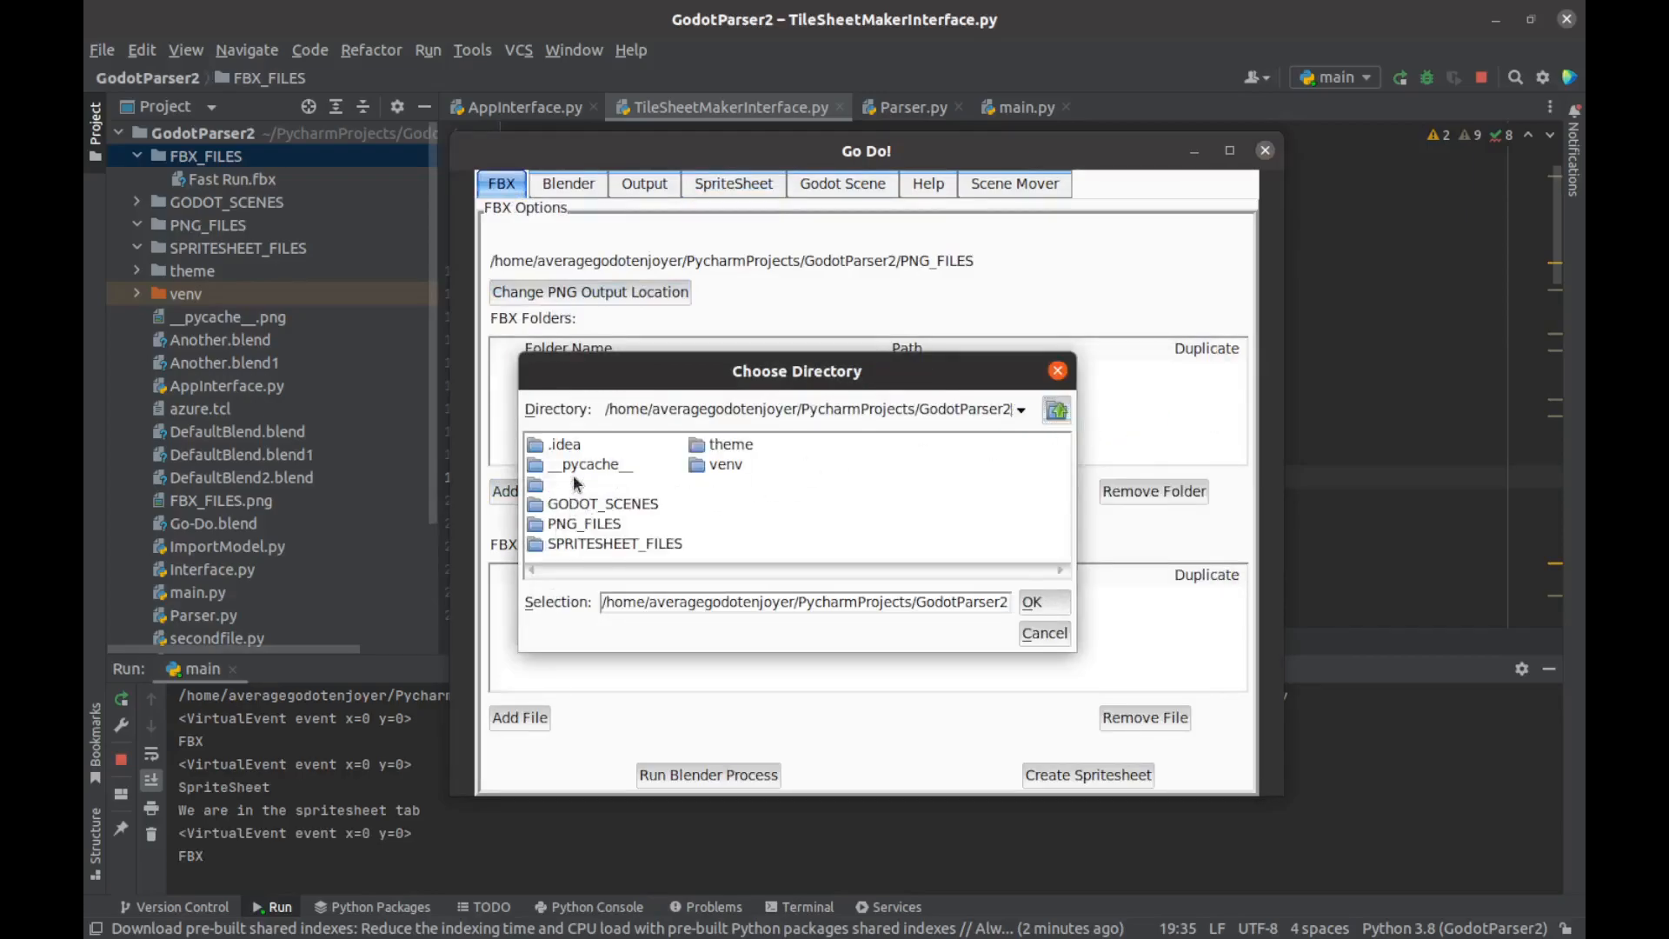
{"action": "left_click", "coordinate": [1029, 601]}
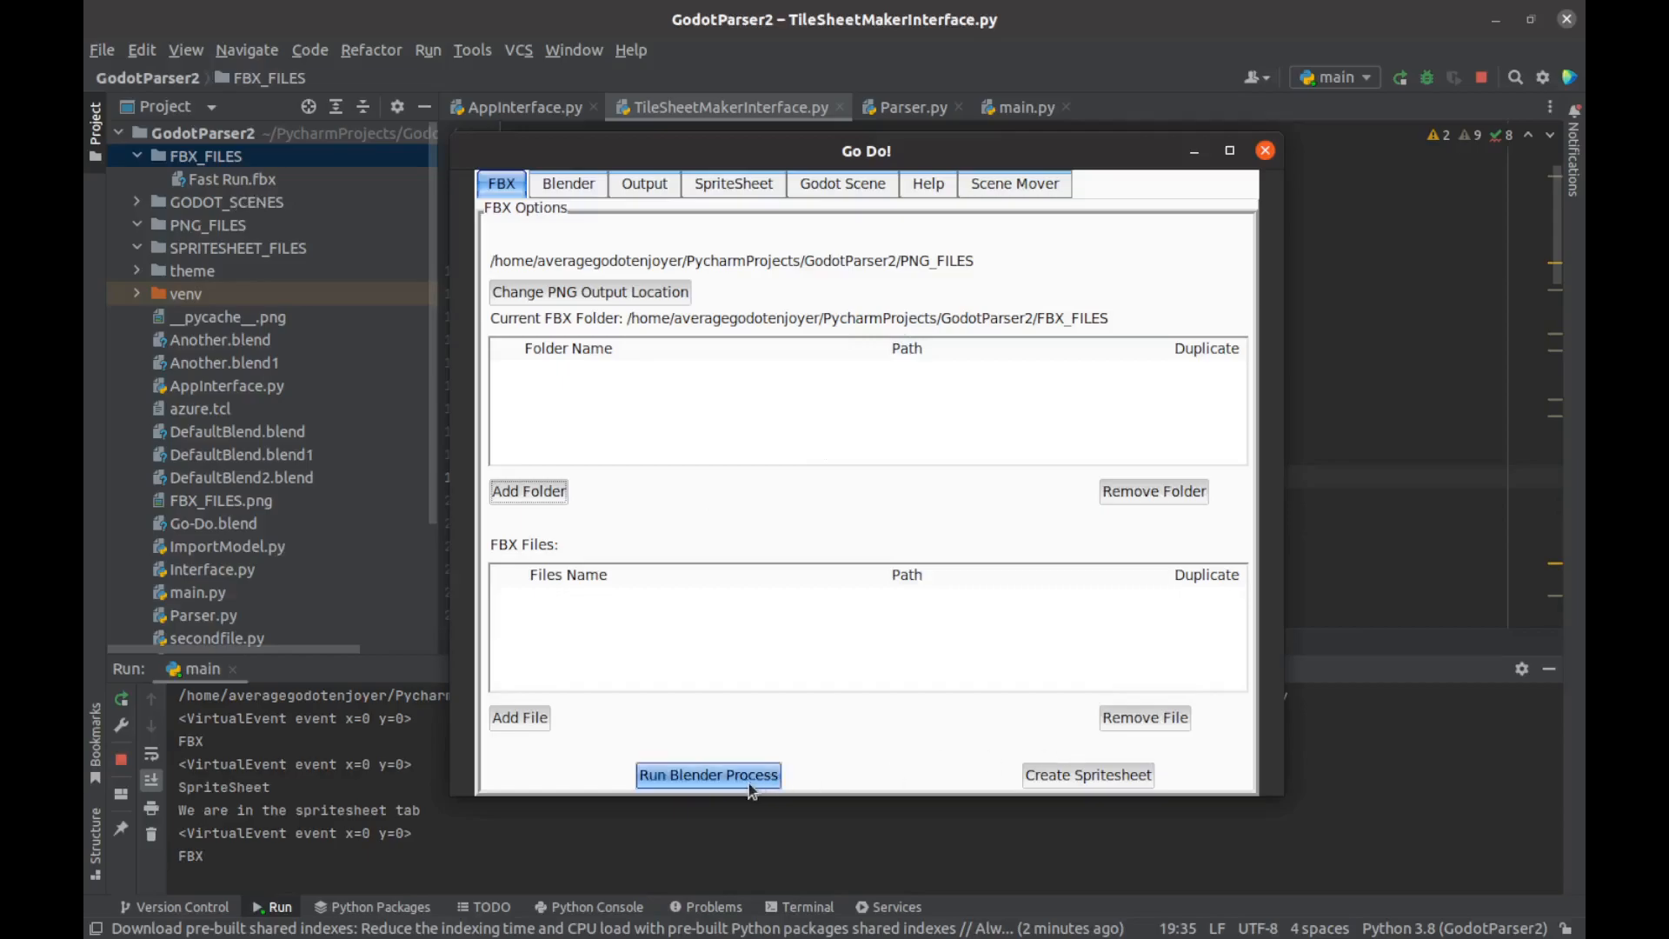
Step: Run the Blender process to render Fast Run through all eight rotations until Blender quits
{"action": "left_click", "coordinate": [707, 773]}
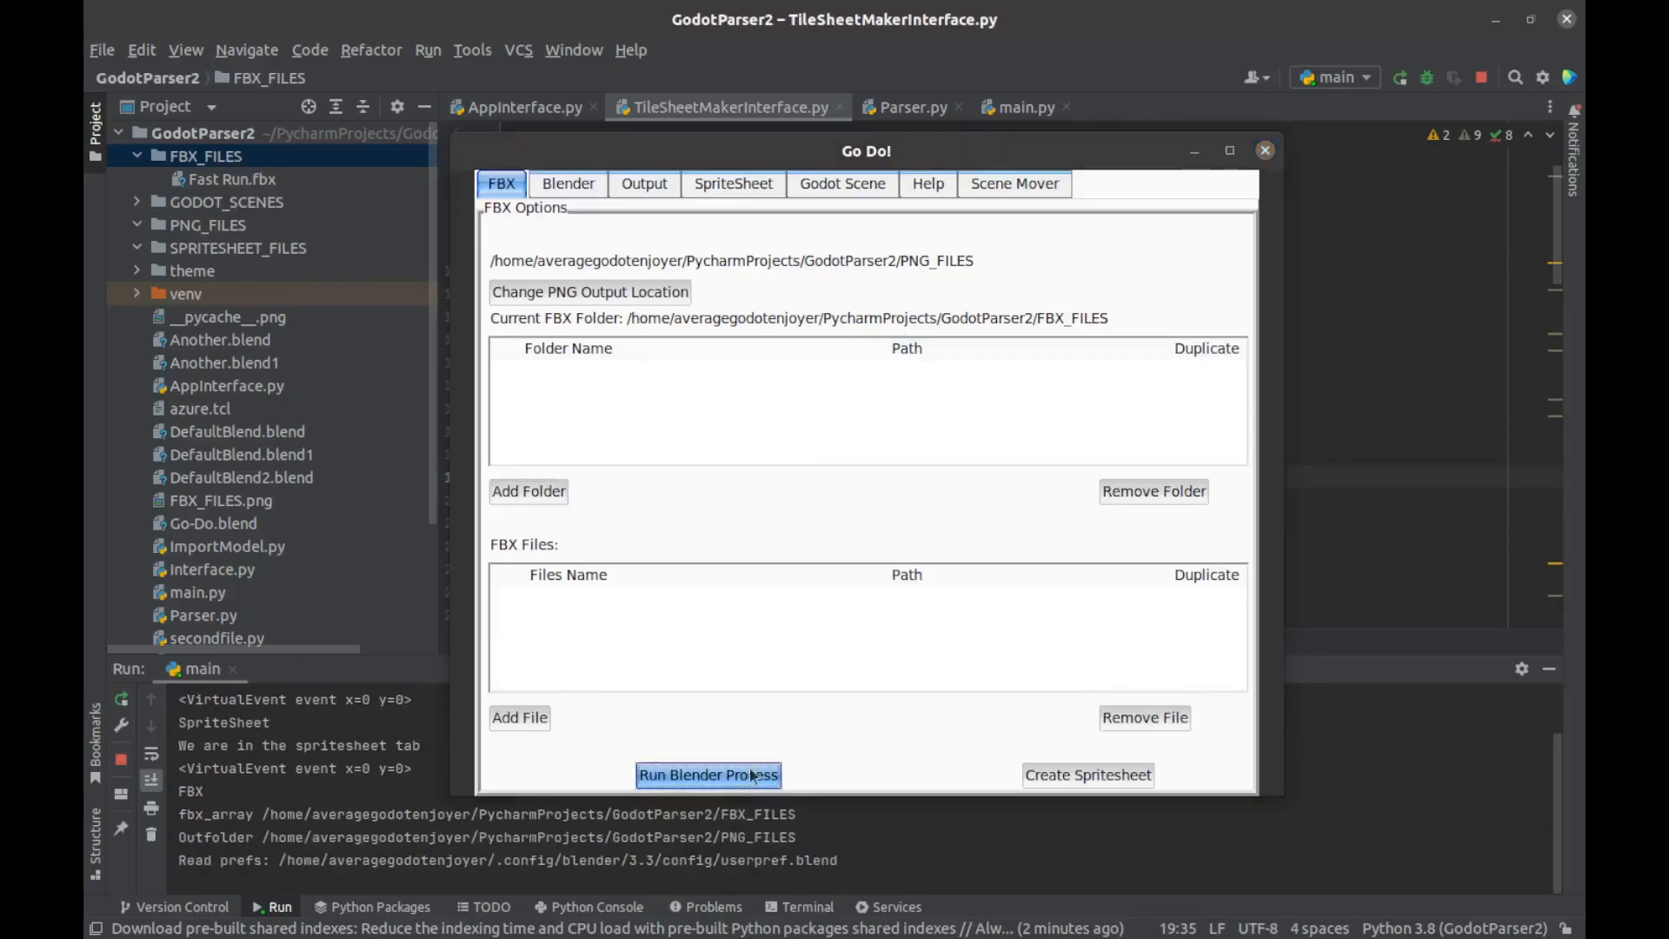
{"action": "left_click", "coordinate": [707, 773]}
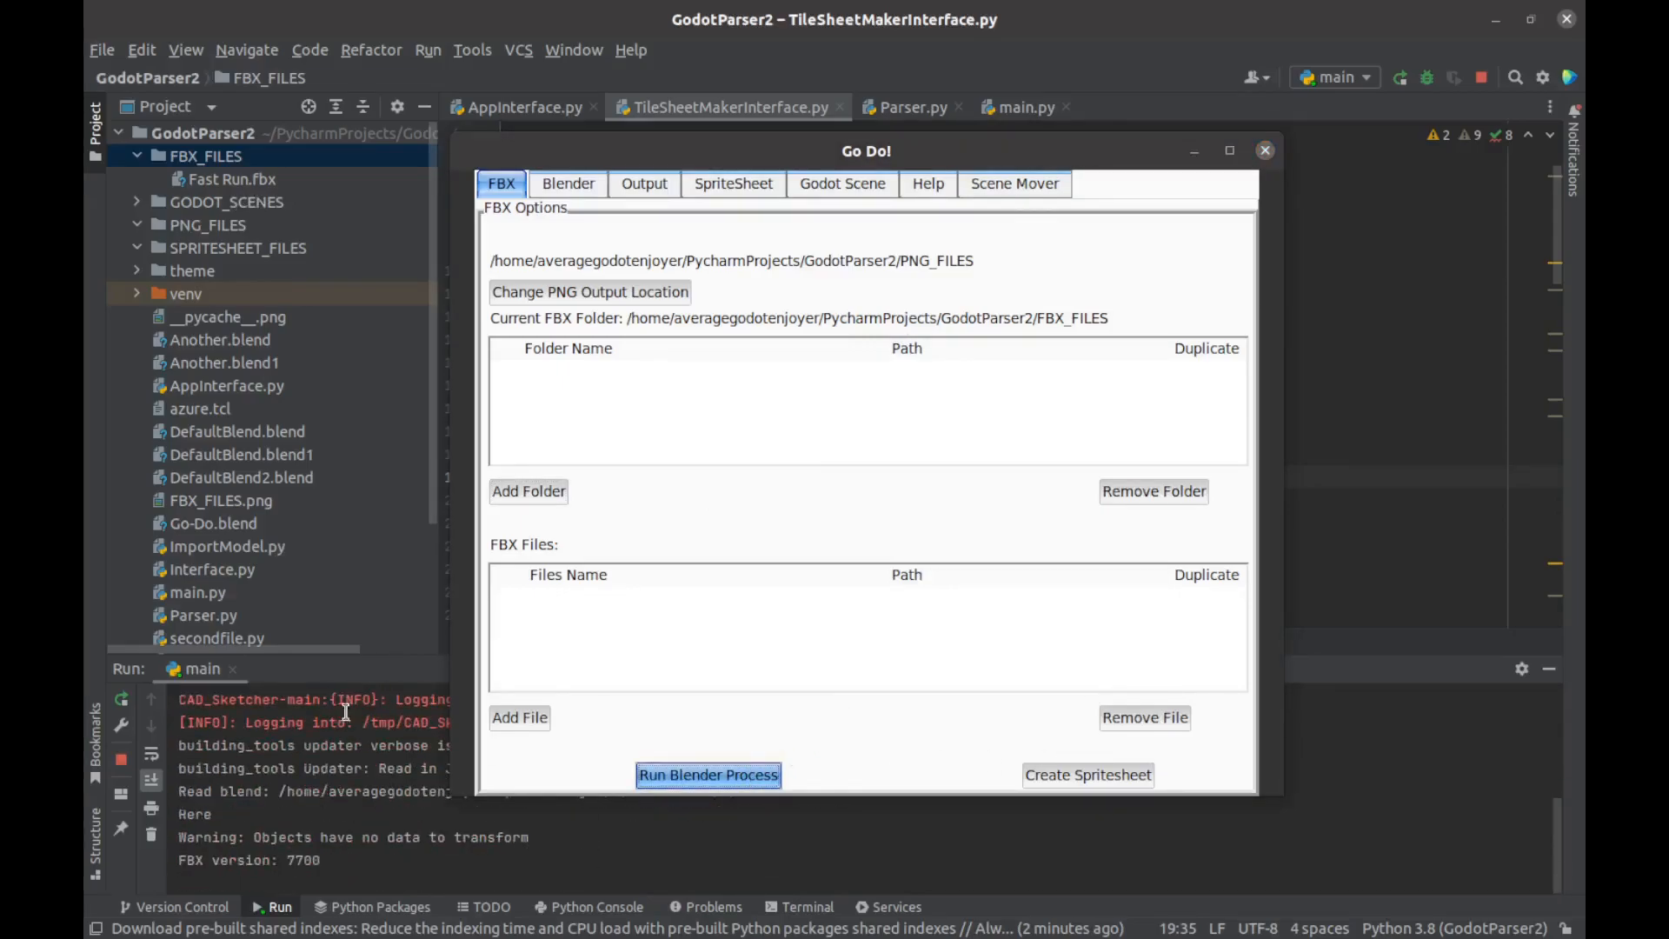
{"action": "left_click", "coordinate": [707, 773]}
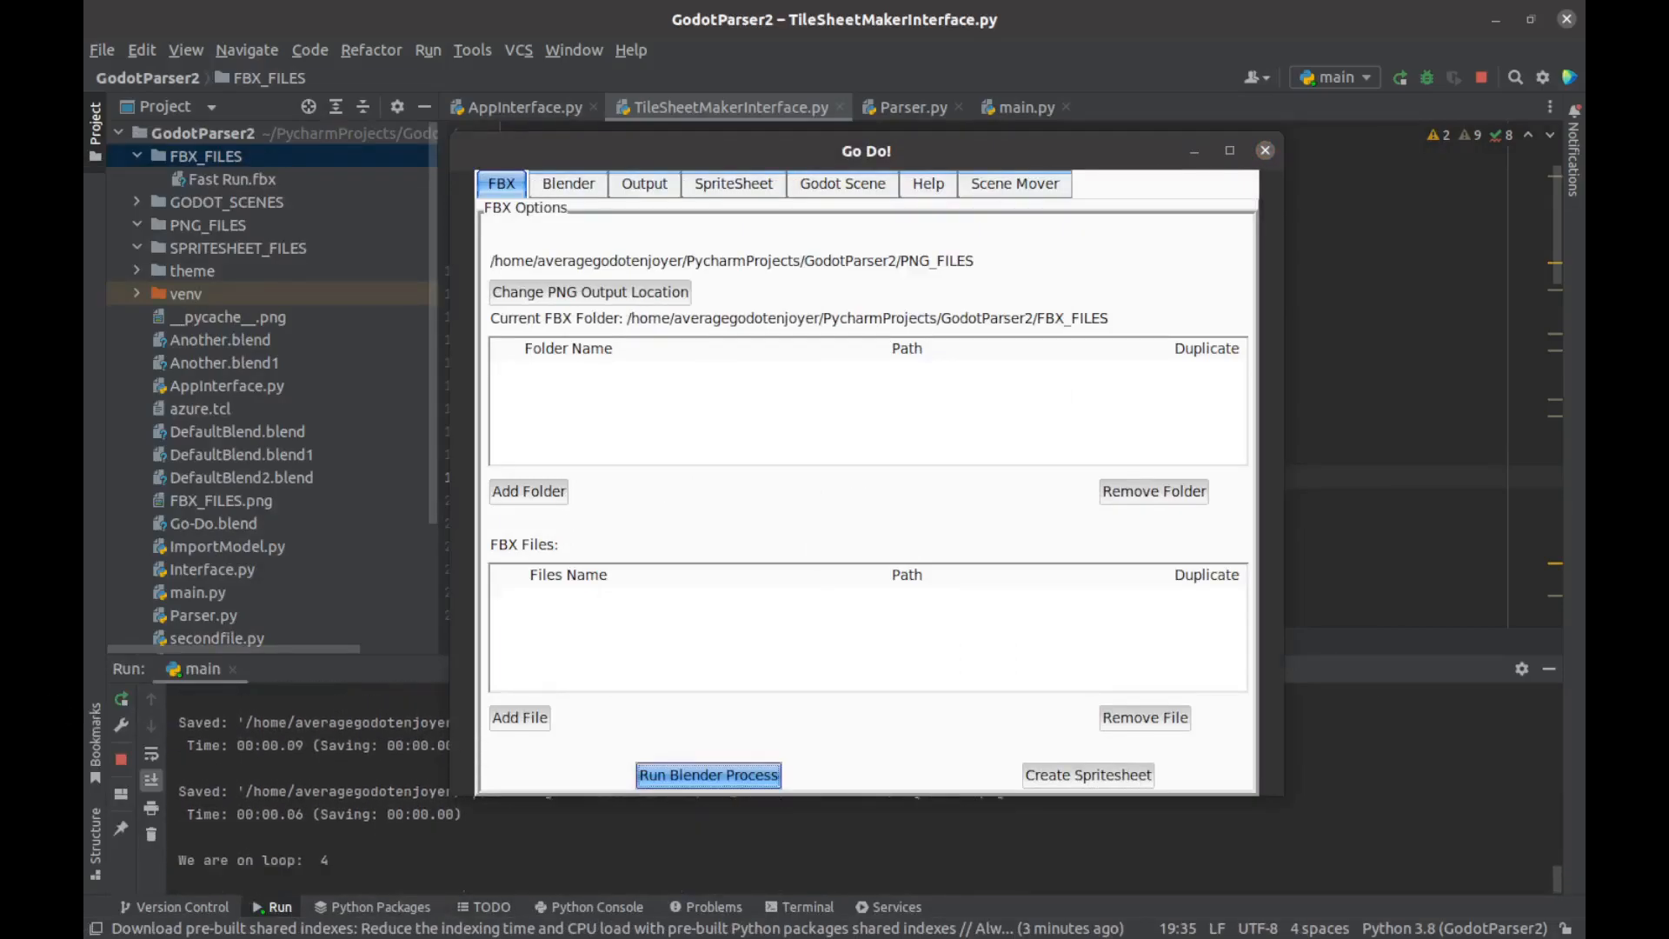
{"action": "left_click", "coordinate": [708, 774]}
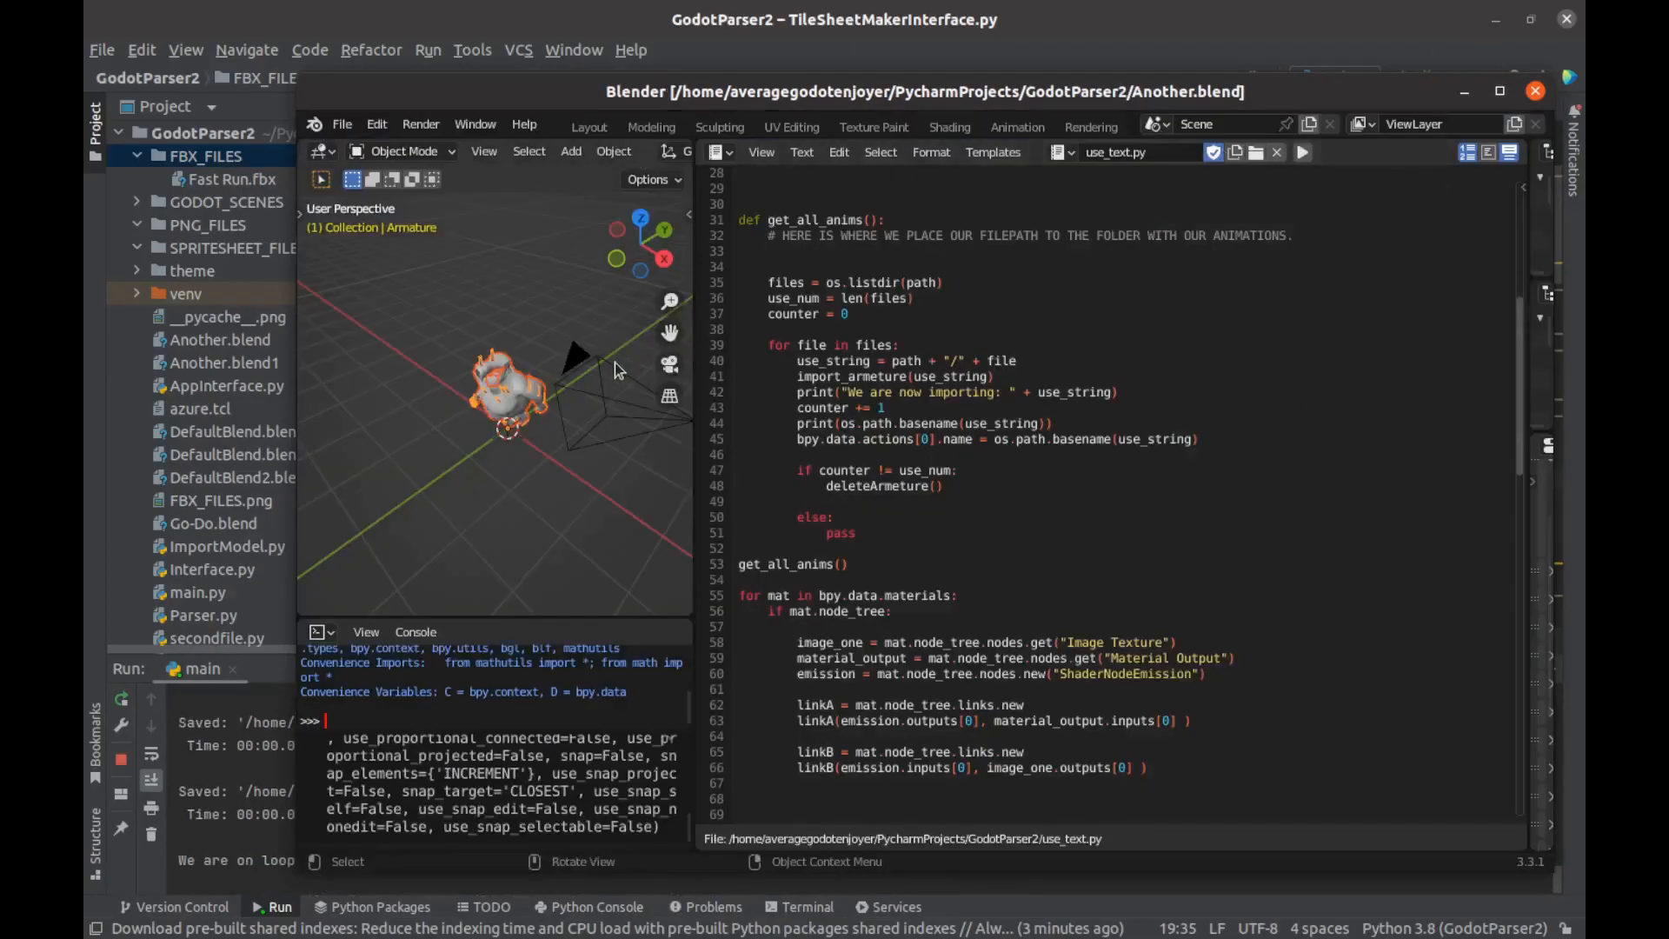
{"action": "scroll", "scroll_direction": "down", "scroll_amount": 3}
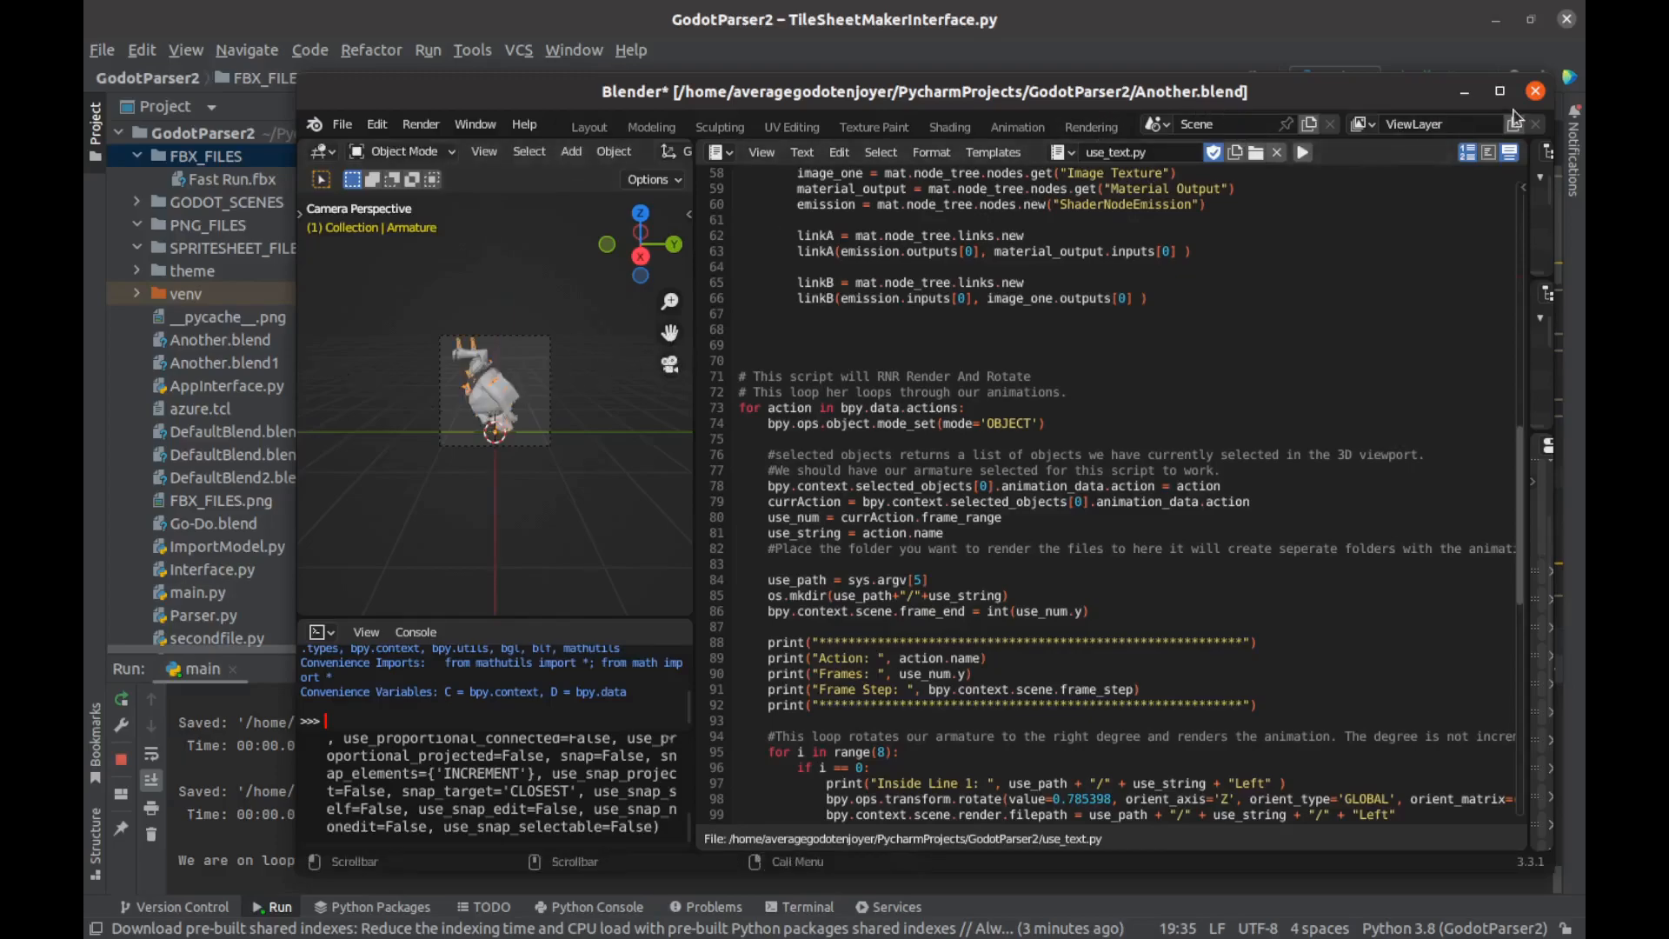
{"action": "left_click", "coordinate": [1536, 91]}
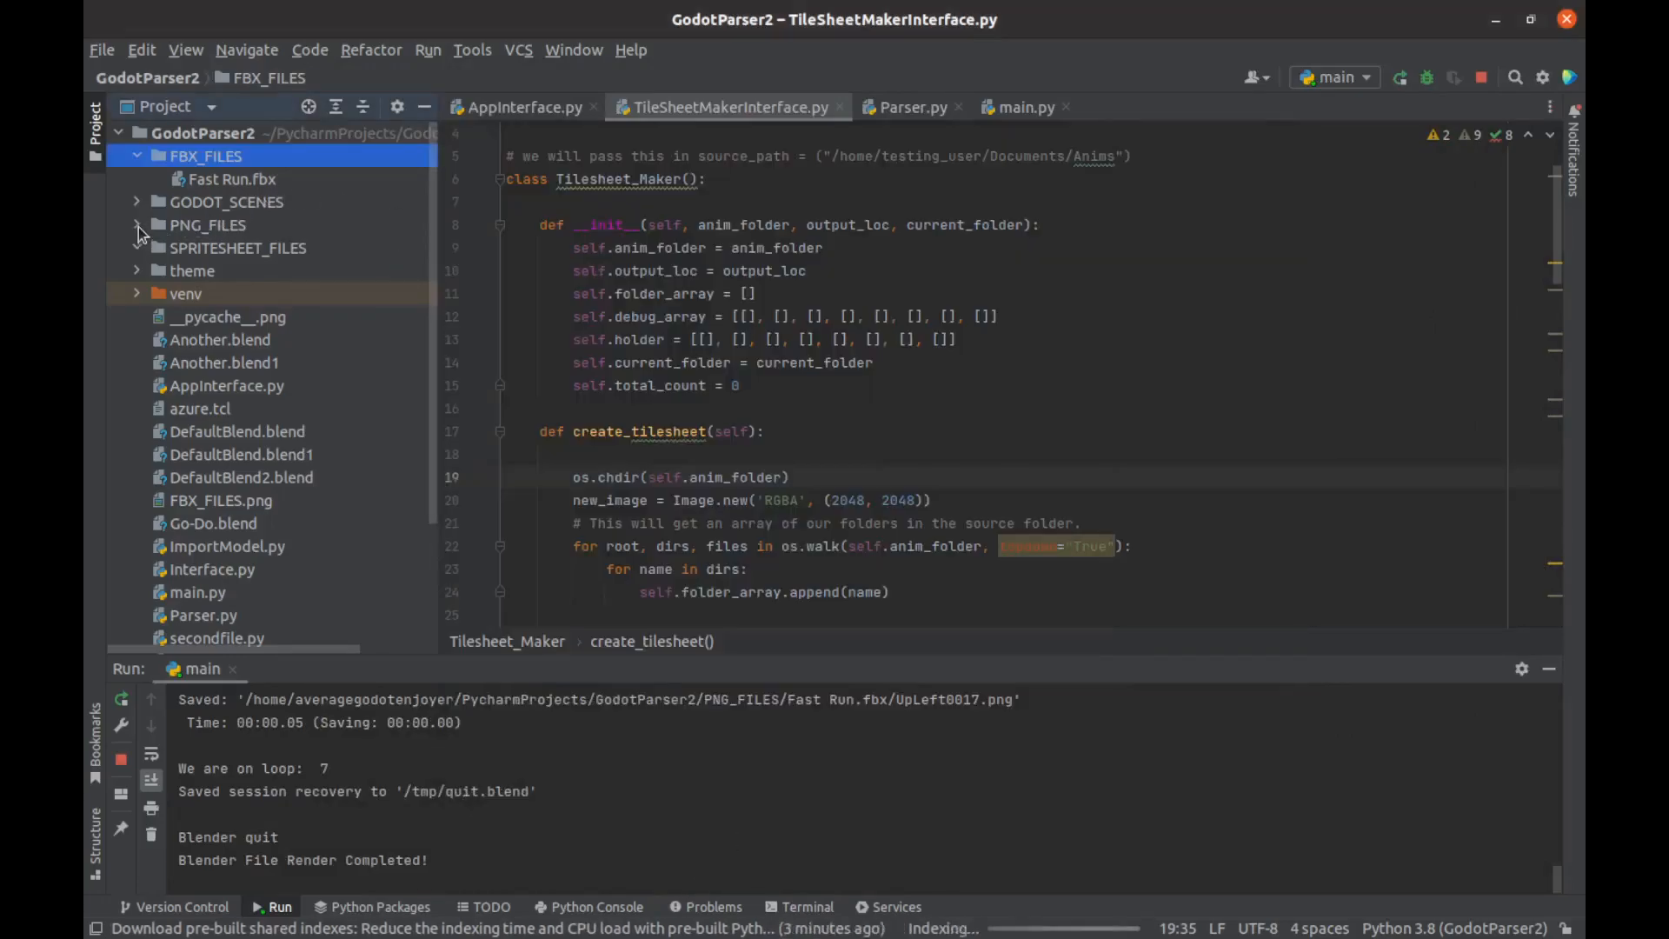
Step: Browse down-left, down-right and left Fast Run frame PNGs from PNG_FILES, then collapse the folder
{"action": "left_click", "coordinate": [136, 225]}
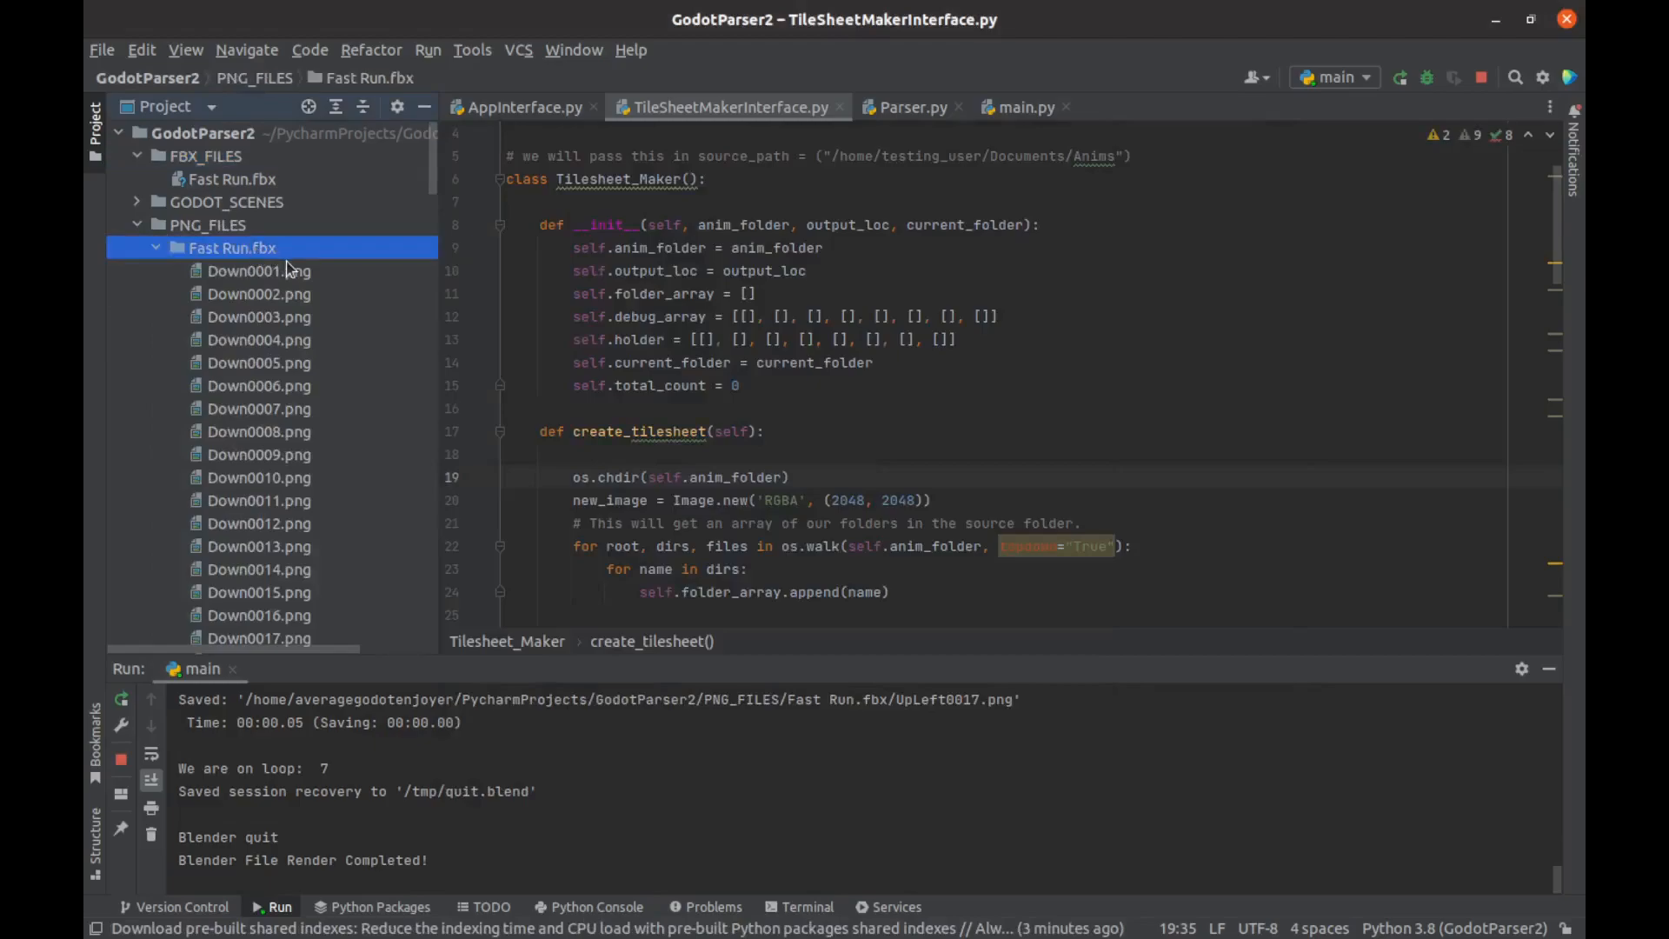
{"action": "left_click", "coordinate": [228, 179]}
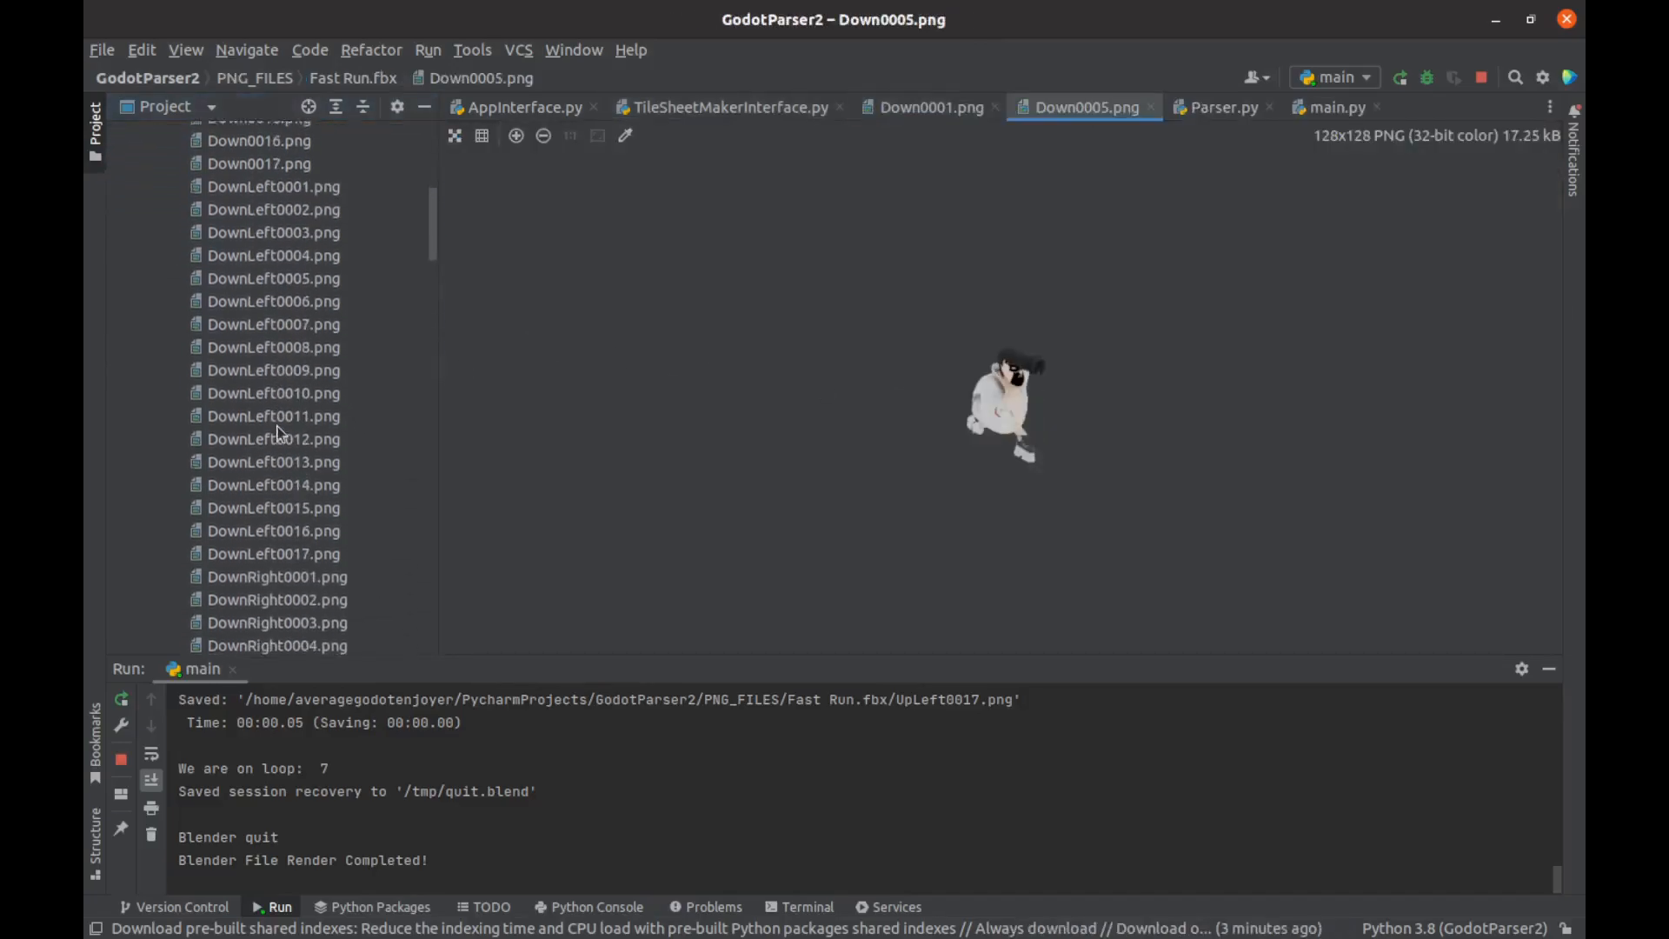
{"action": "left_click", "coordinate": [274, 415]}
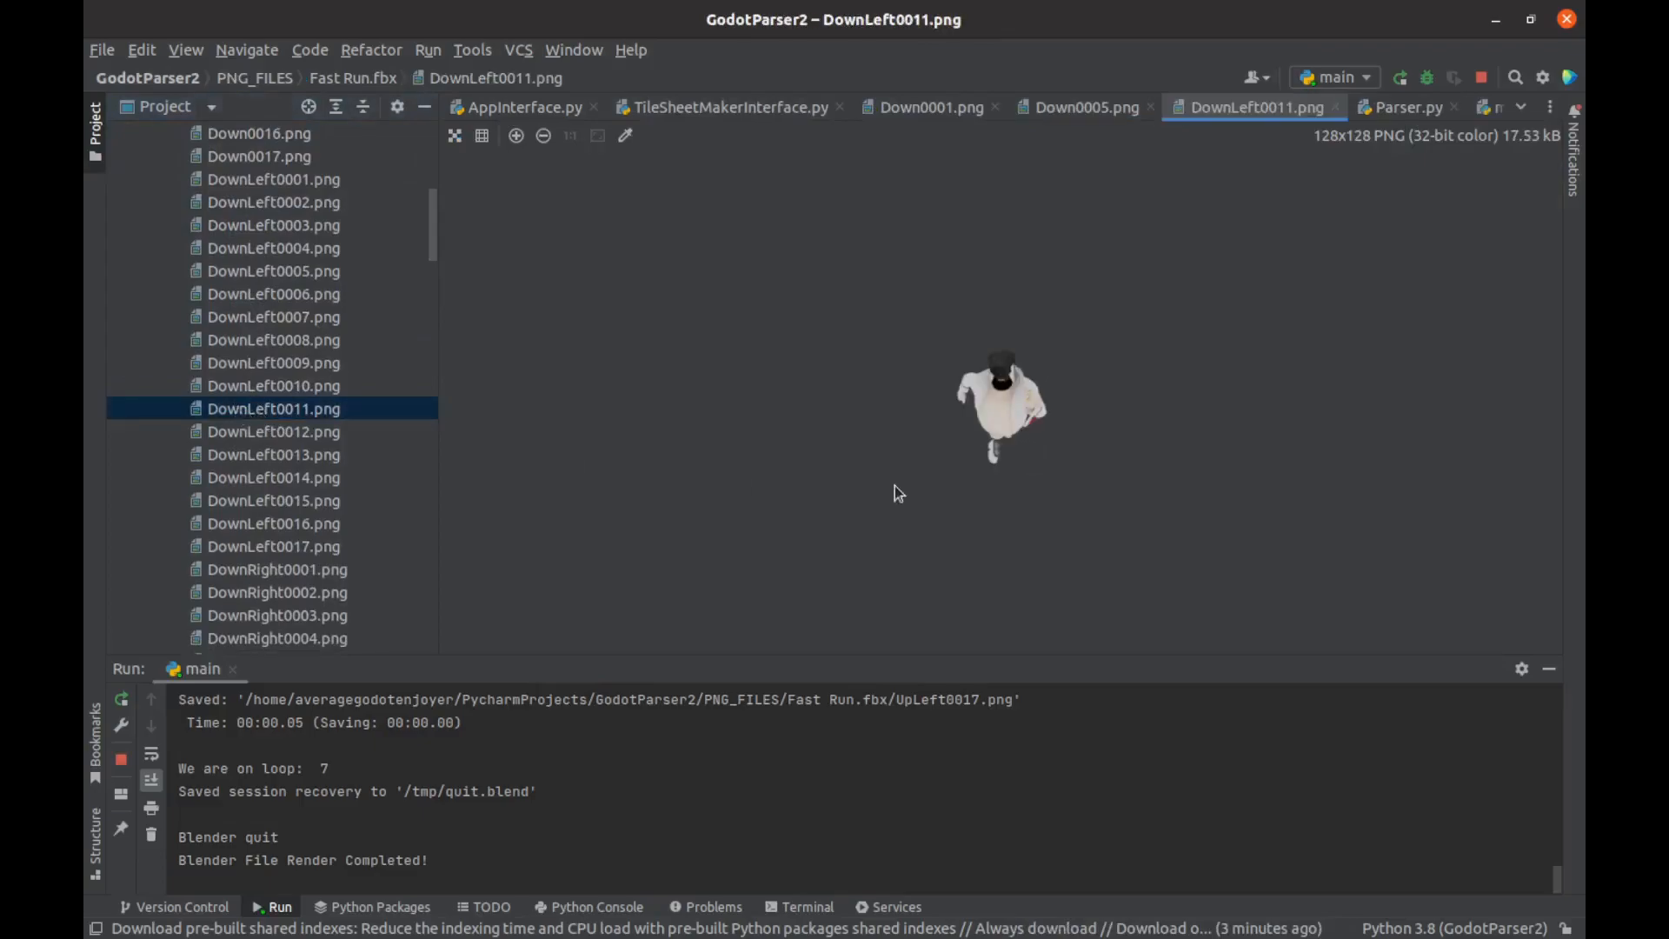
{"action": "left_click", "coordinate": [276, 501]}
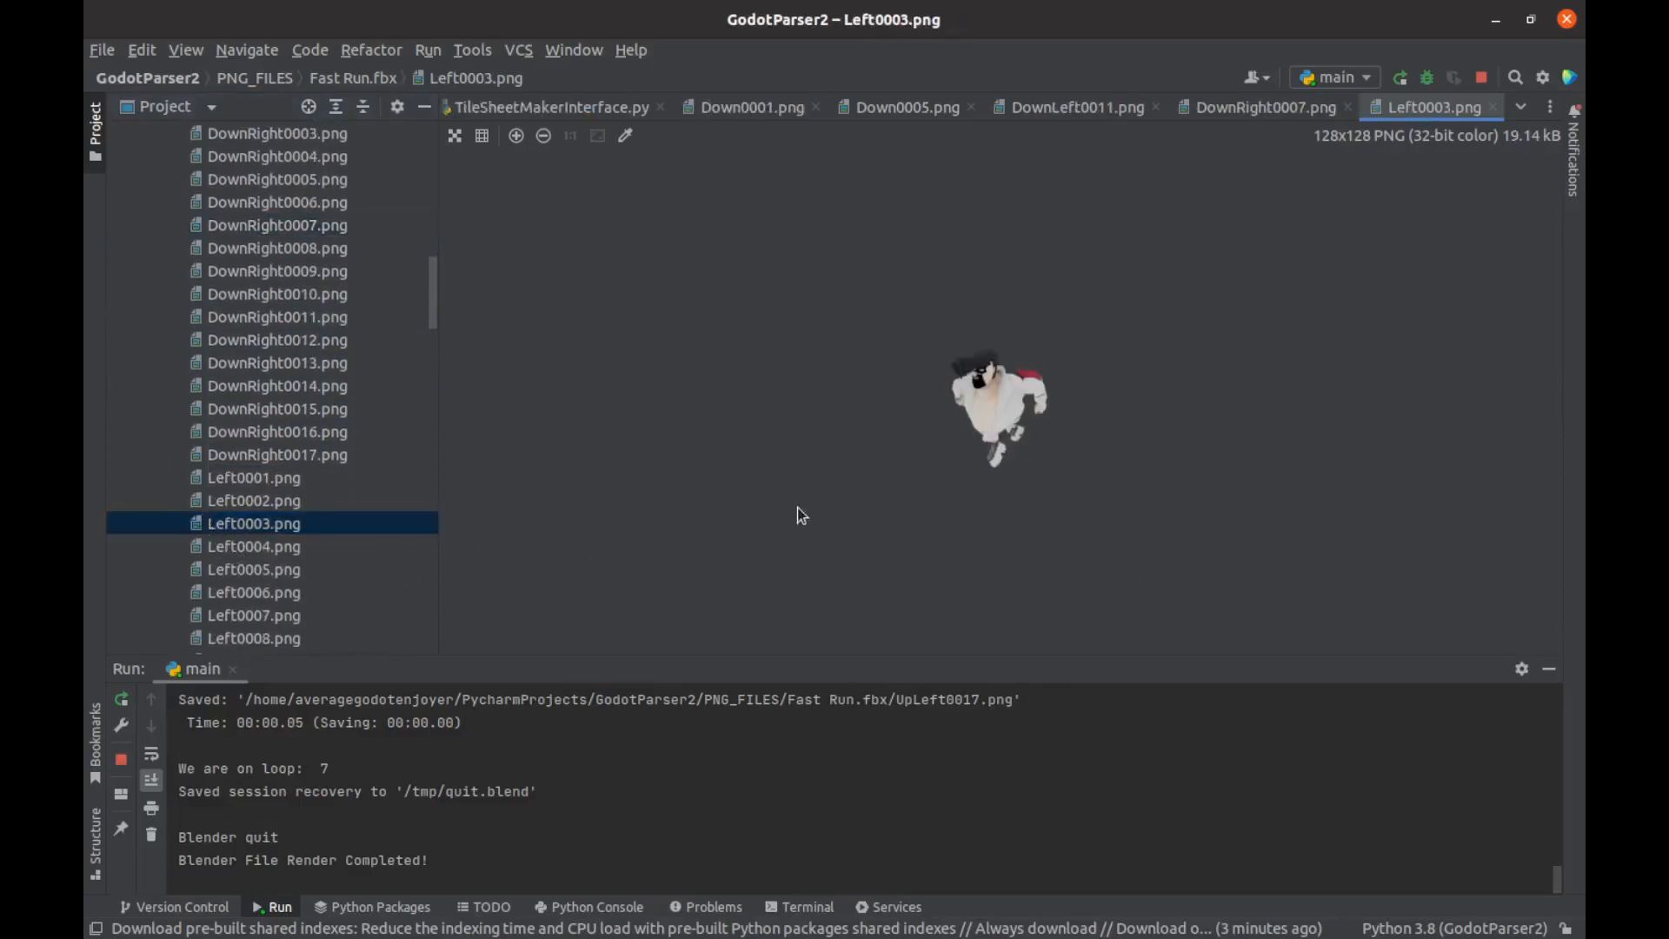
{"action": "left_click", "coordinate": [253, 592]}
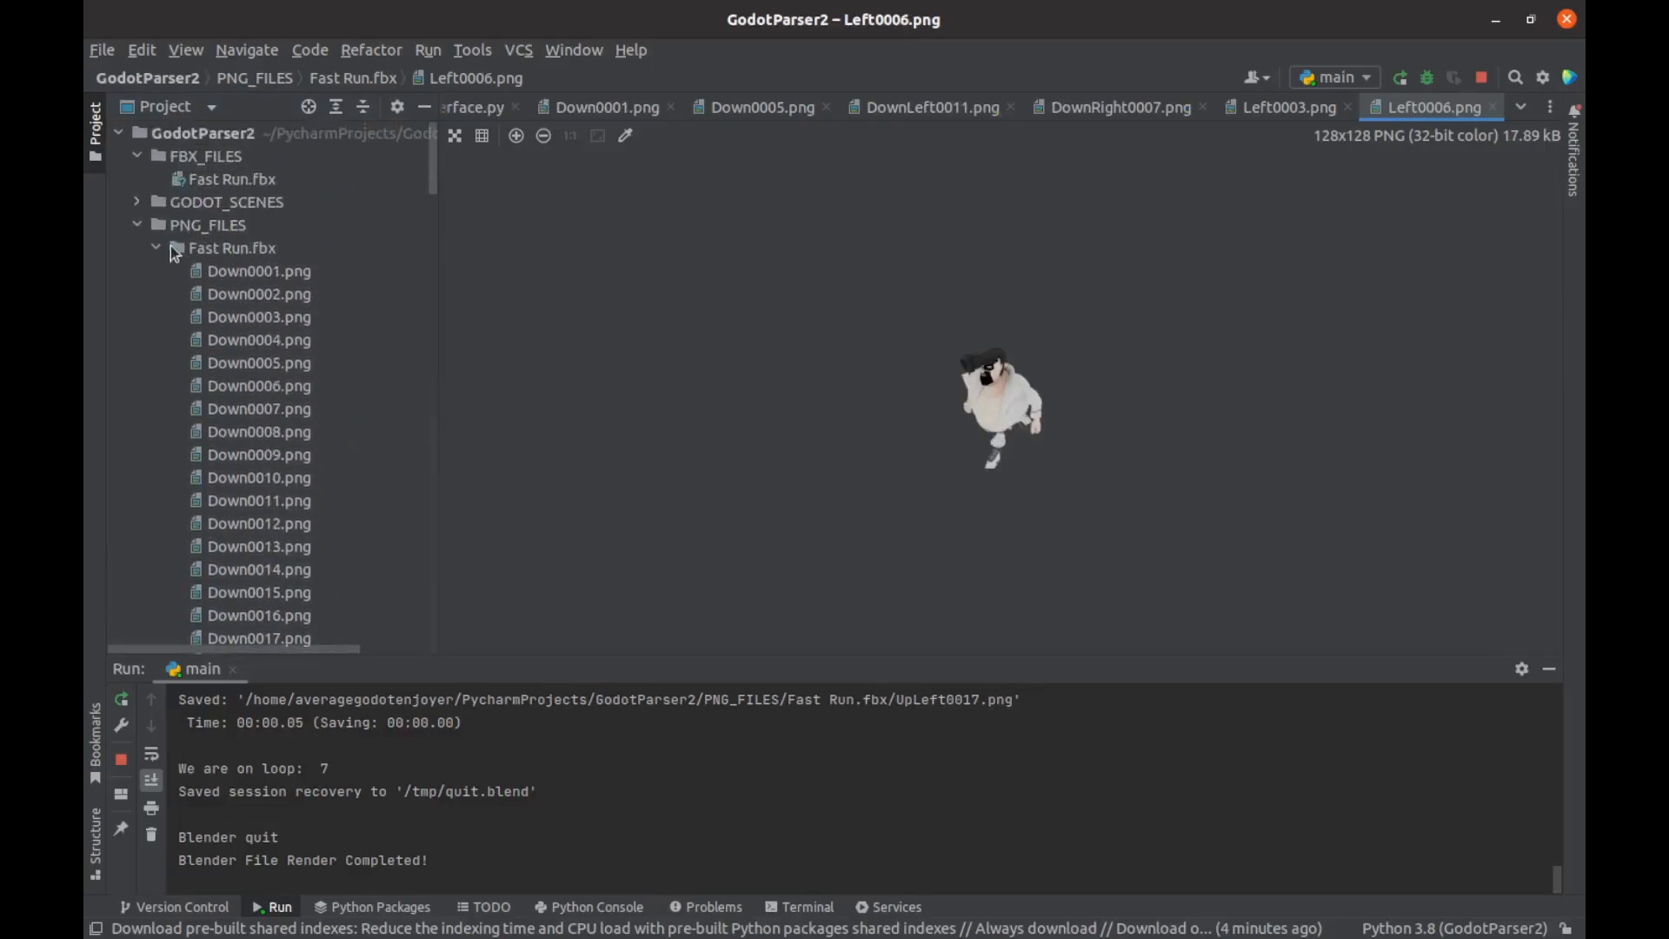
{"action": "left_click", "coordinate": [156, 247]}
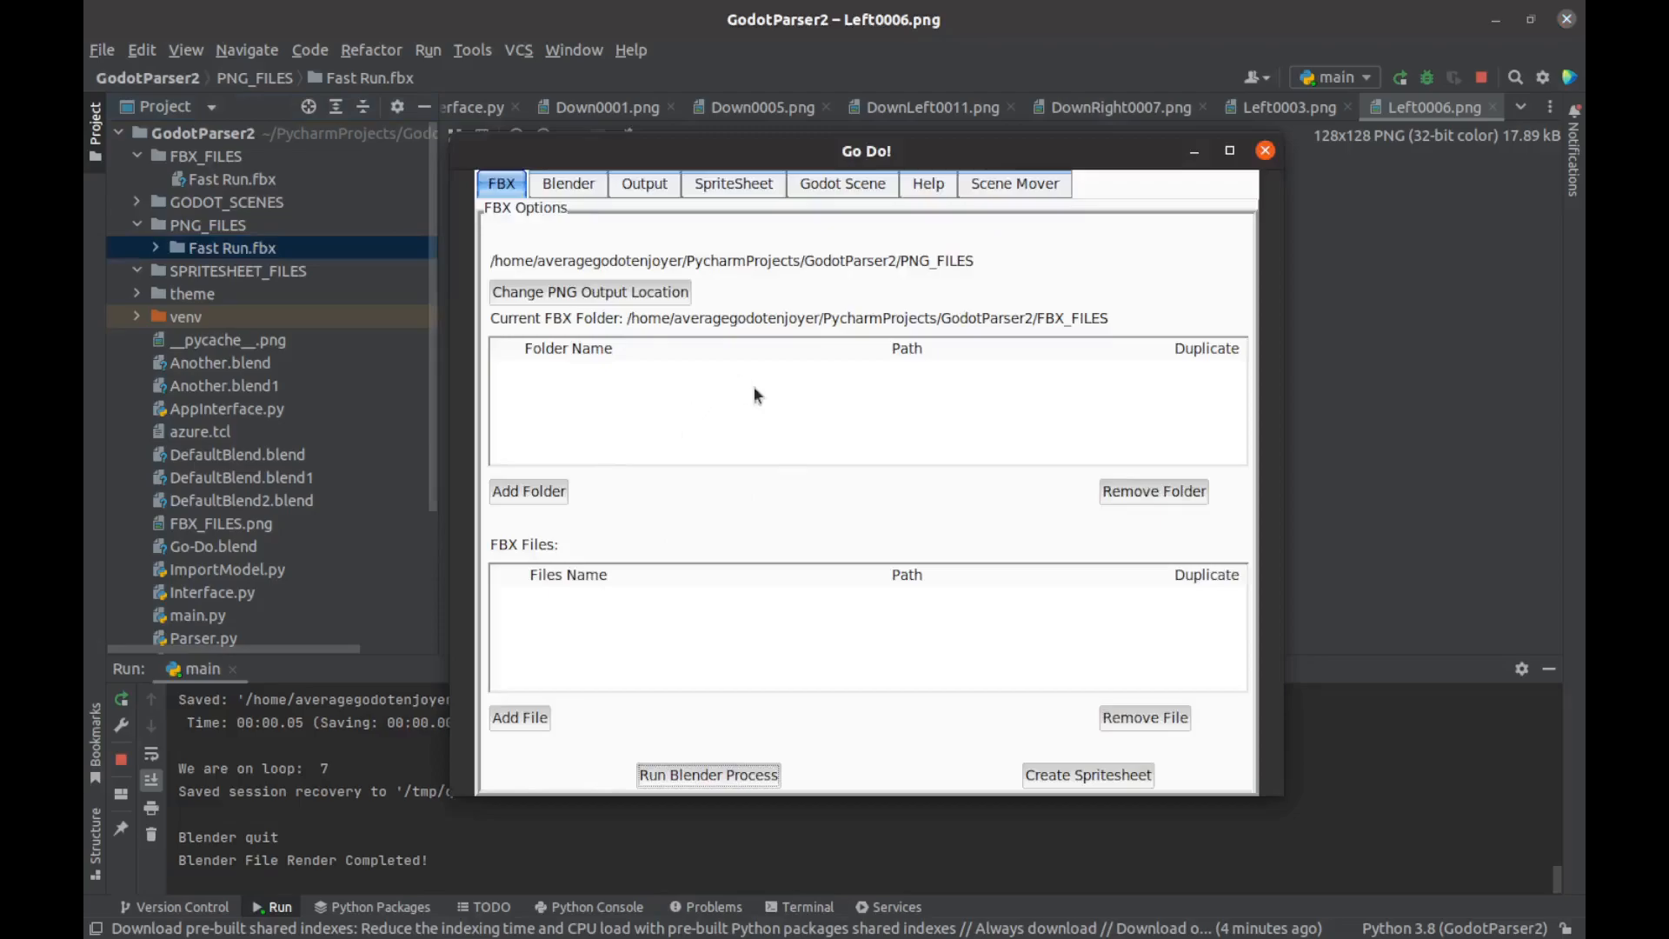
Step: Create the Fast Run sprite sheet and open Fast Run.fbx.png from SPRITESHEET_FILES
{"action": "left_click", "coordinate": [1085, 774]}
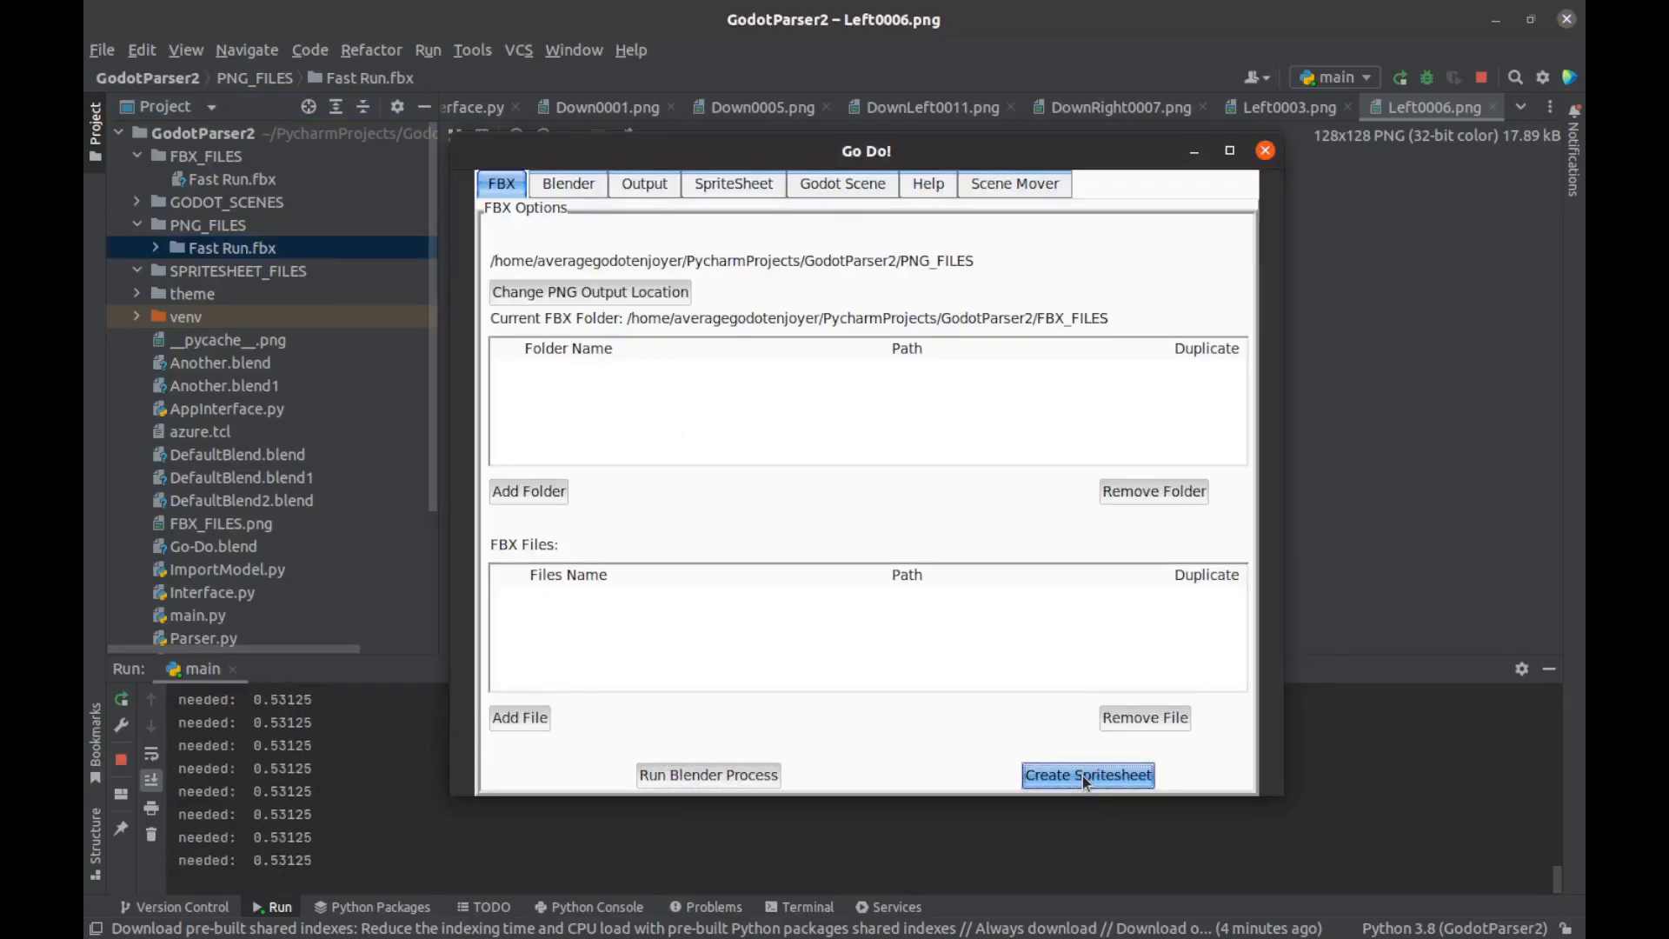
{"action": "left_click", "coordinate": [1086, 773]}
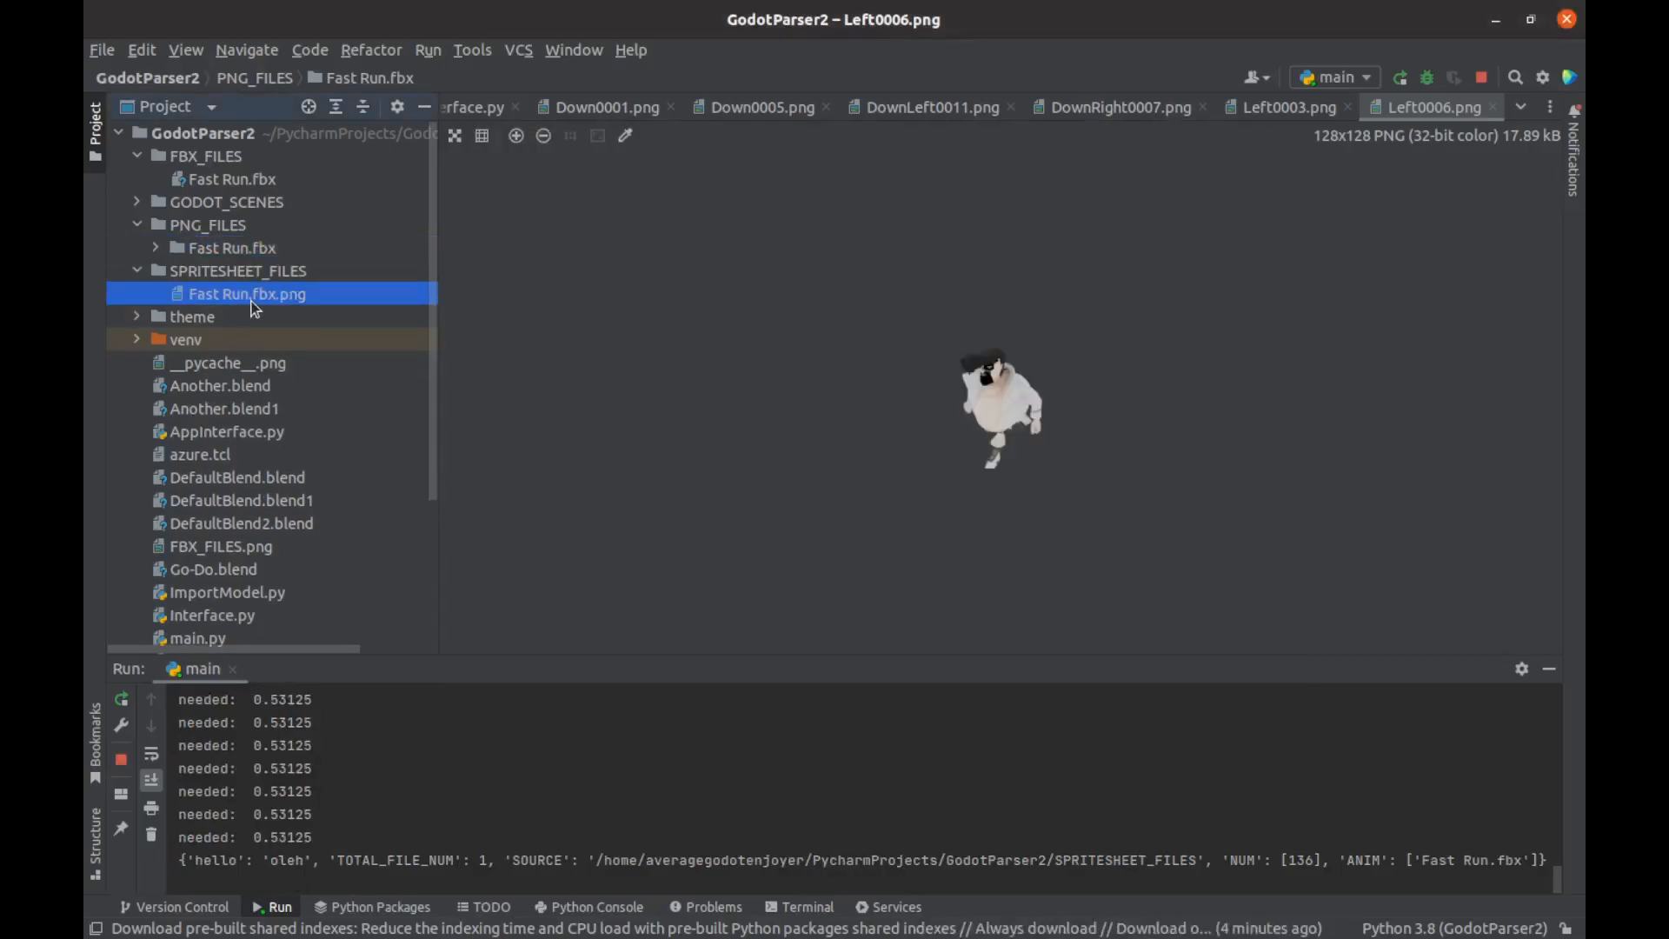
{"action": "double_click", "coordinate": [247, 294]}
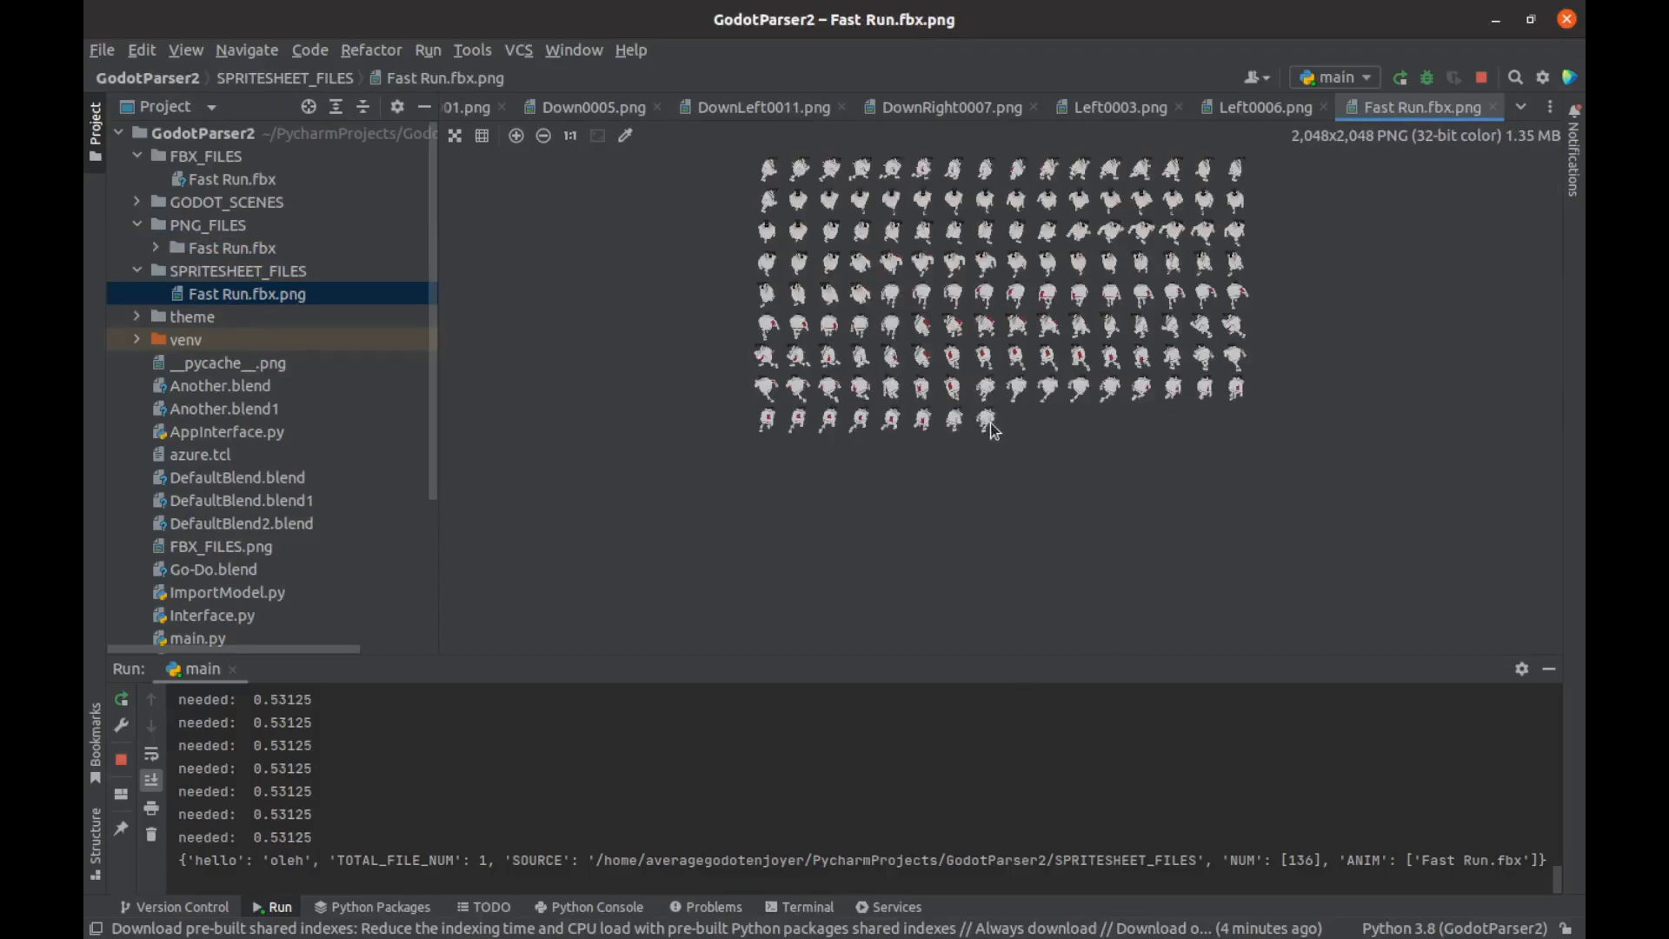
{"action": "mouse_move", "coordinate": [1118, 460]}
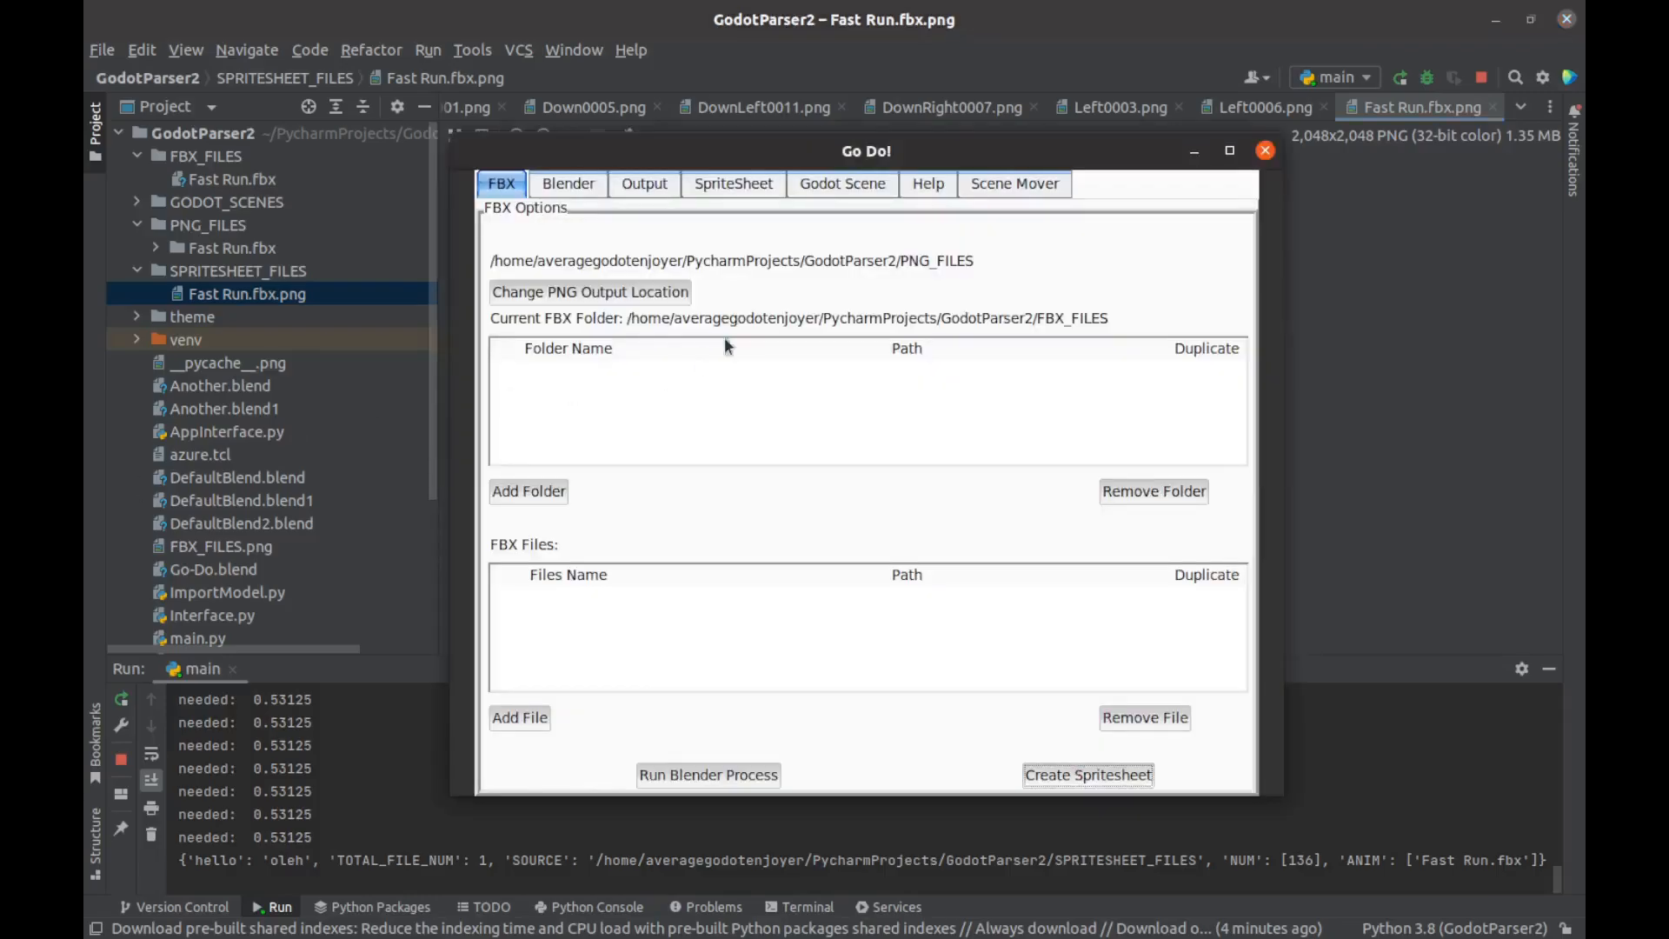
Step: Generate the Godot scene from the Scene tab and select tester.tscn in SPRITESHEET_FILES
{"action": "left_click", "coordinate": [840, 183]}
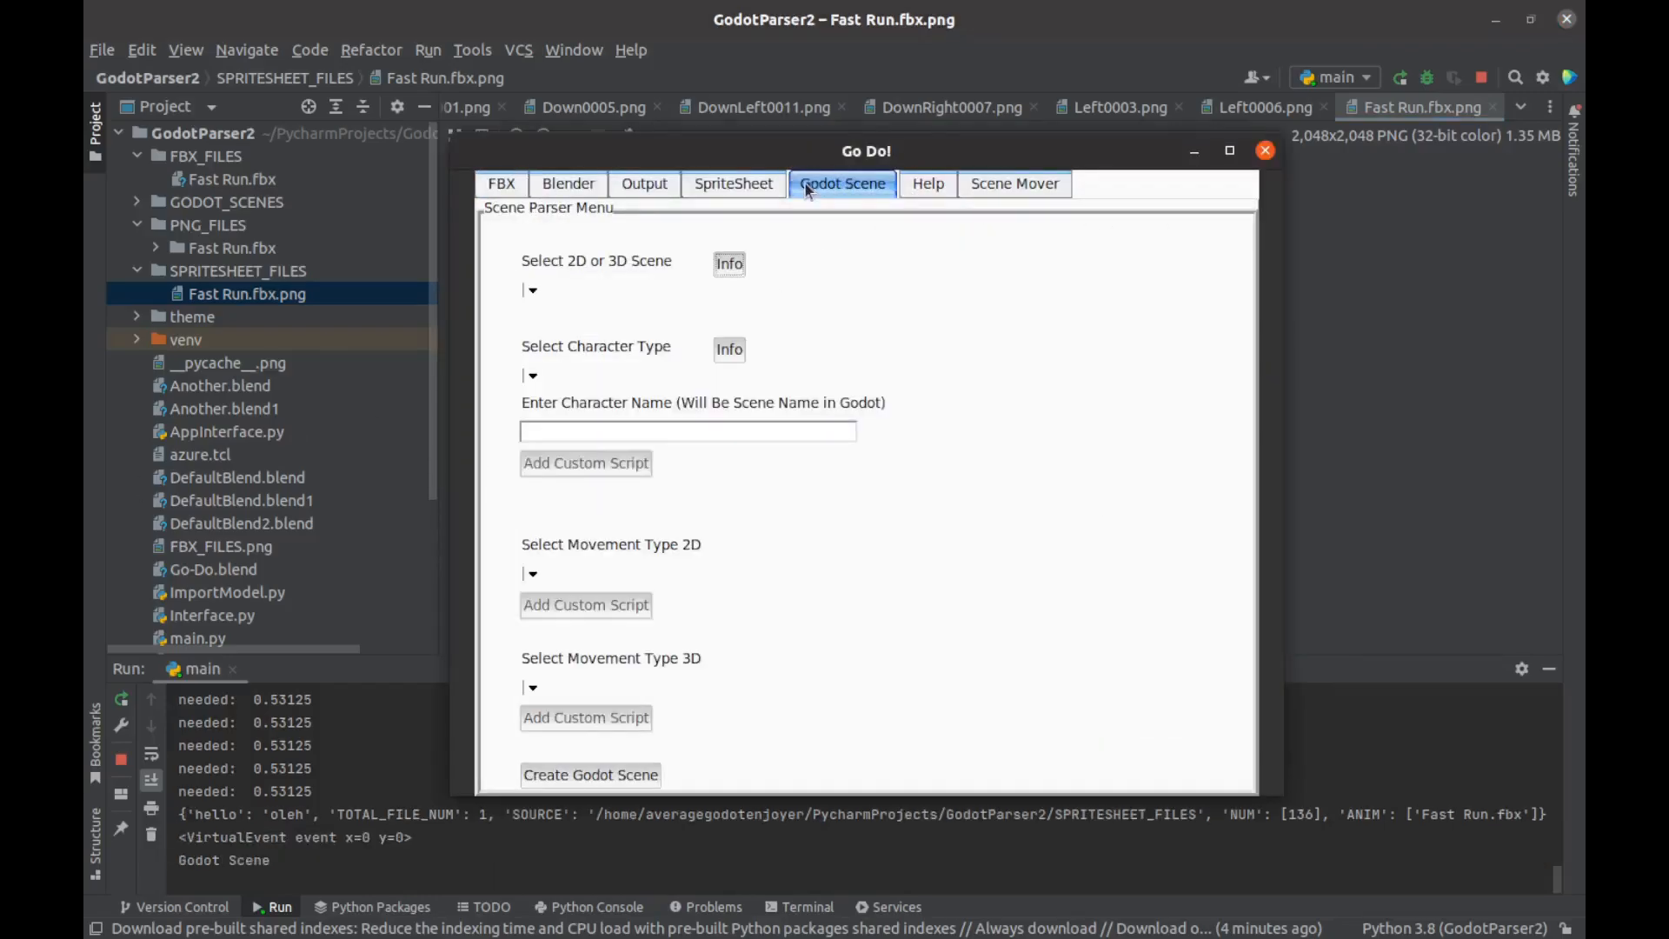
{"action": "mouse_move", "coordinate": [815, 664]}
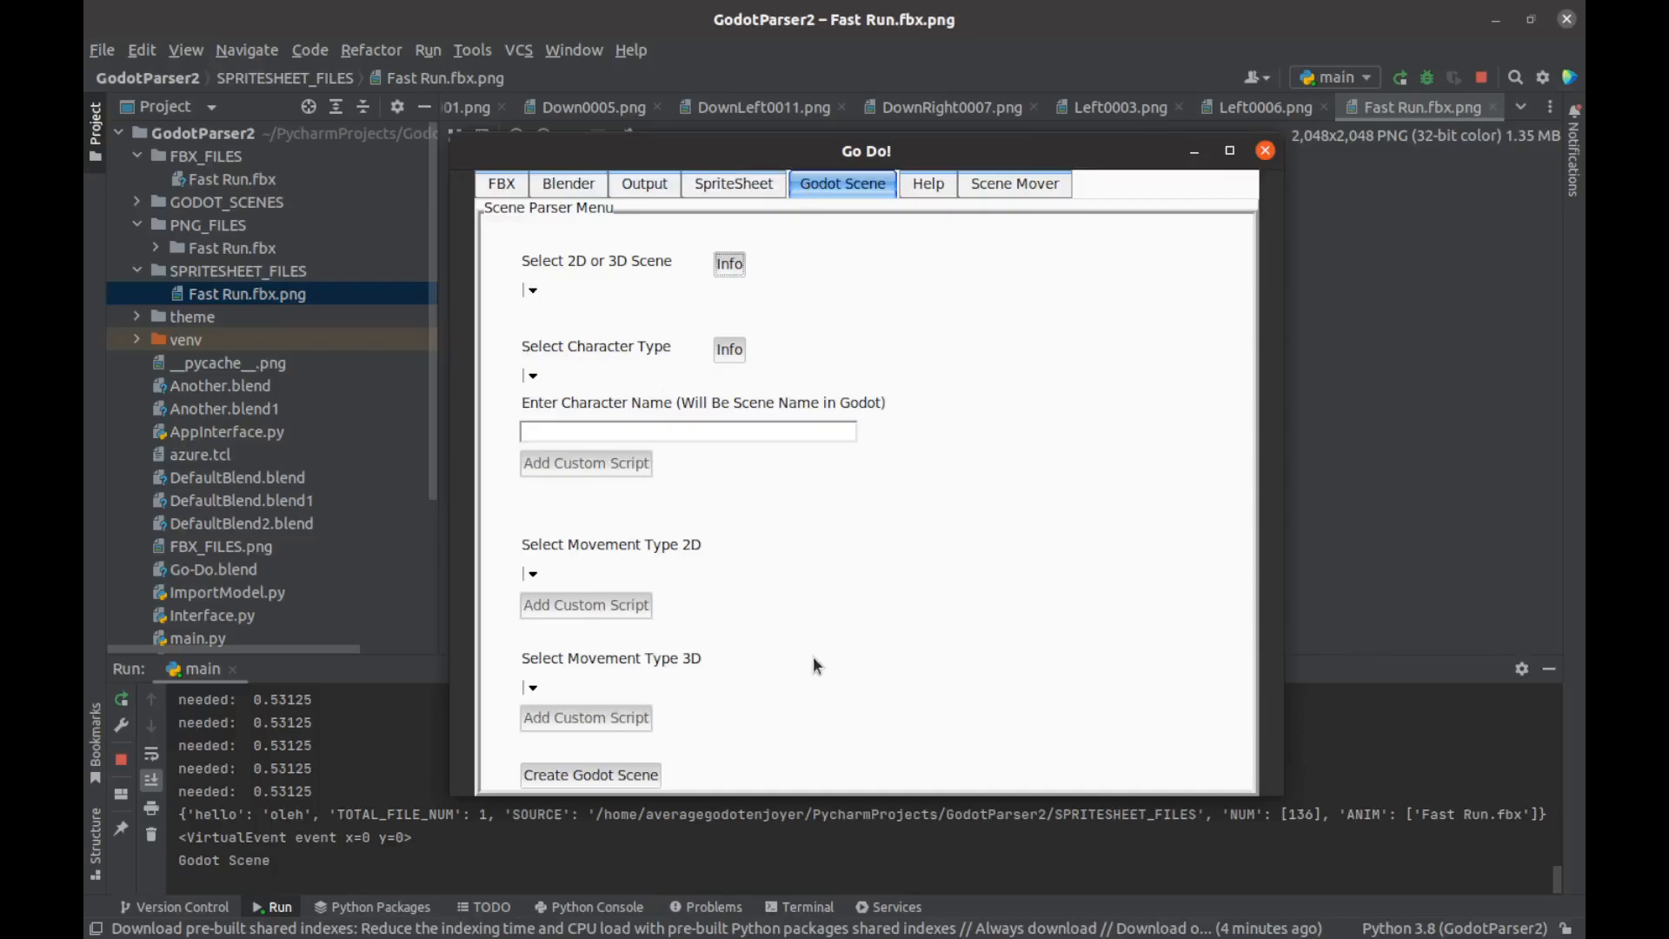
{"action": "left_click", "coordinate": [589, 773]}
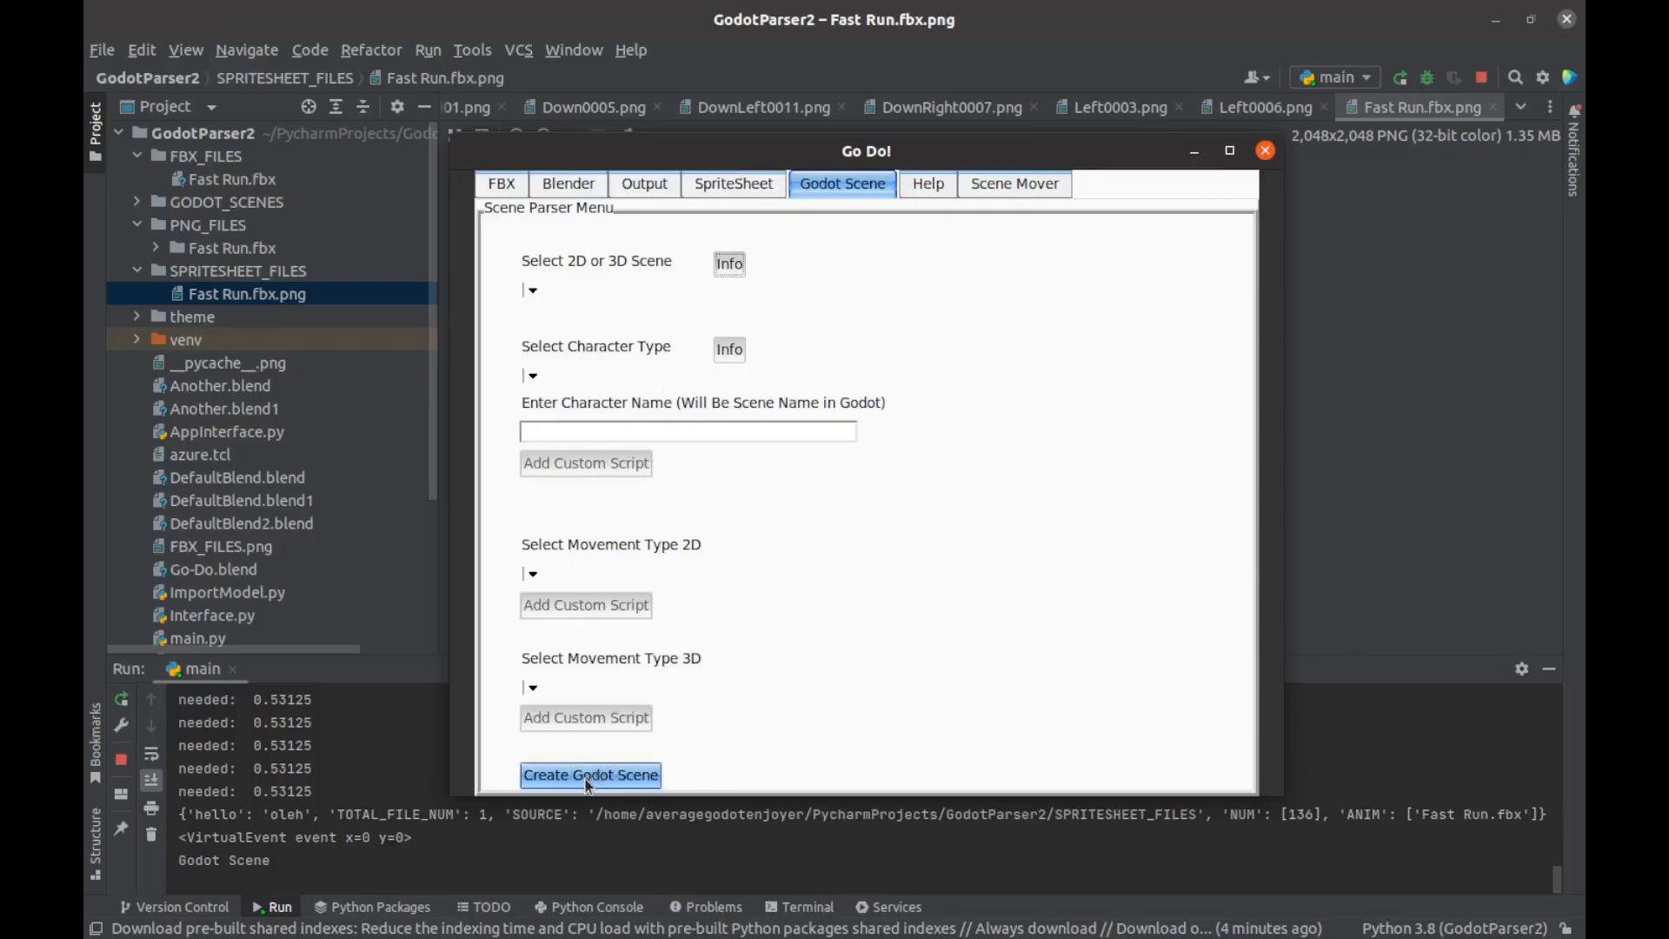
{"action": "left_click", "coordinate": [590, 773]}
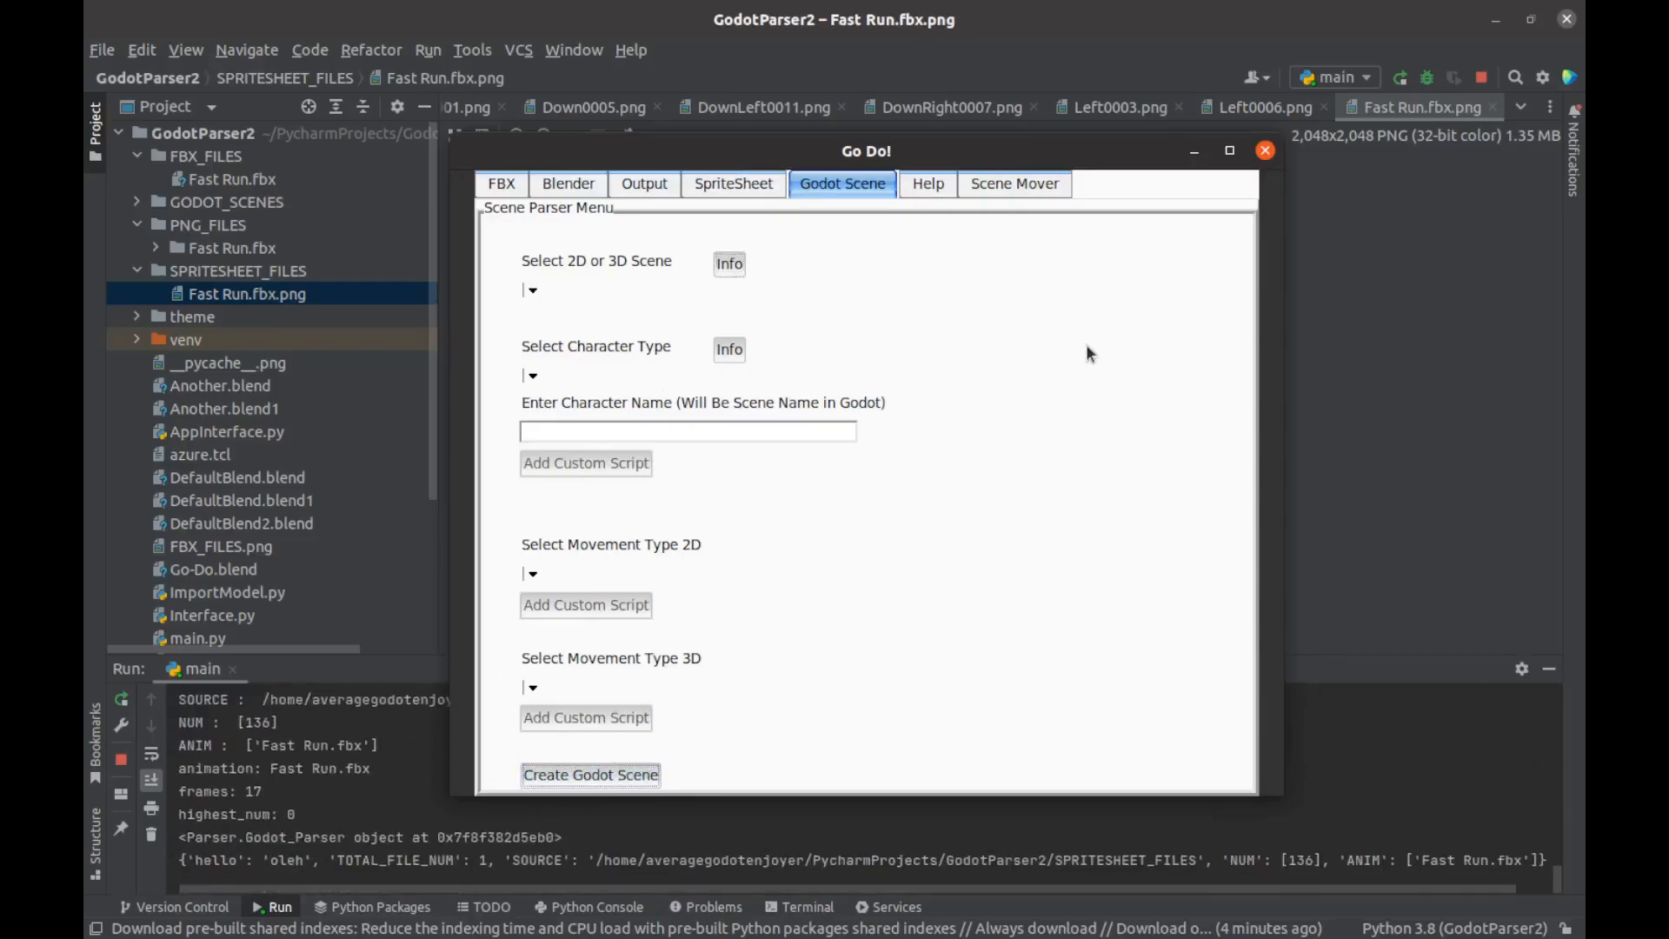
{"action": "left_click", "coordinate": [1265, 150]}
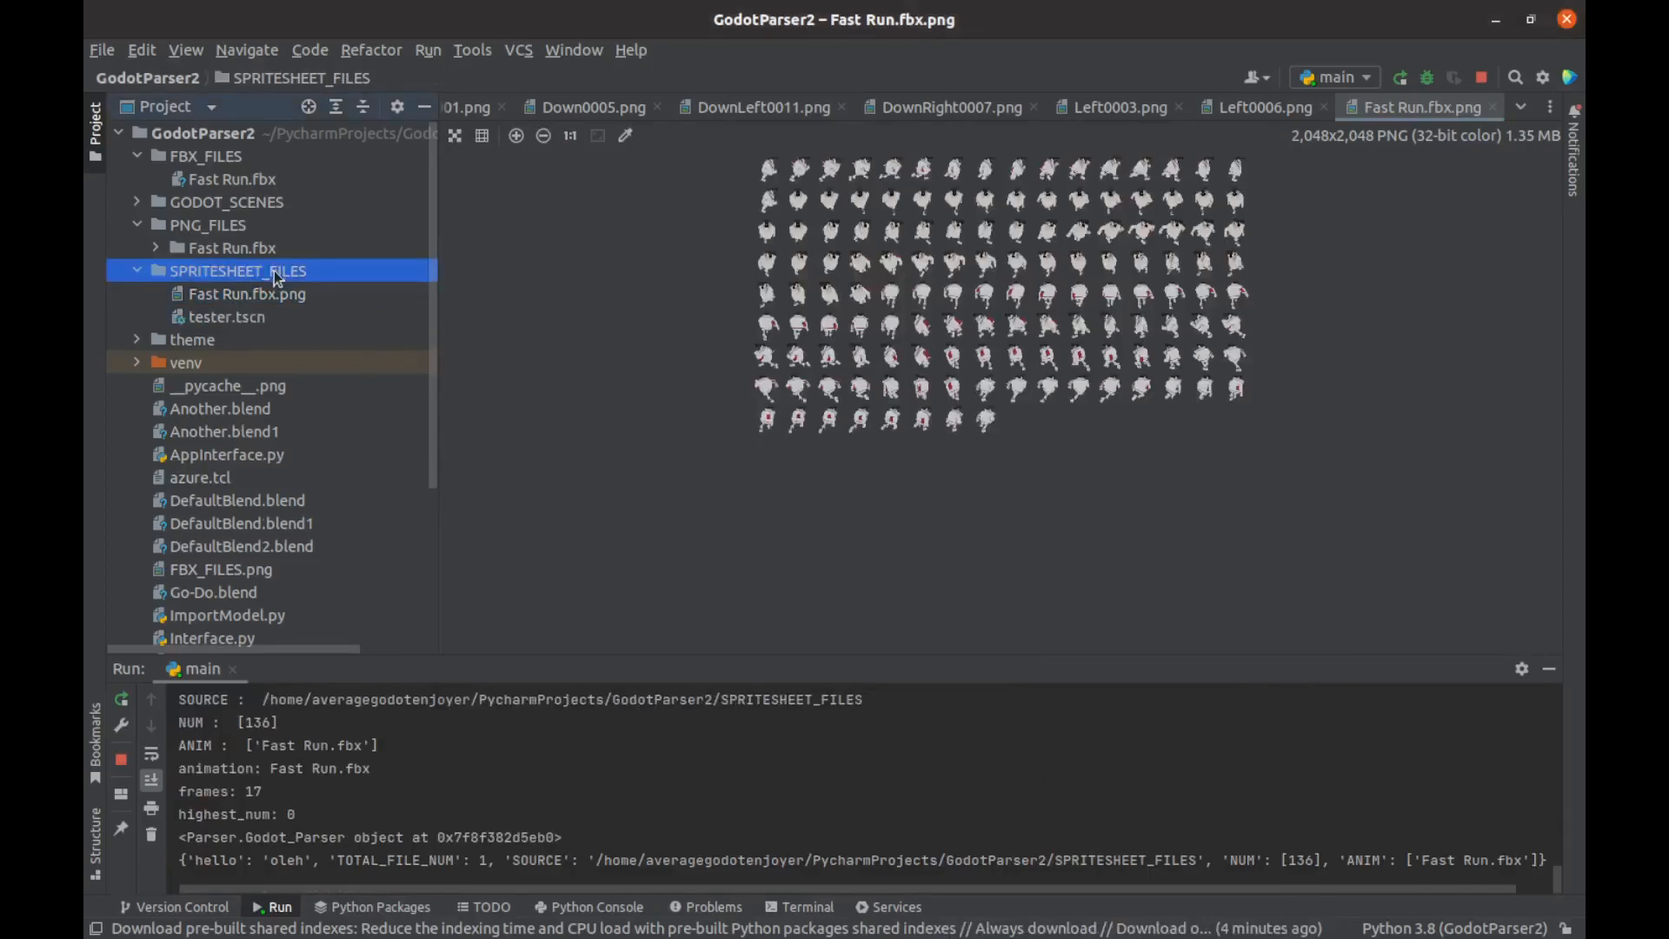
{"action": "left_click", "coordinate": [224, 316]}
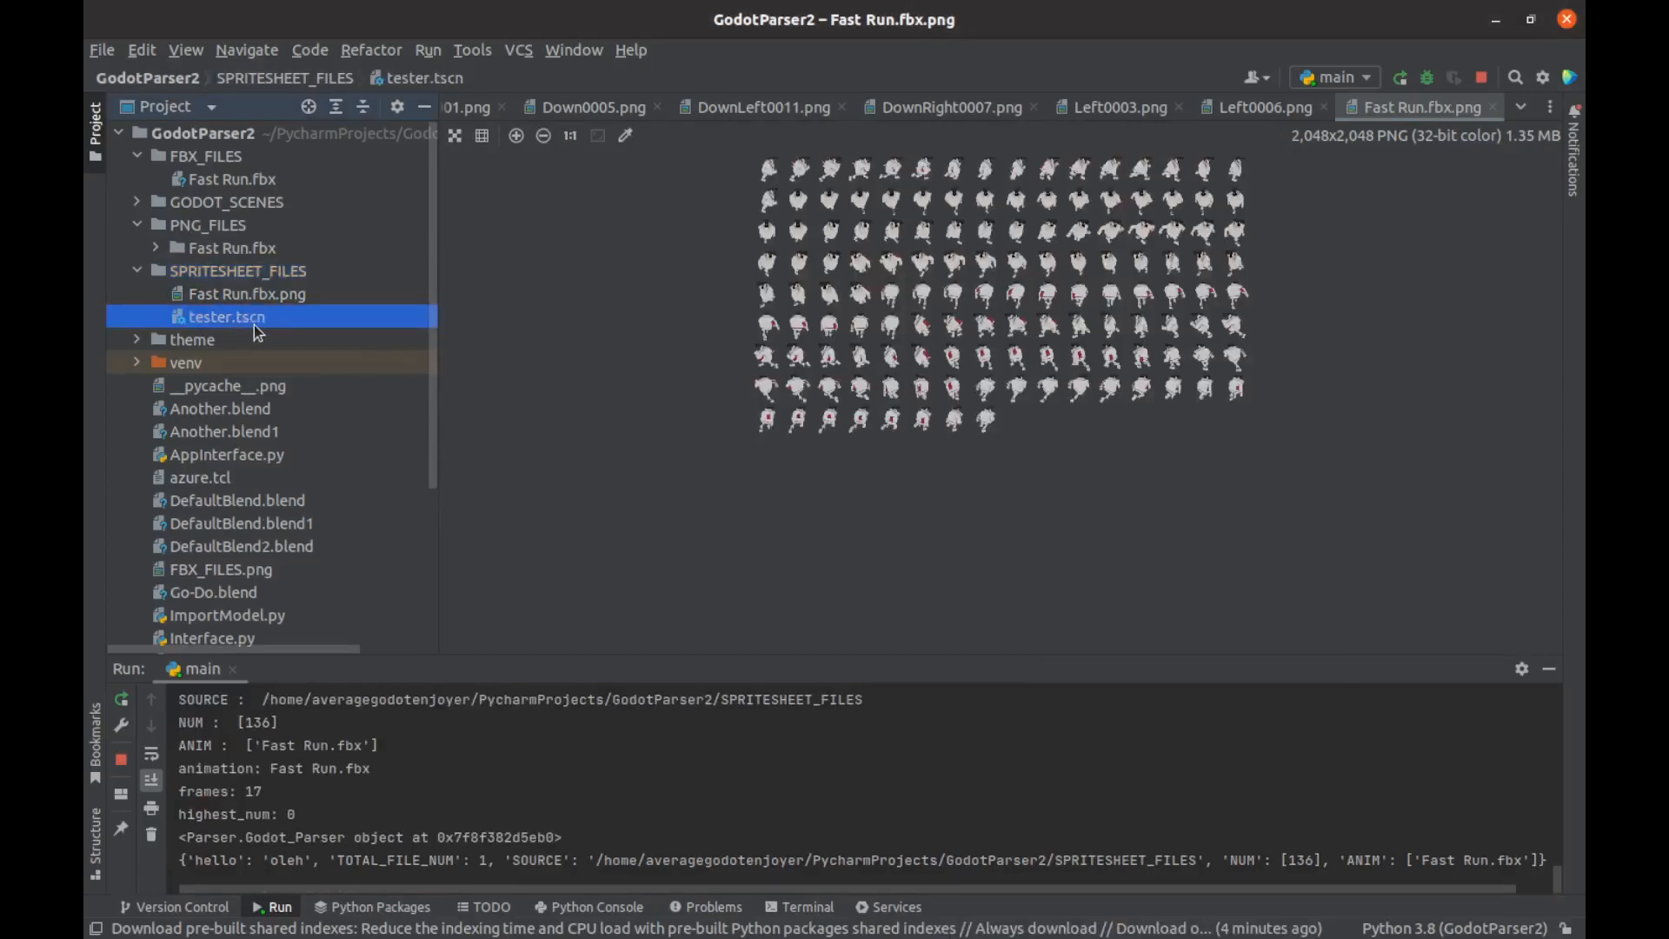
{"action": "mouse_move", "coordinate": [261, 304]}
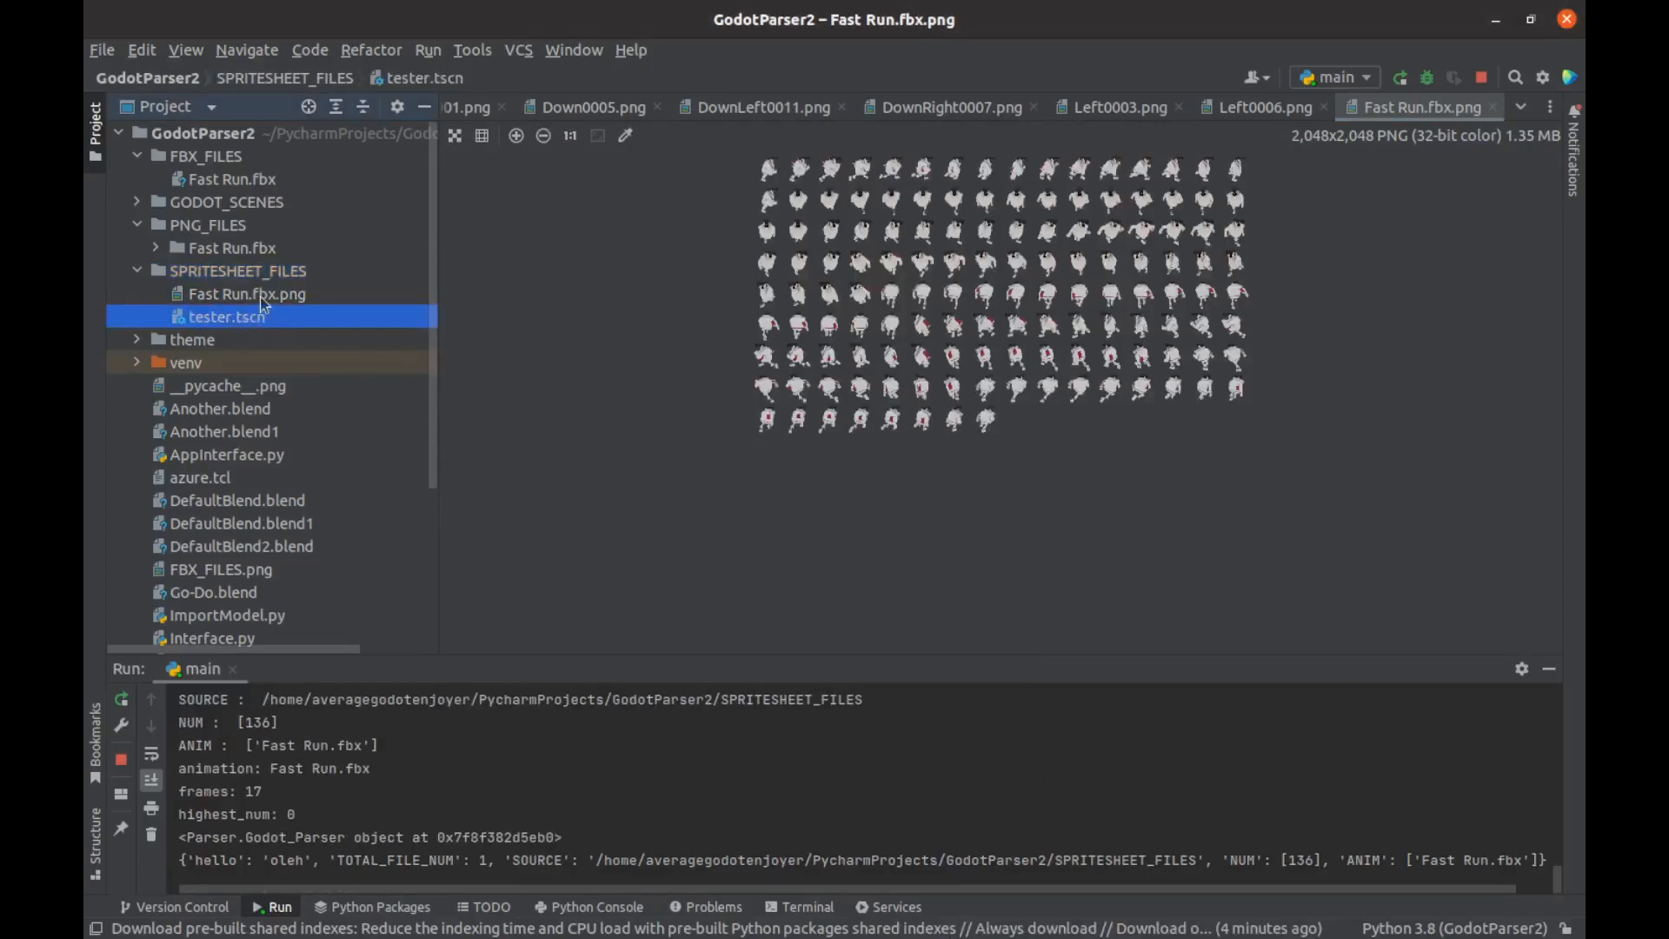
Step: Copy Fast Run.fbx.png and tester.tscn into GODOT_SCENES/TestingProject and check the copies
{"action": "right_click", "coordinate": [247, 294]}
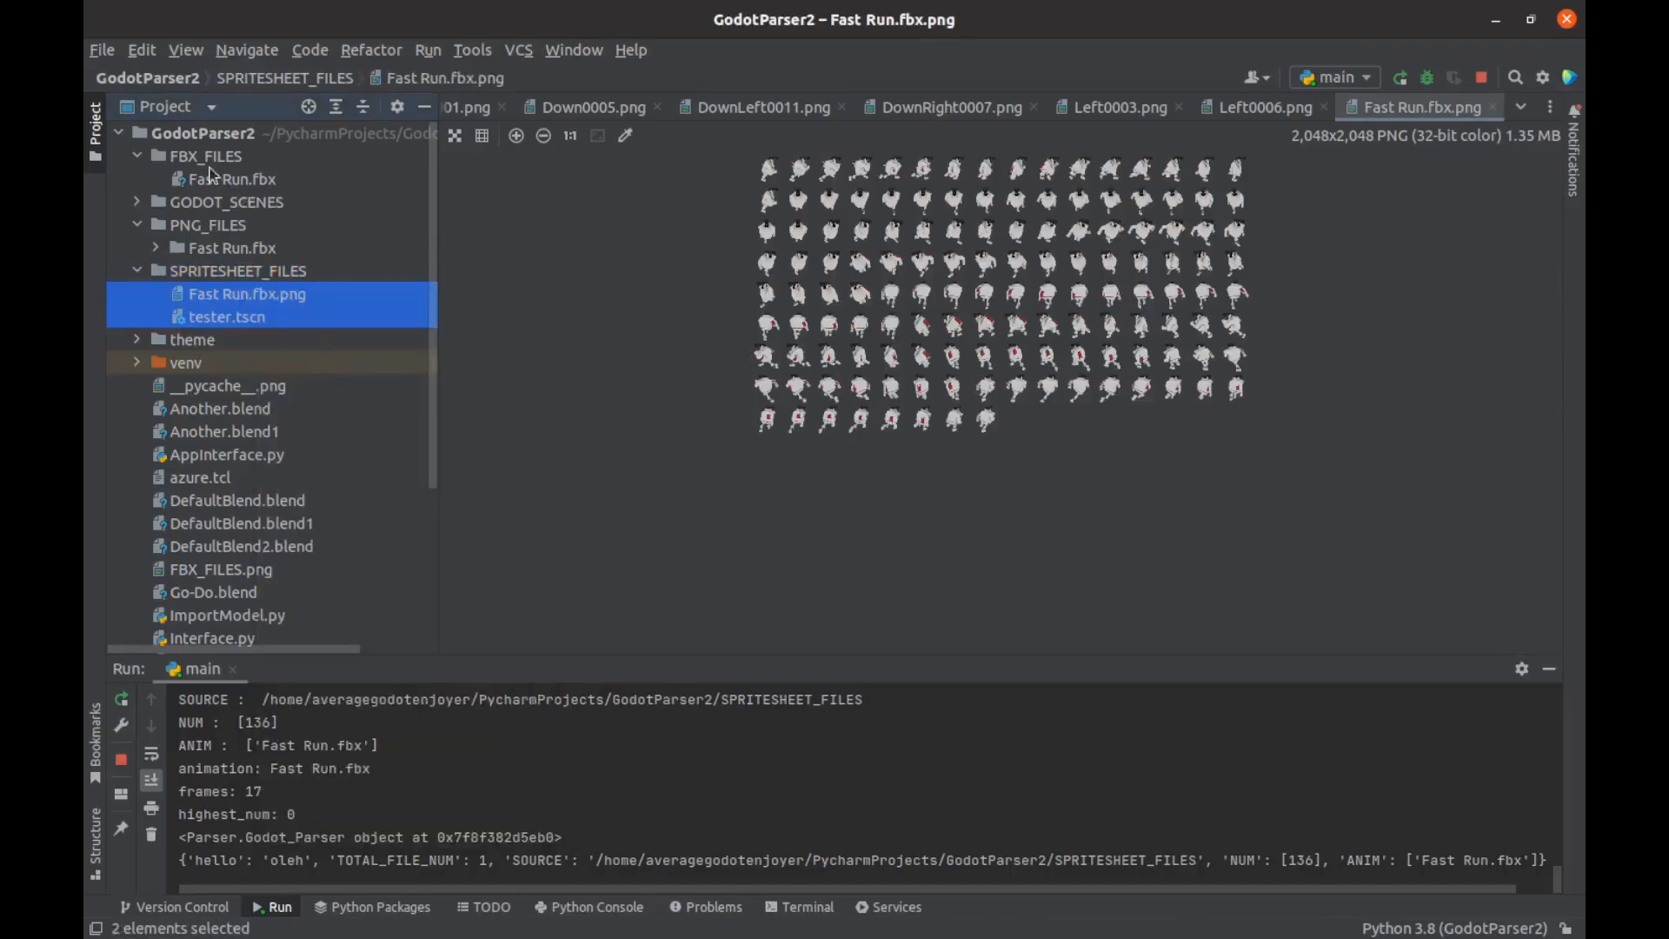
{"action": "left_click", "coordinate": [227, 201]}
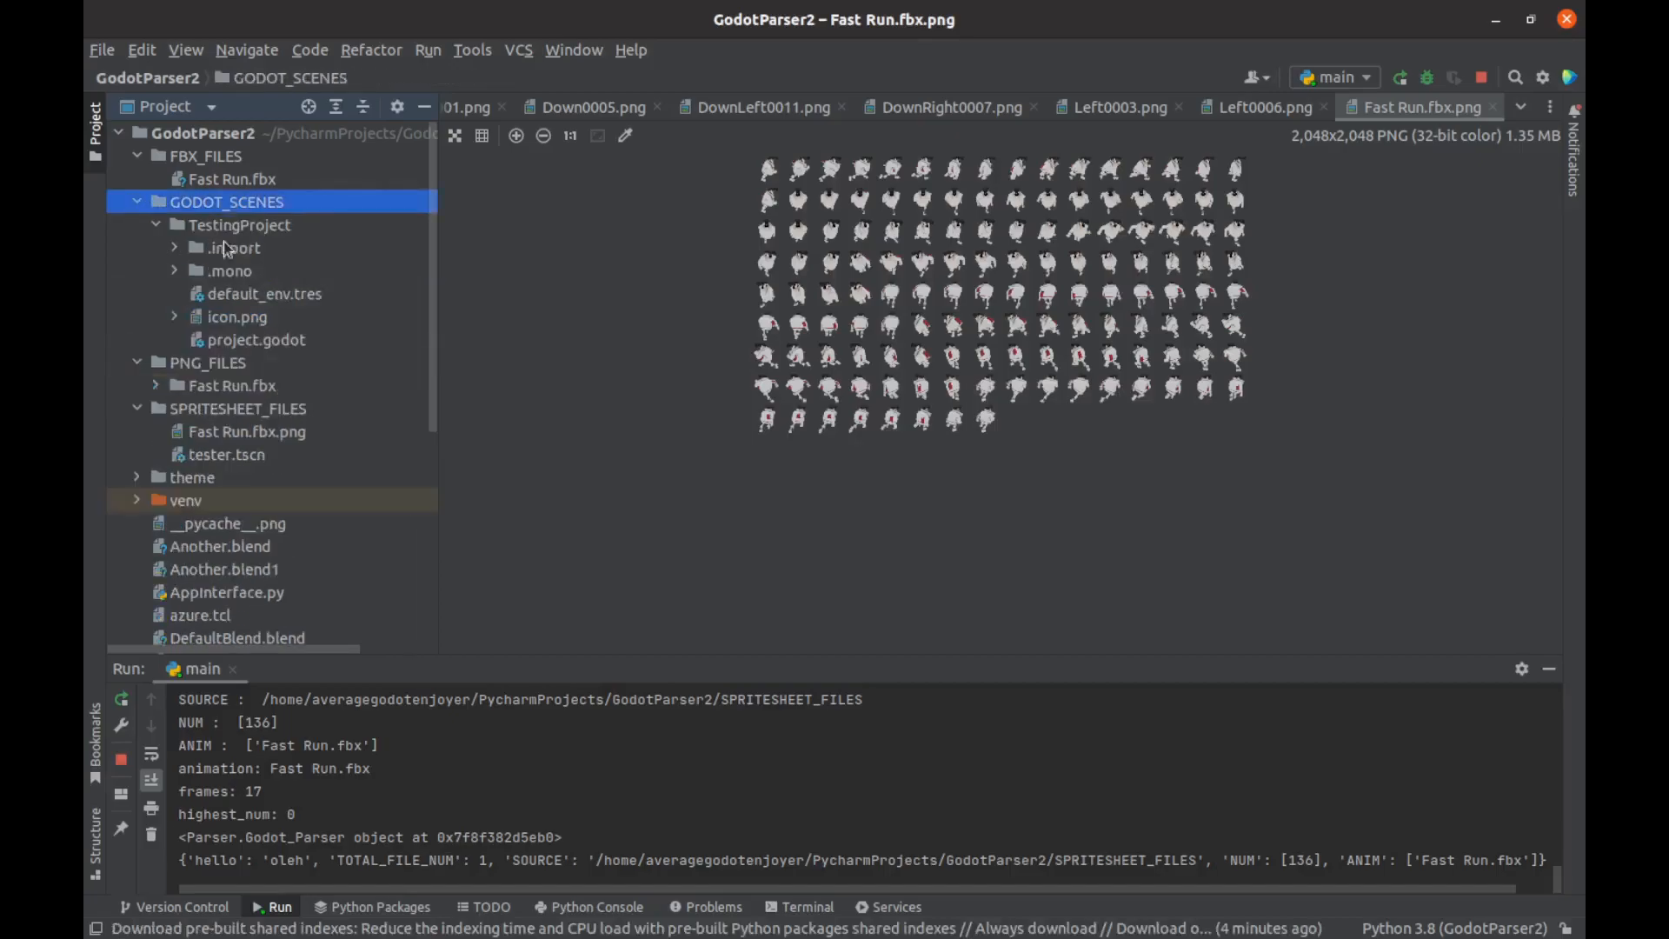
{"action": "mouse_move", "coordinate": [266, 247]}
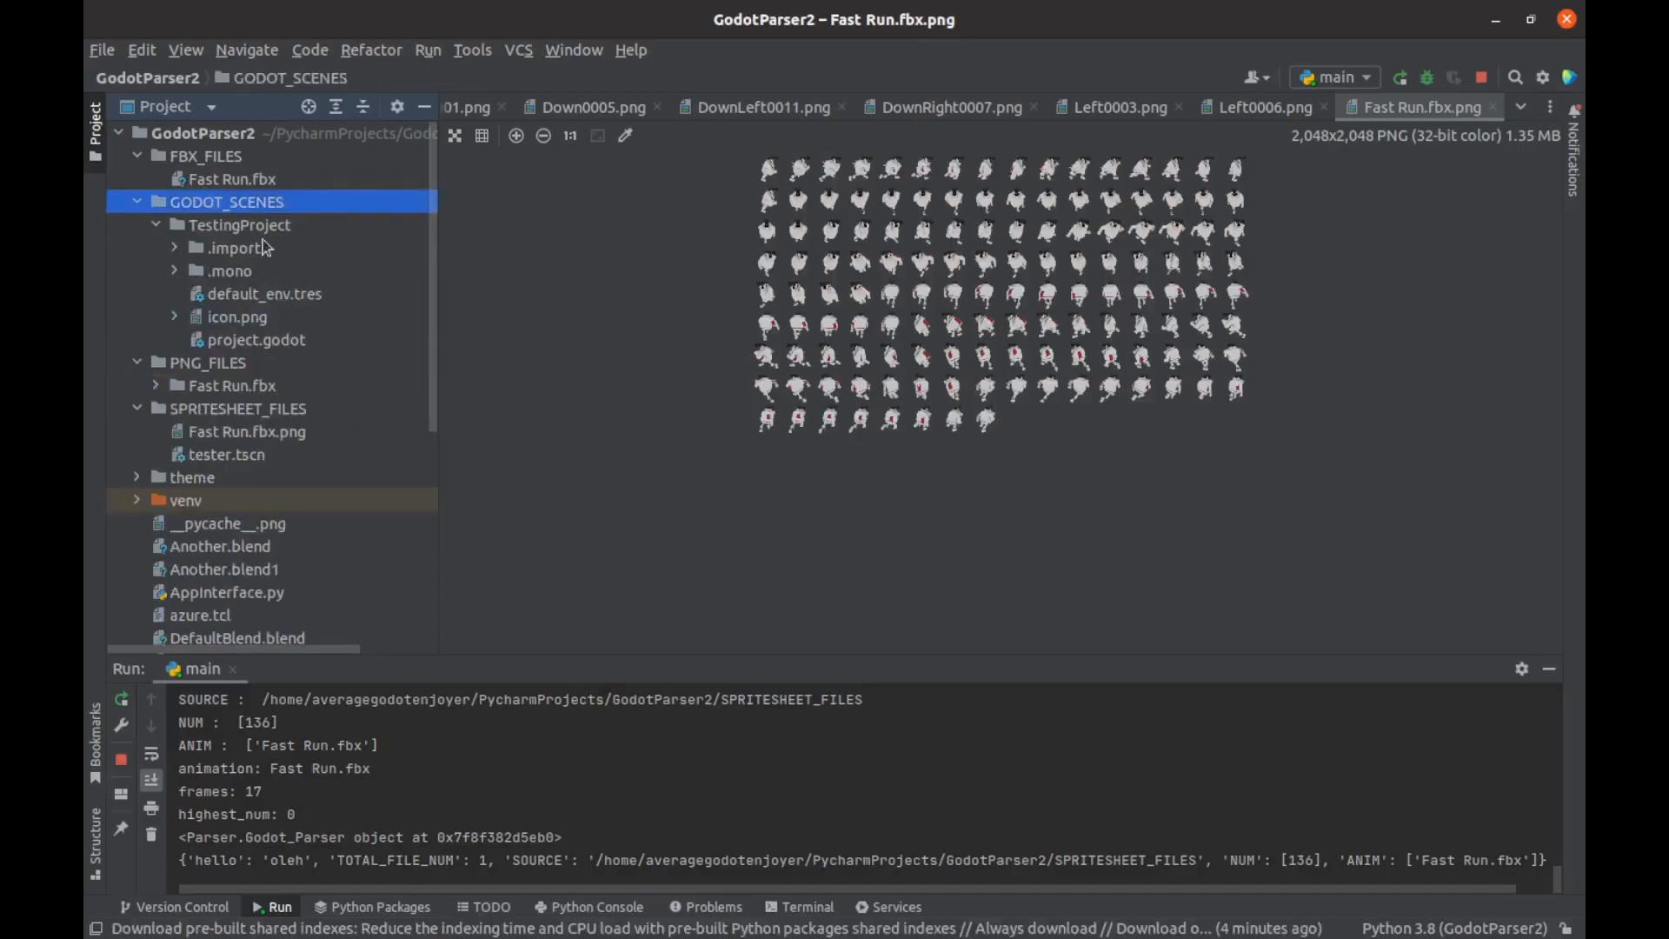
{"action": "mouse_move", "coordinate": [233, 213]}
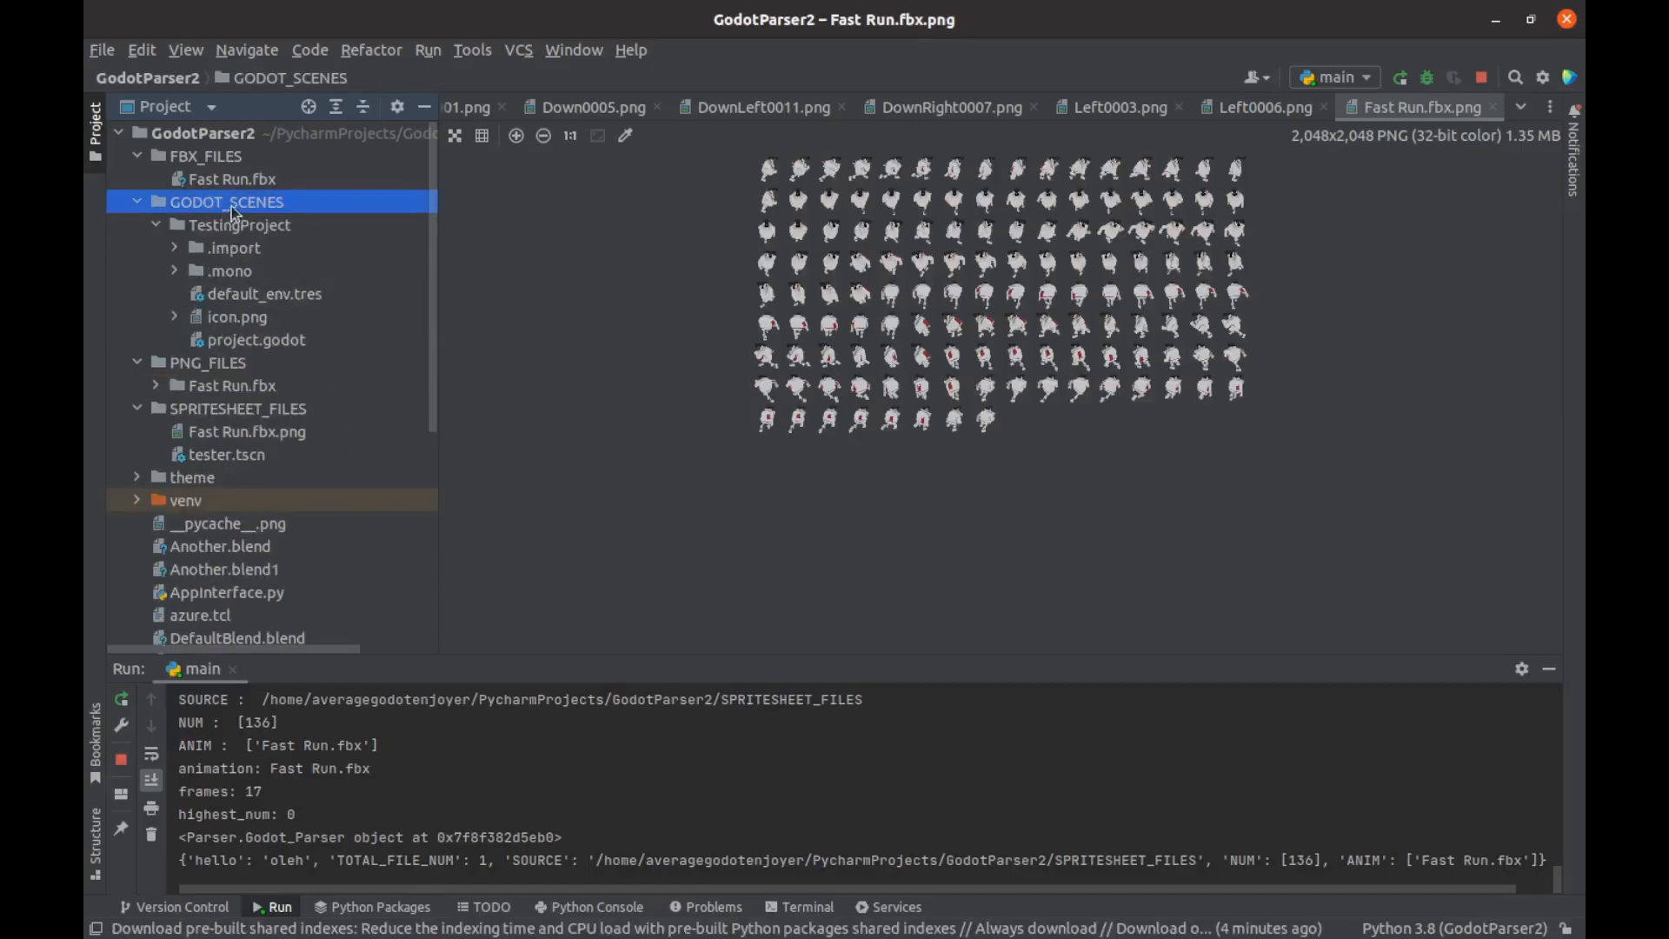
{"action": "right_click", "coordinate": [238, 224]}
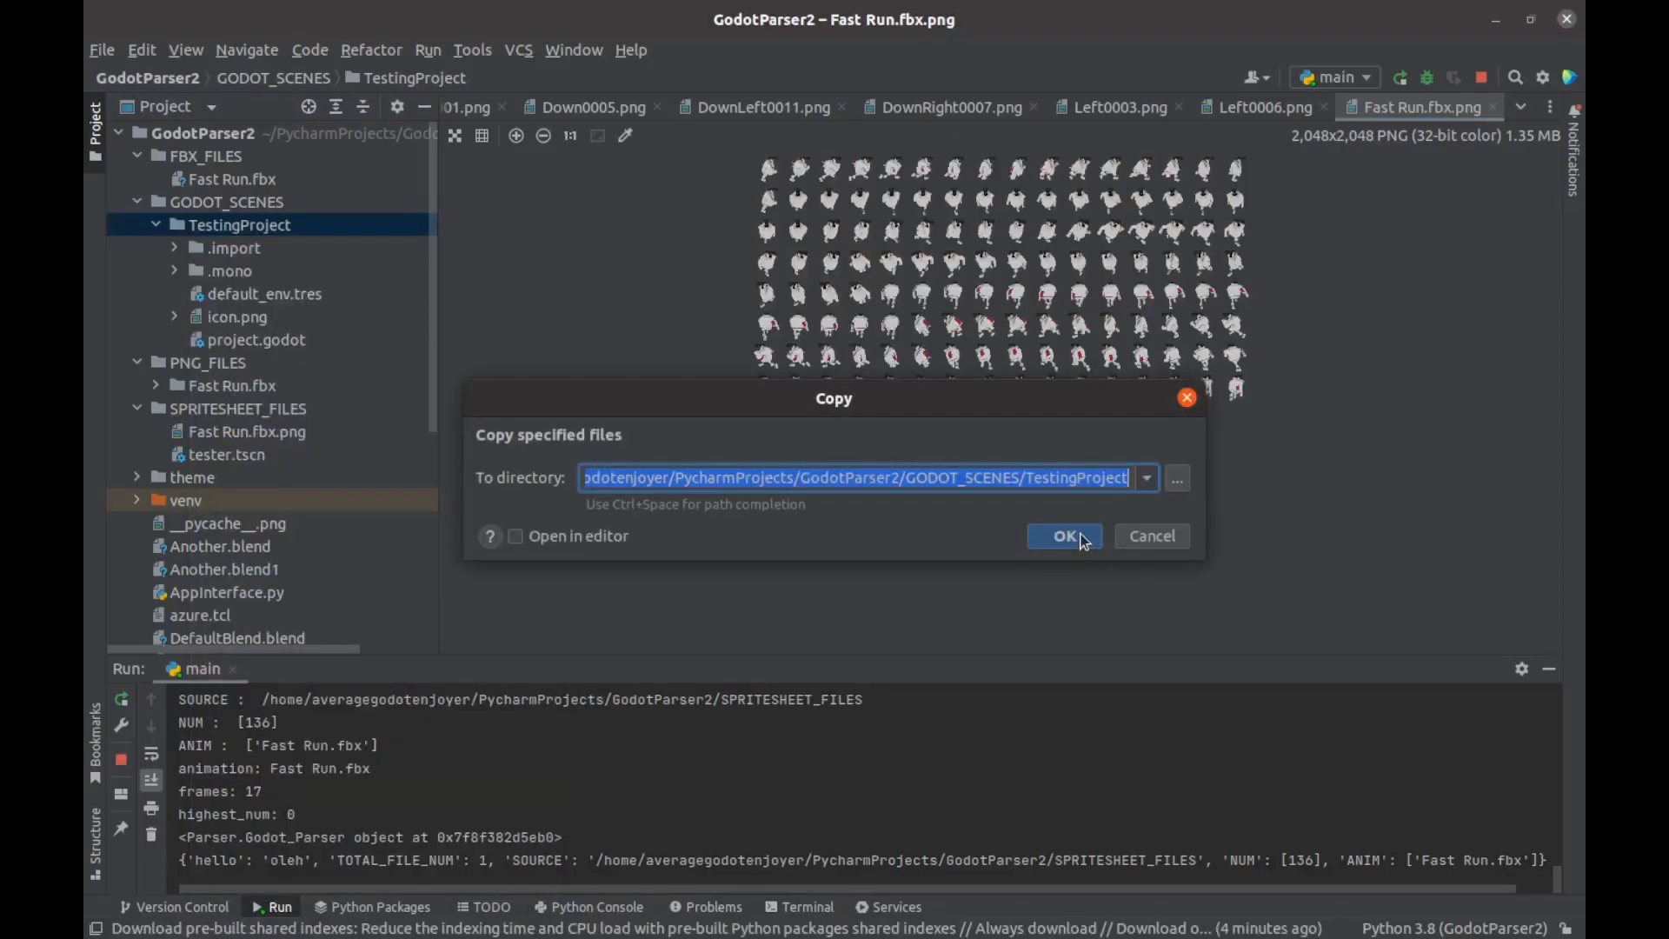
{"action": "left_click", "coordinate": [1063, 535]}
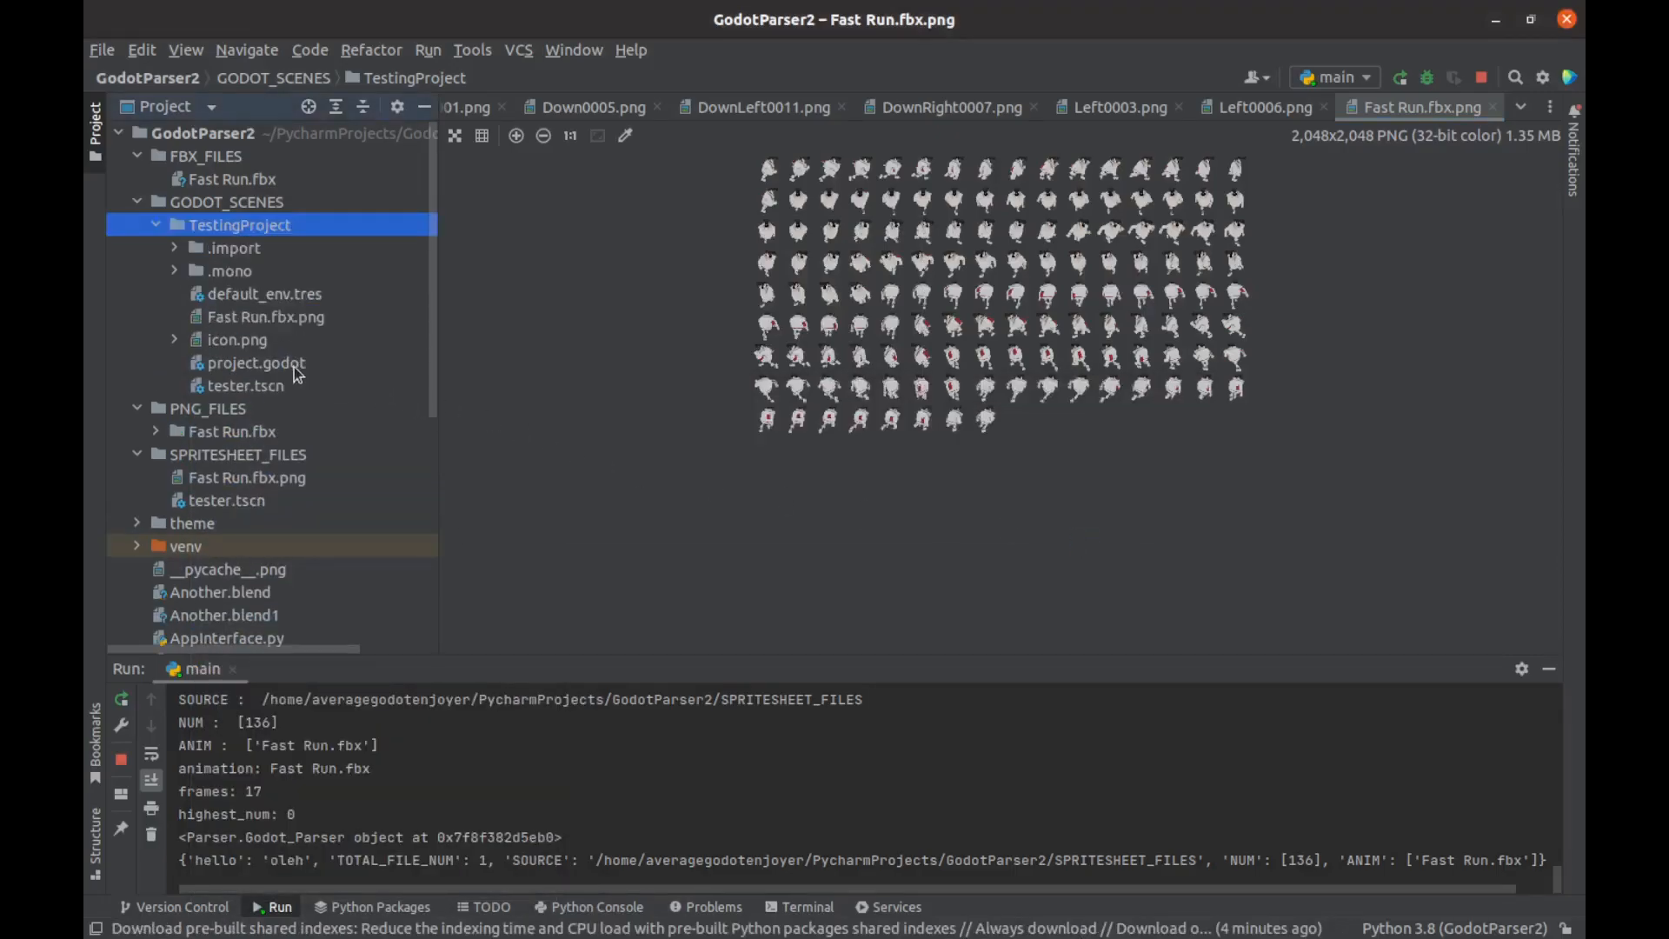
{"action": "left_click", "coordinate": [245, 385]}
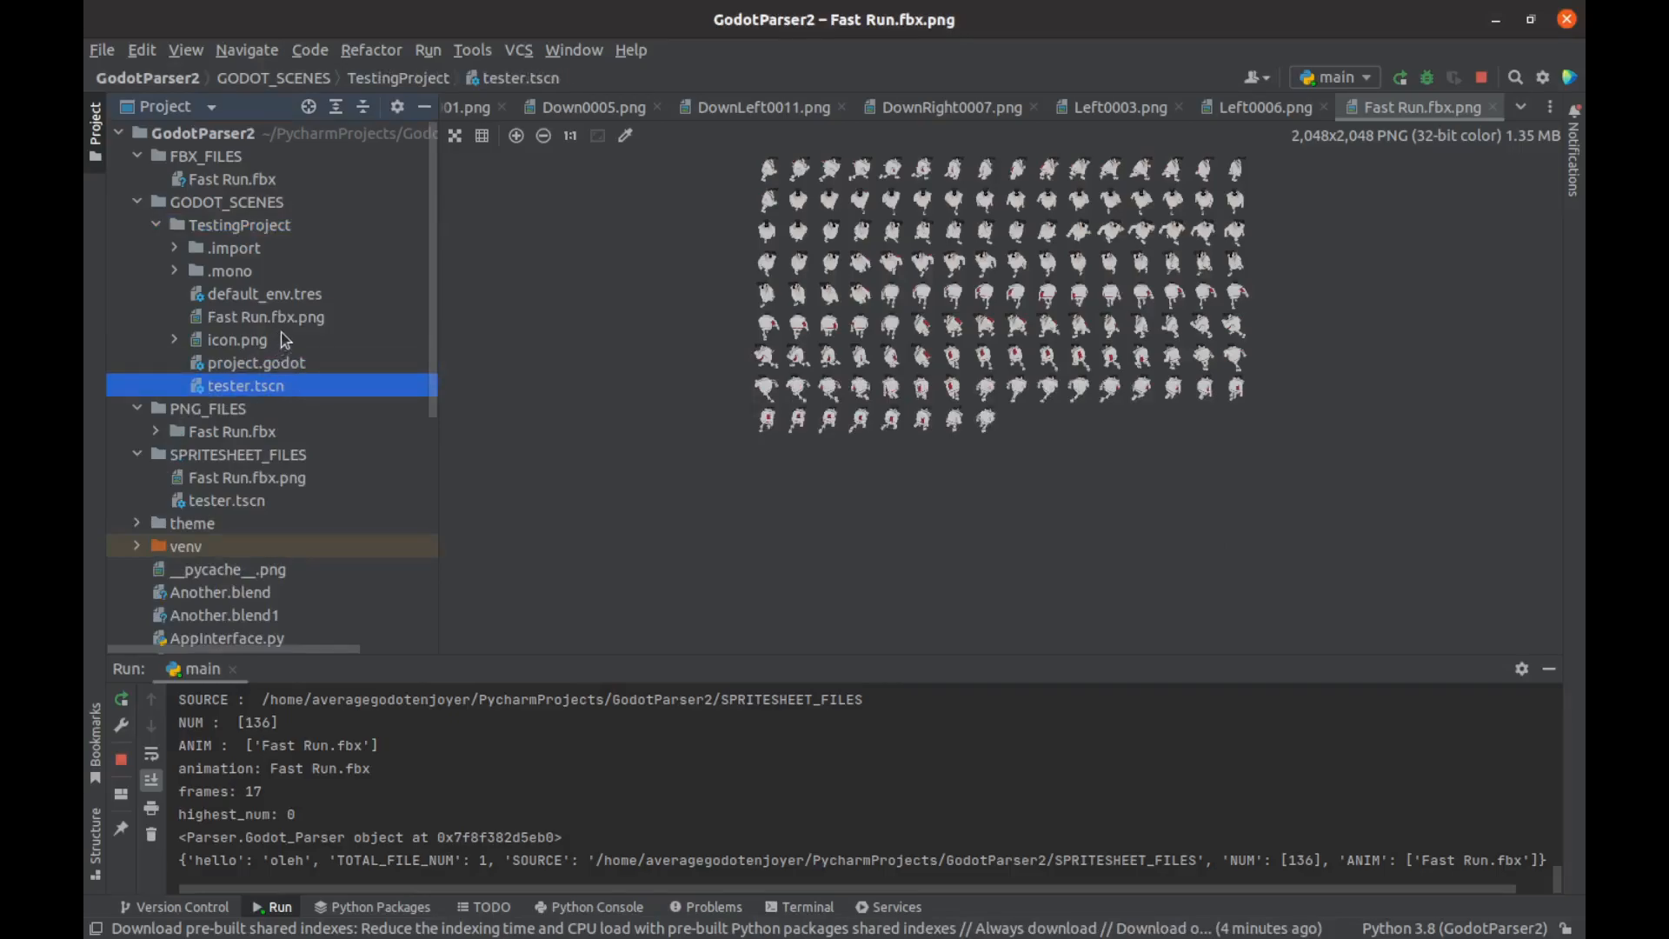
{"action": "left_click", "coordinate": [266, 317]}
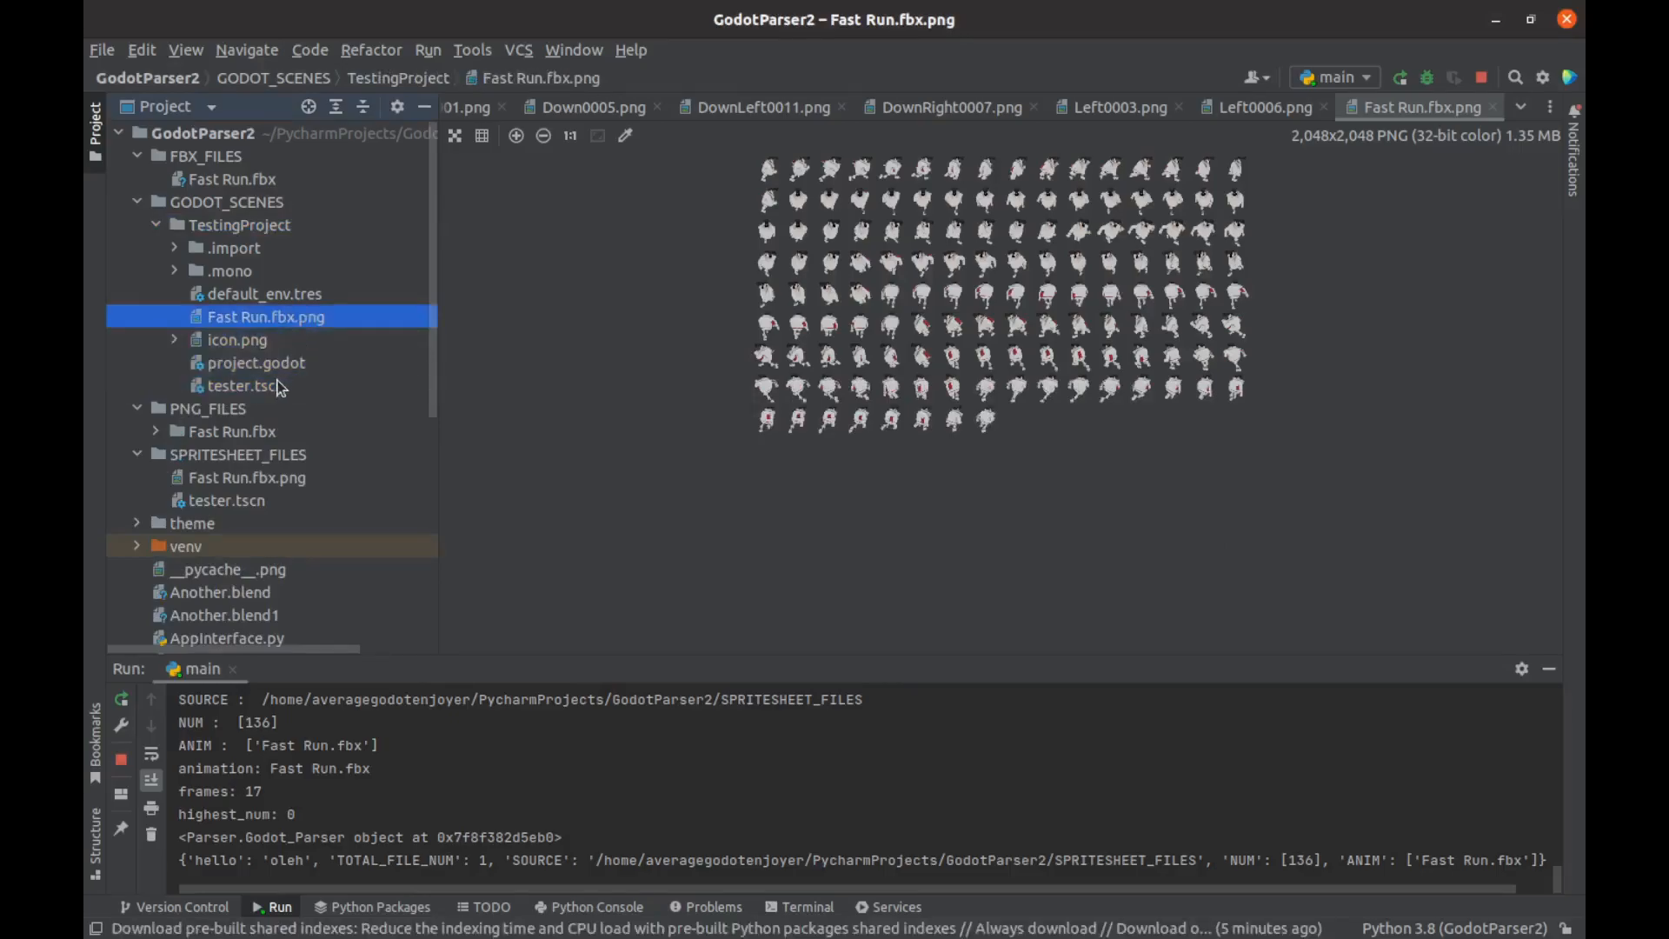
{"action": "right_click", "coordinate": [238, 225]}
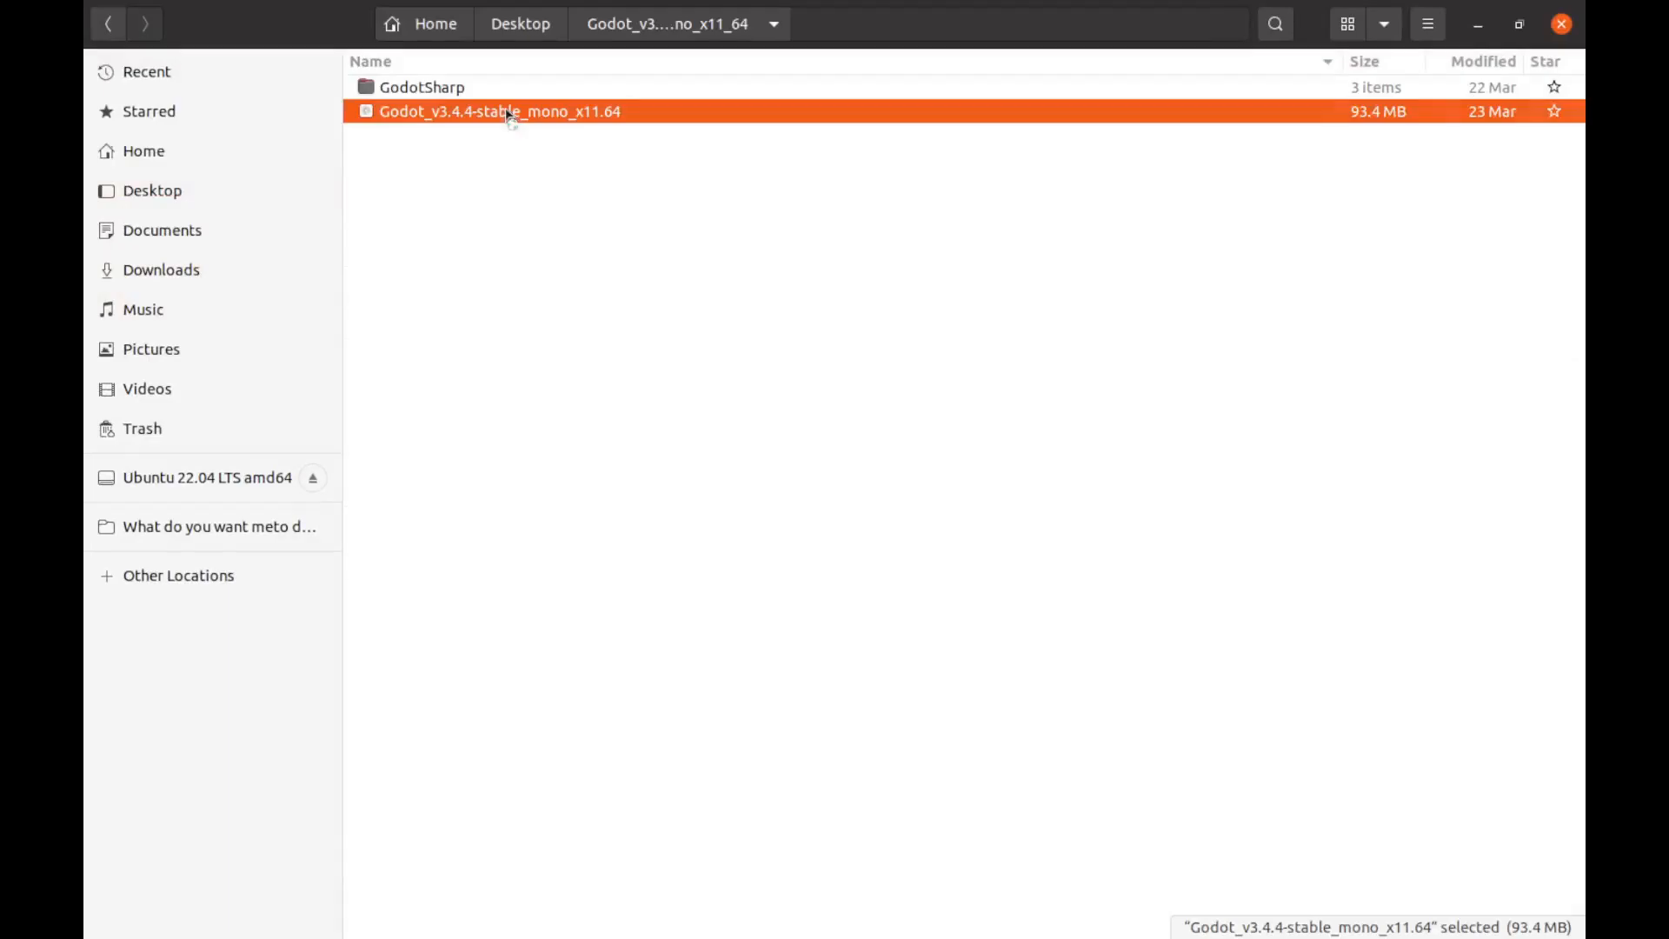
Step: Launch the Godot Project Manager and open TestingProject in the editor
{"action": "double_click", "coordinate": [499, 110]}
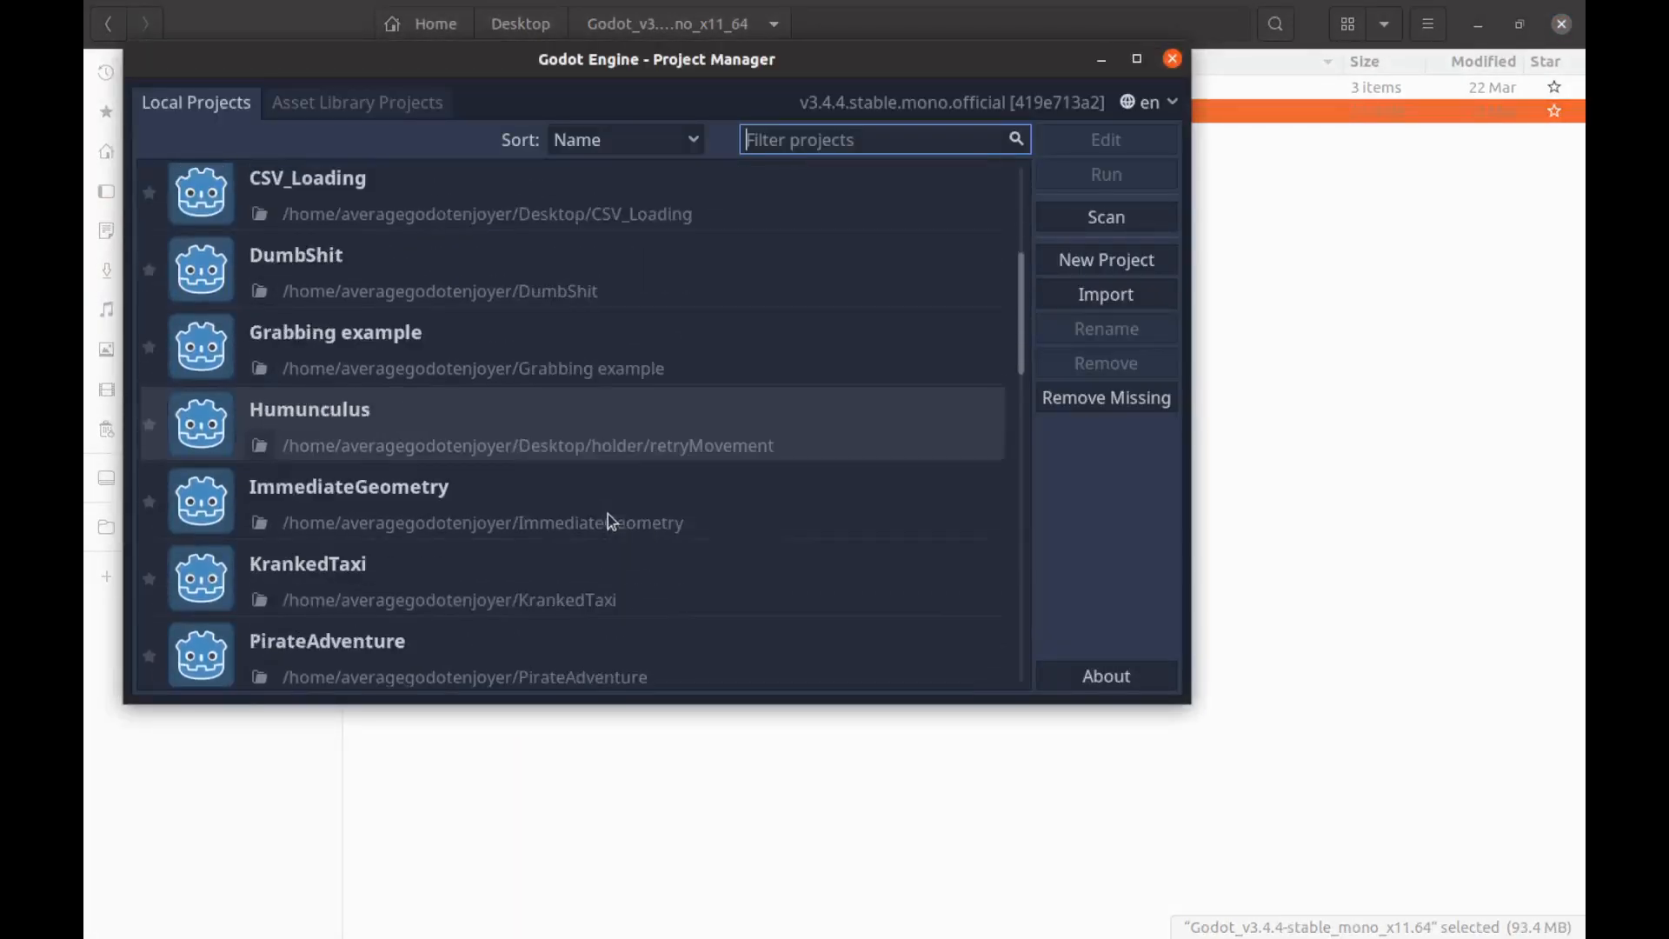
{"action": "scroll", "scroll_direction": "down", "scroll_amount": 3}
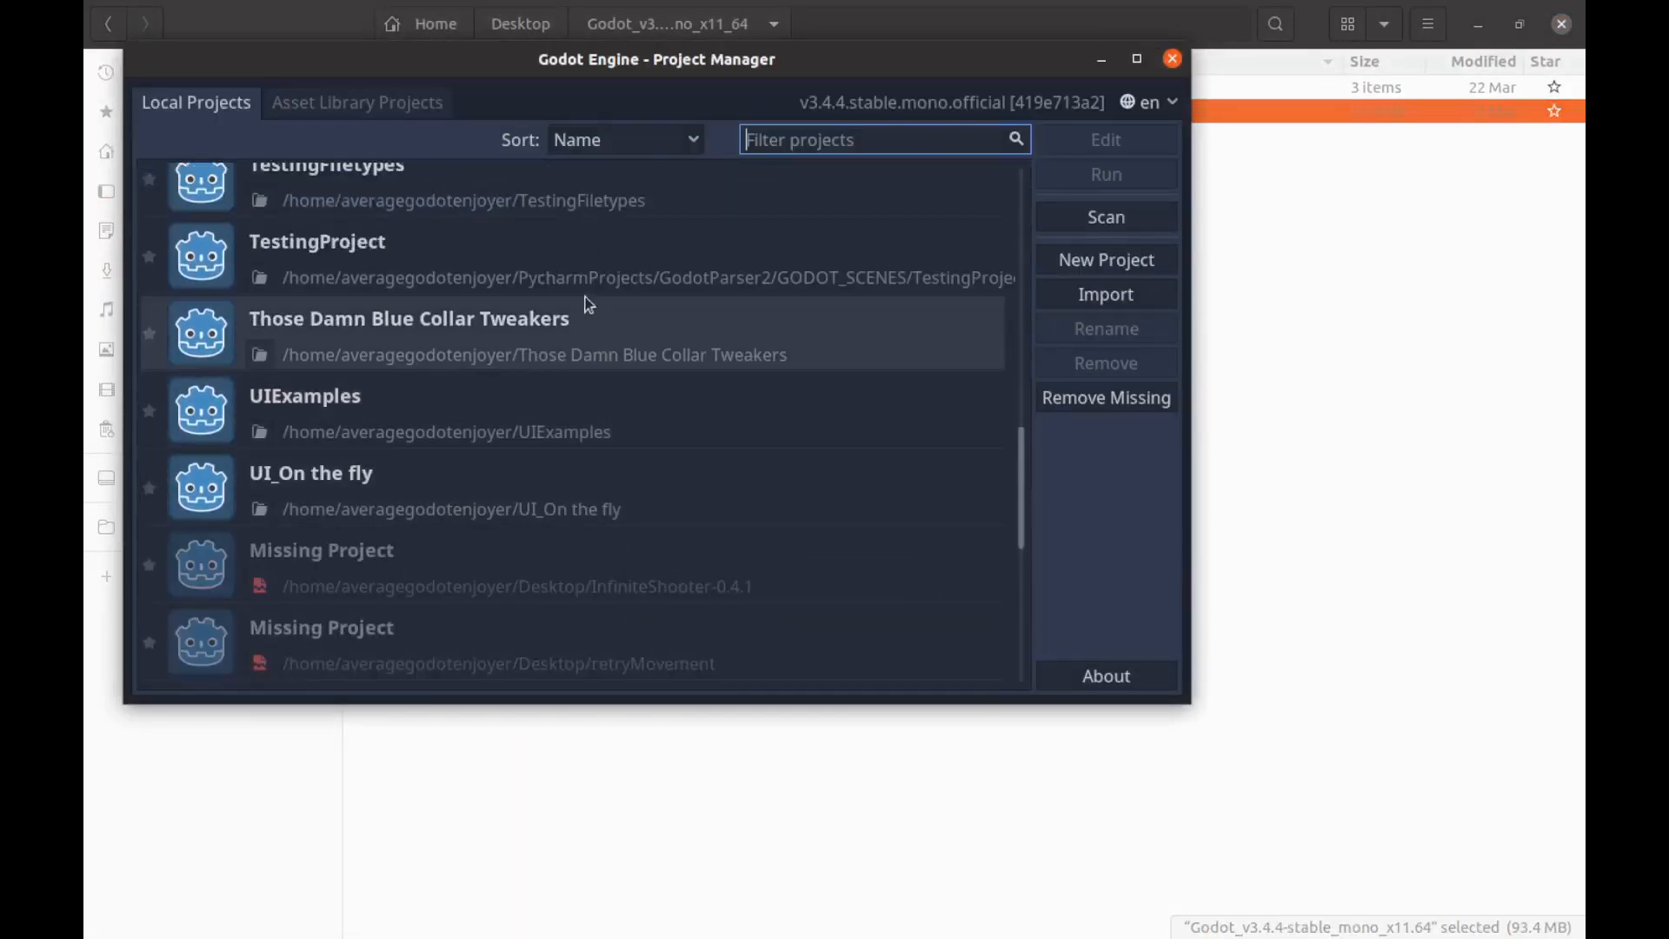
{"action": "left_click", "coordinate": [1171, 58]}
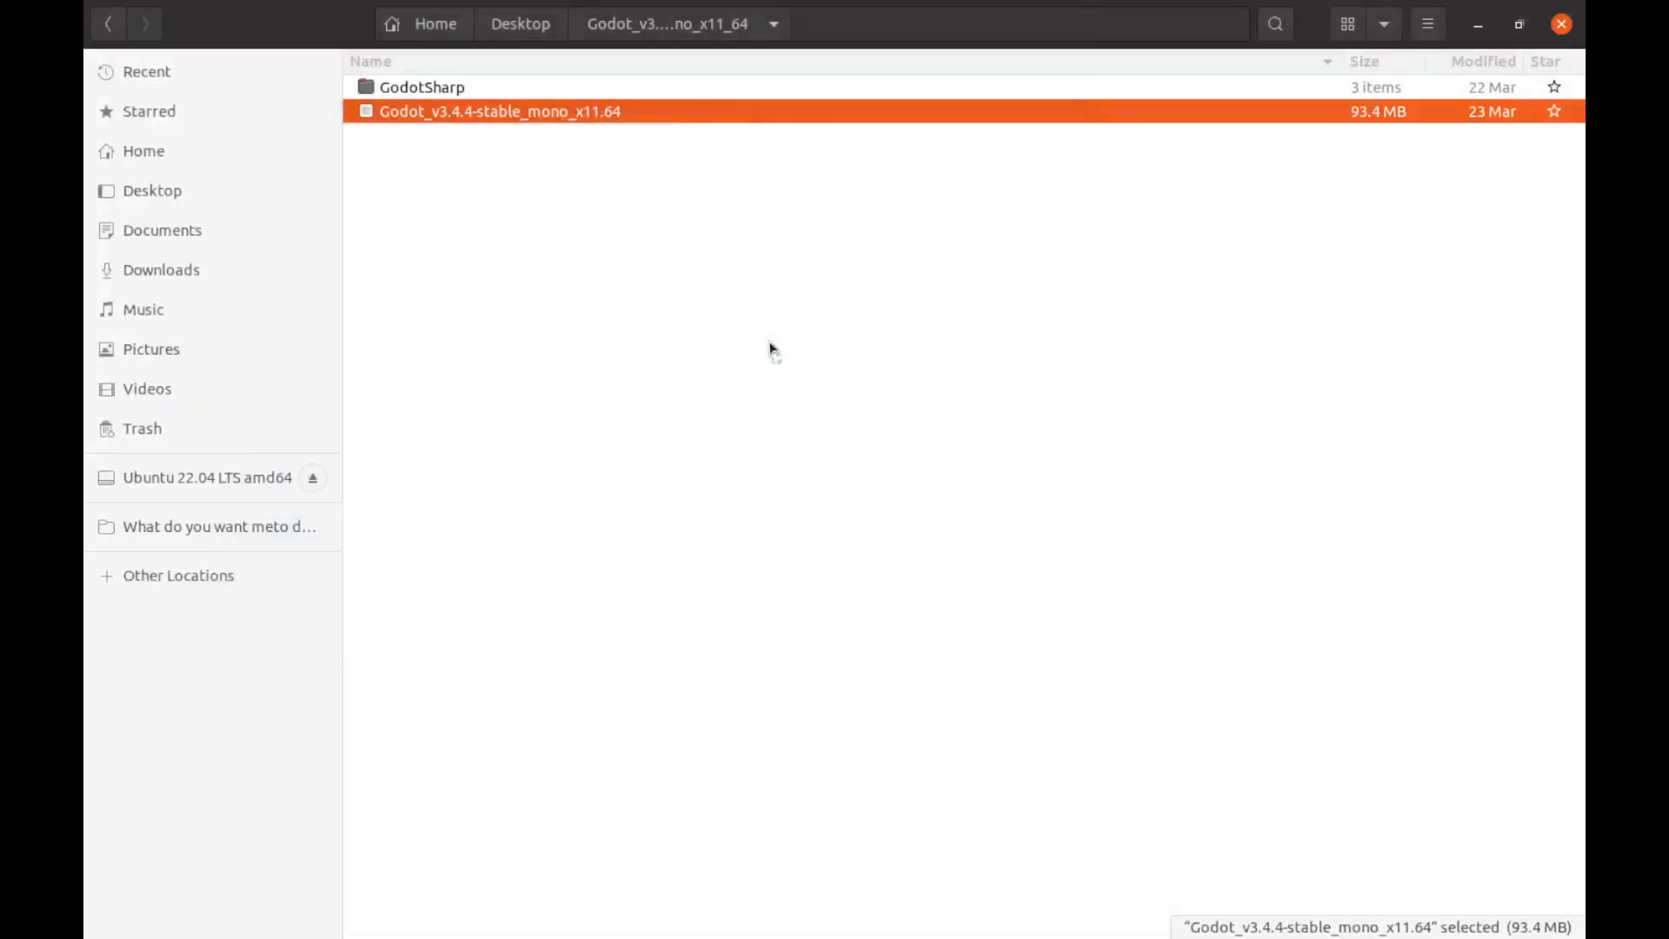
{"action": "double_click", "coordinate": [501, 110]}
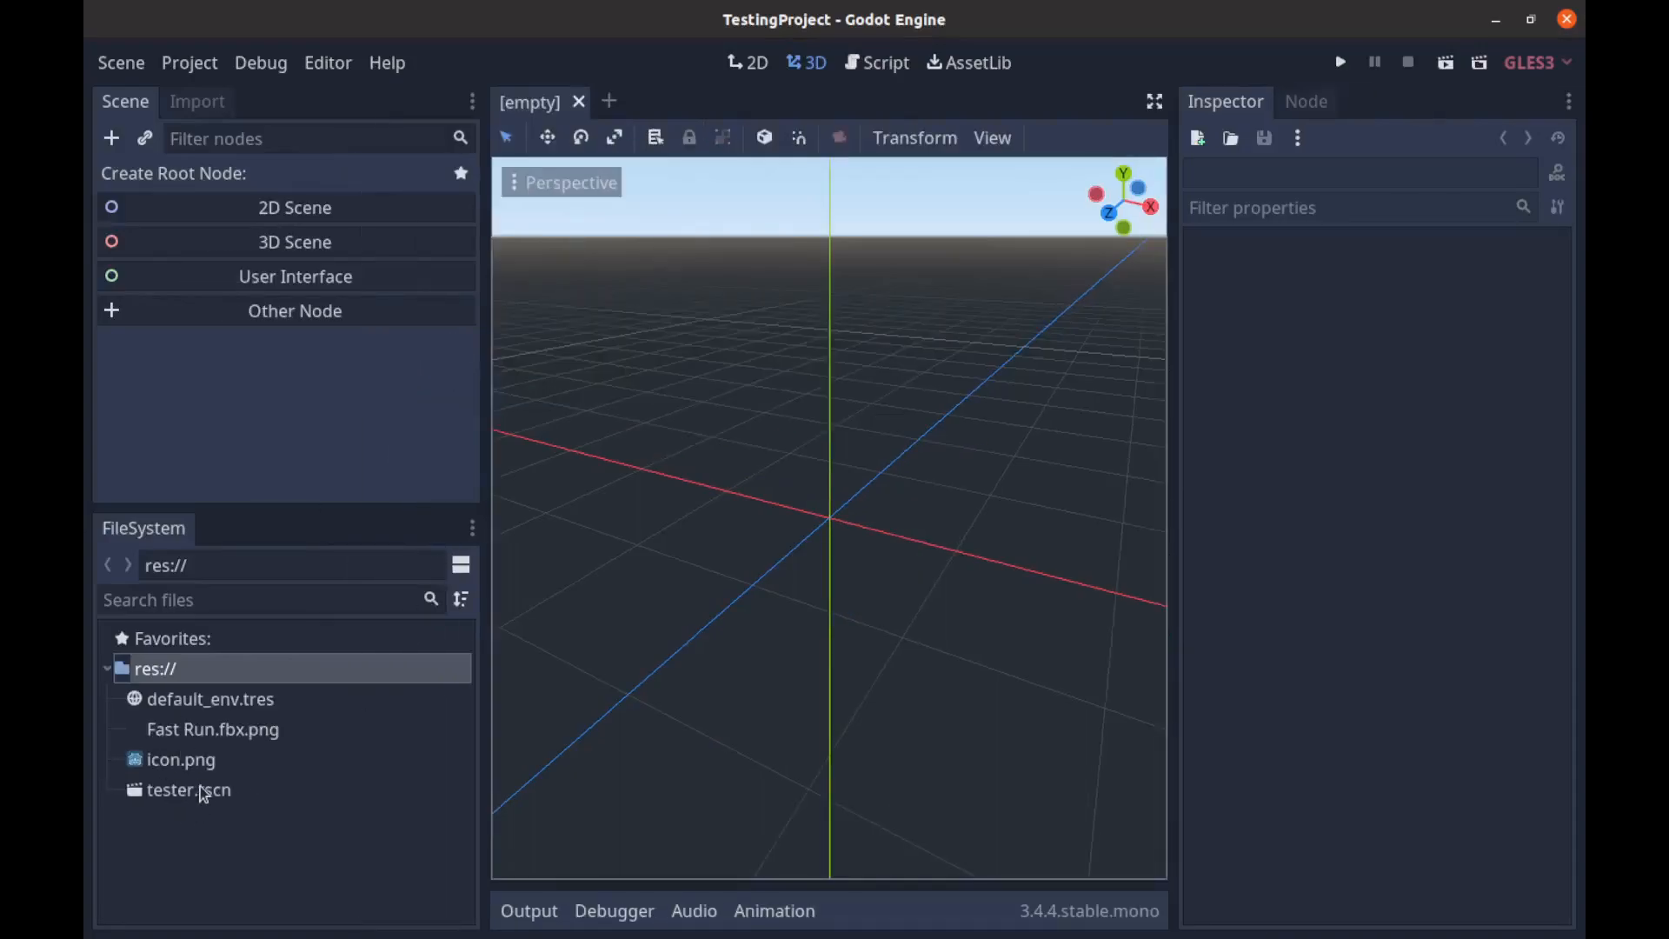
Step: Open tester.tscn, cancel Fix Dependencies, and choose Open Anyway
{"action": "double_click", "coordinate": [188, 788]}
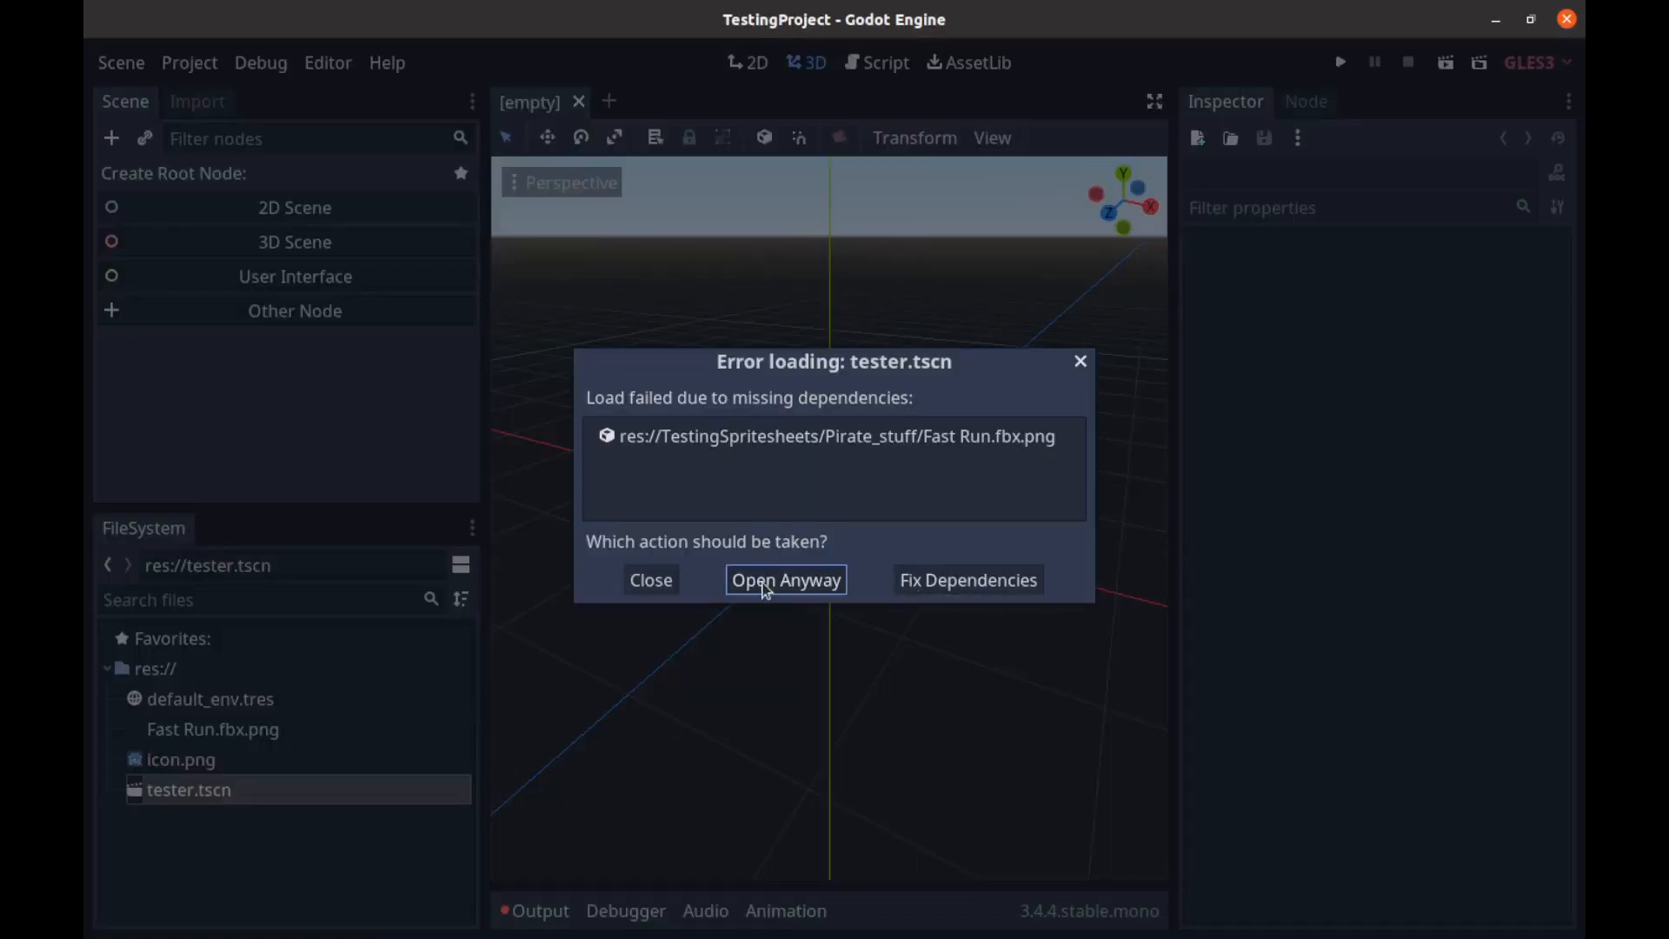
{"action": "left_click", "coordinate": [966, 579]}
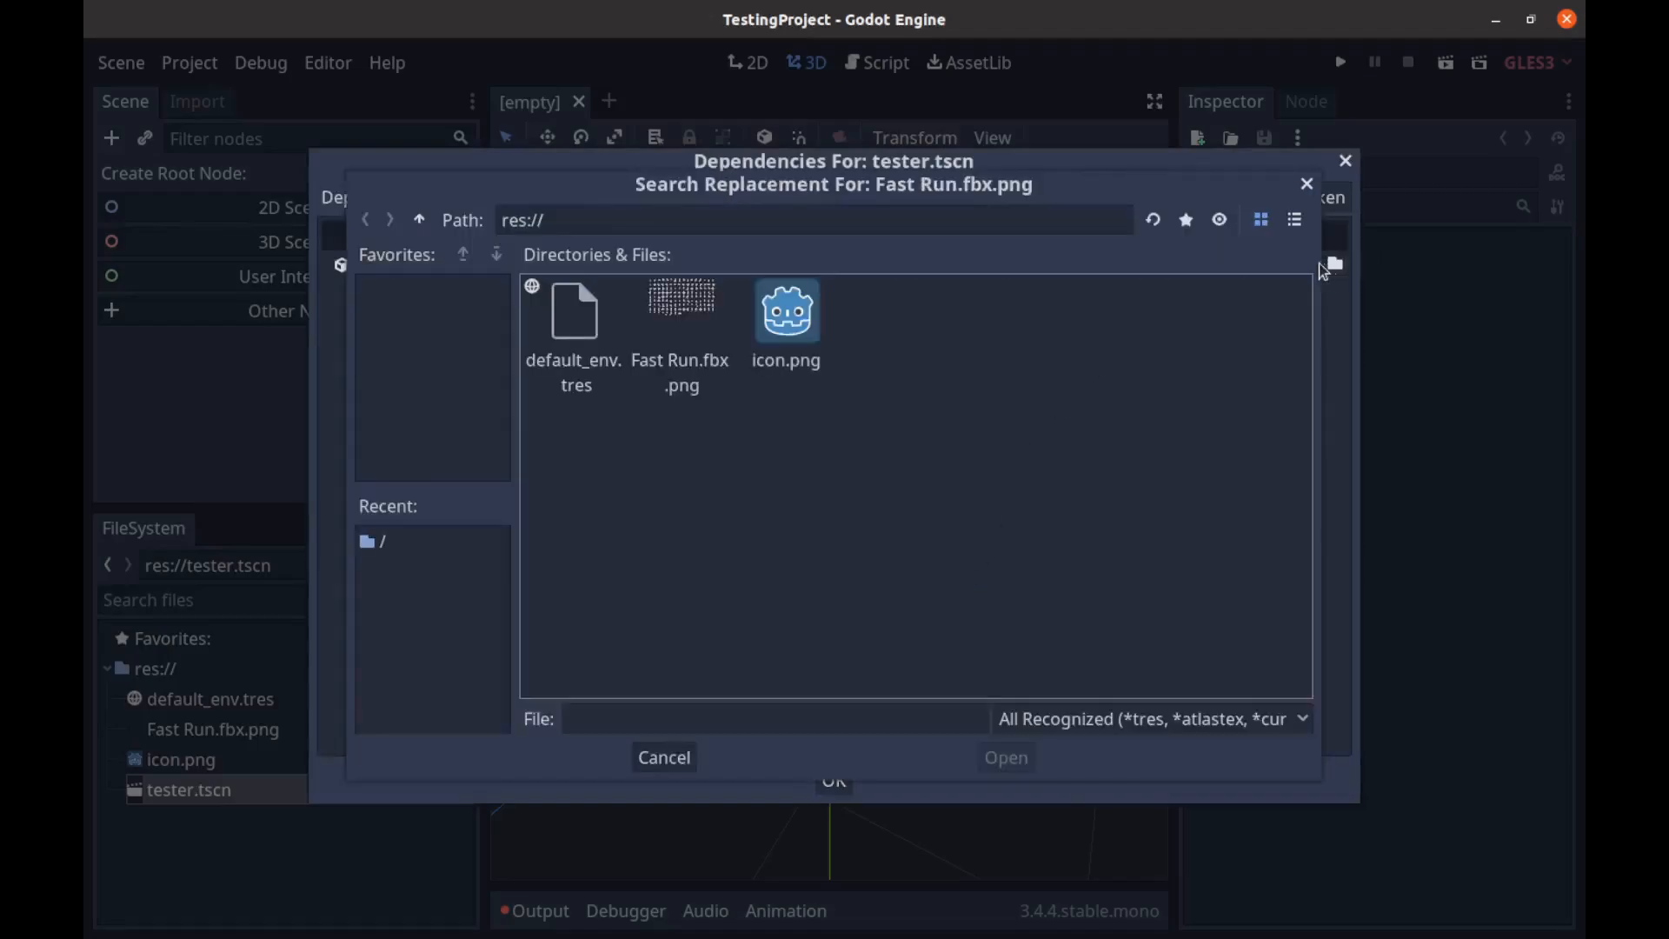
{"action": "left_click", "coordinate": [662, 757]}
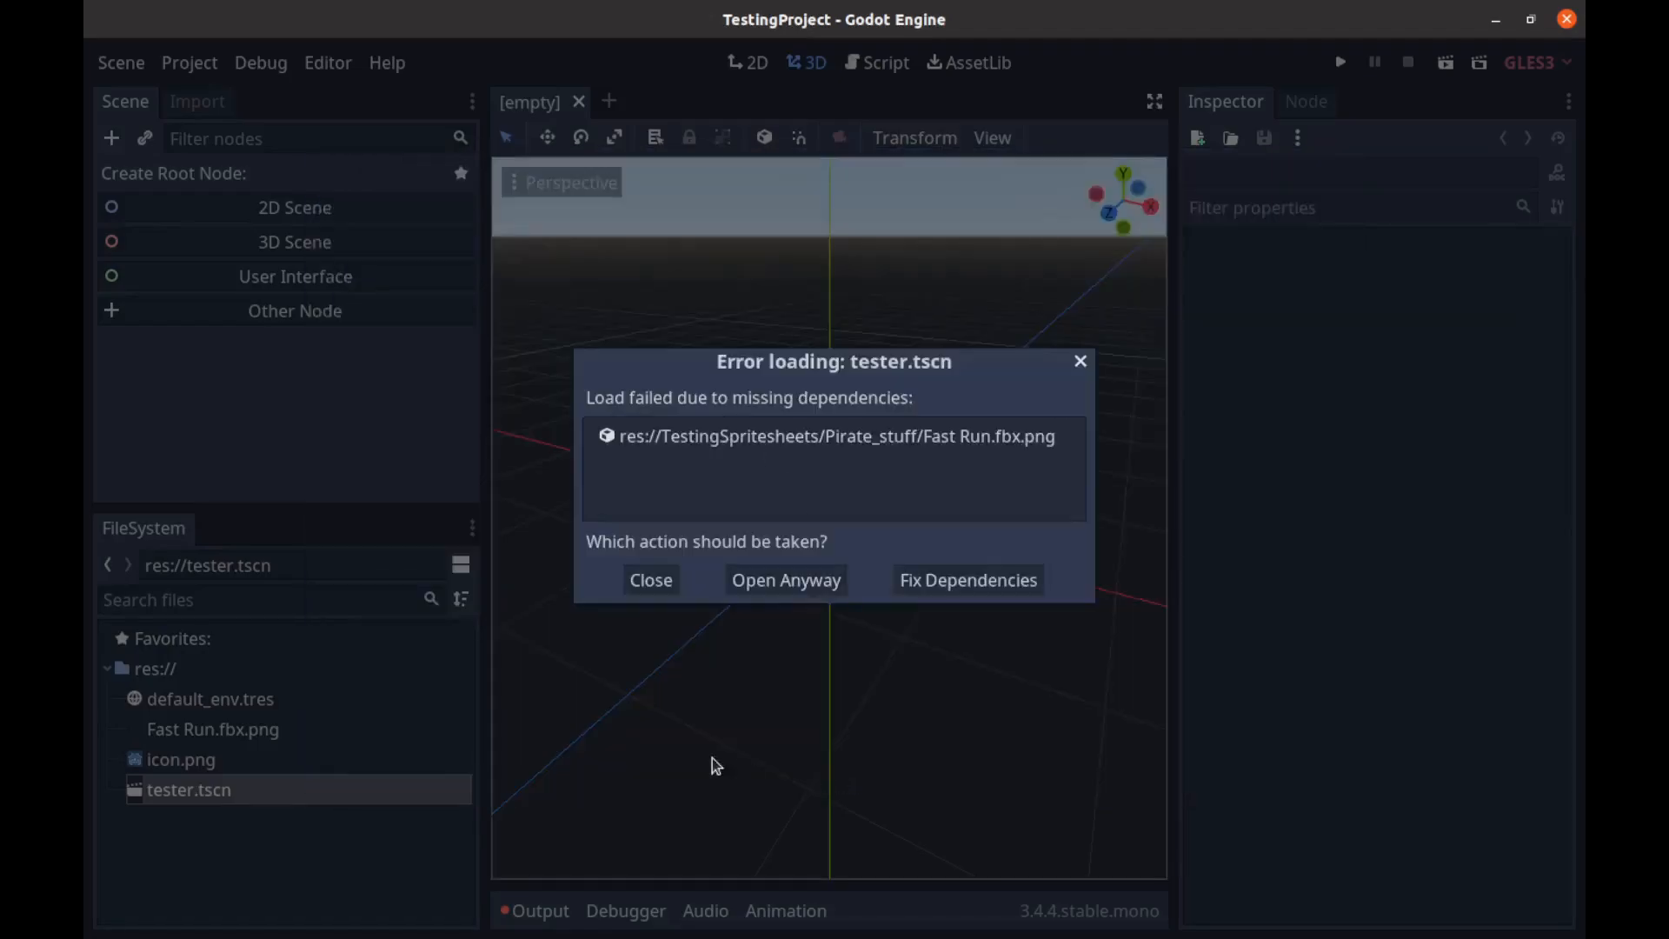
{"action": "mouse_move", "coordinate": [785, 580]}
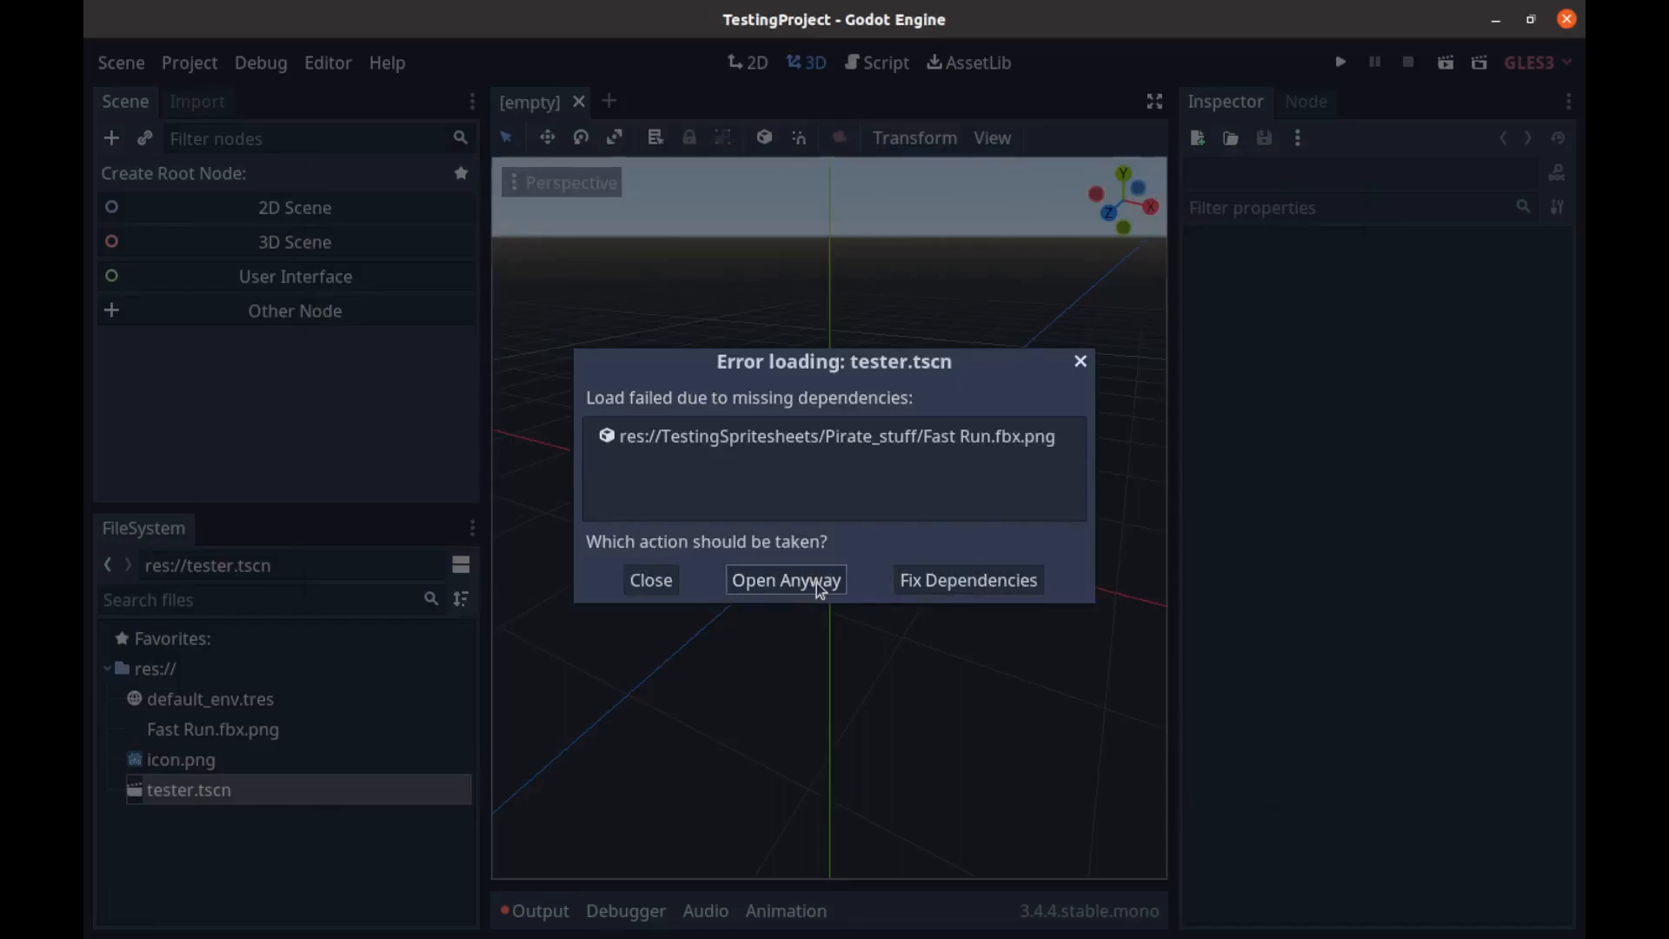
{"action": "left_click", "coordinate": [784, 579]}
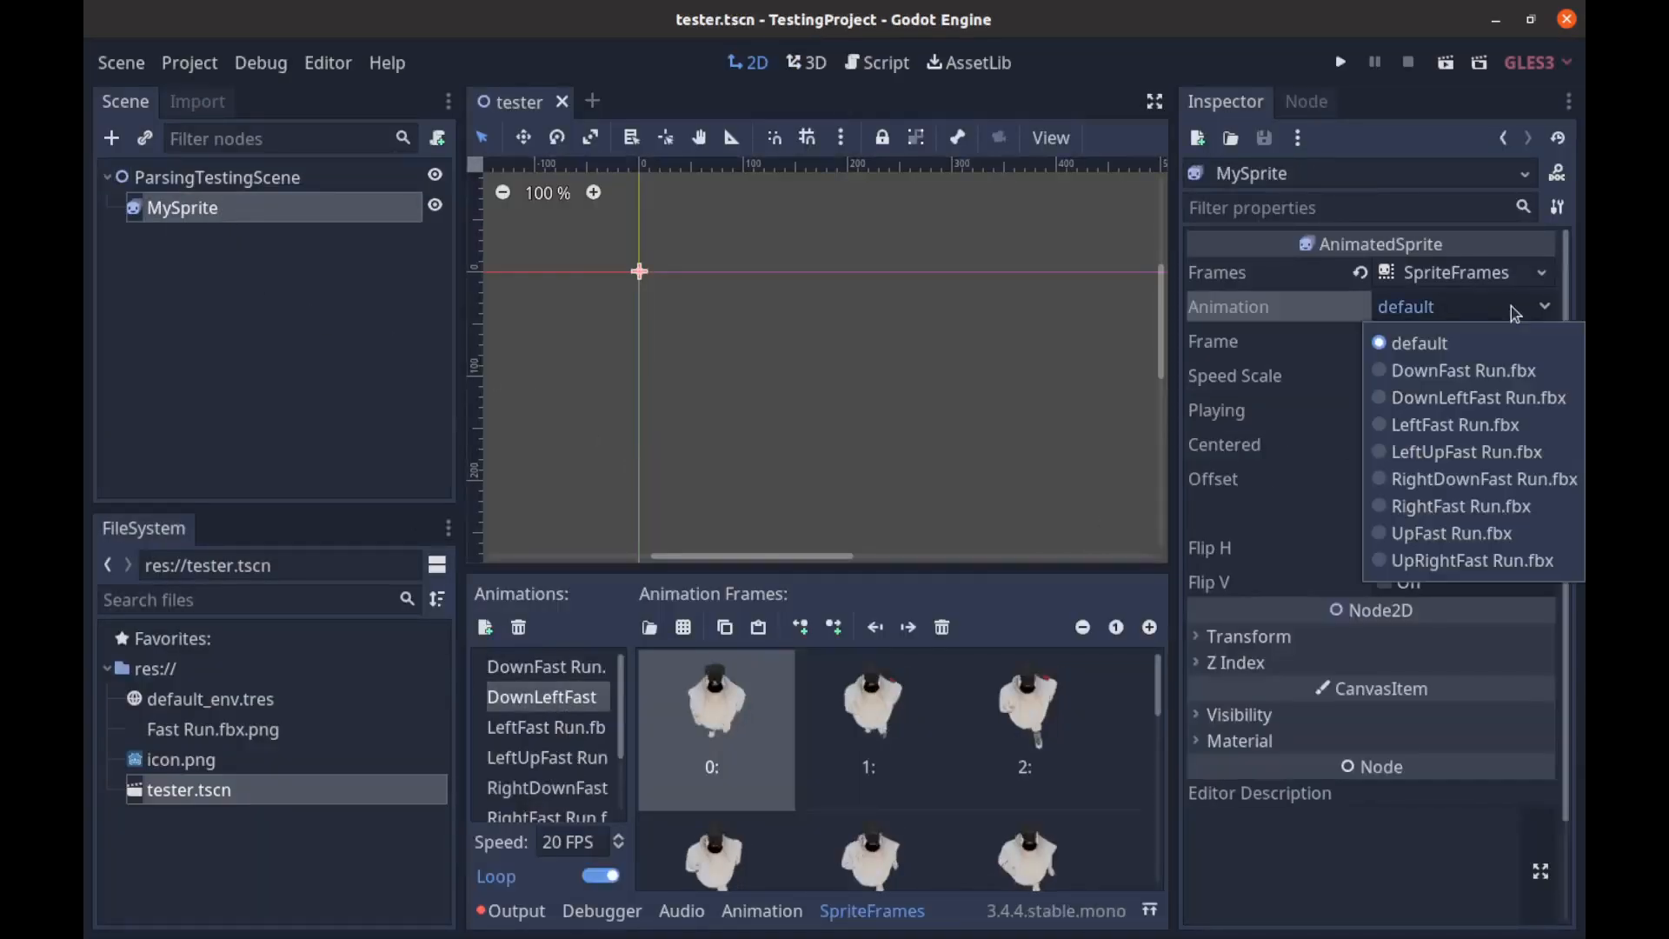
Step: Set MySprite's animation to DownFast Run.fbx, then DownLeftFast Run.fbx
{"action": "left_click", "coordinate": [1461, 369]}
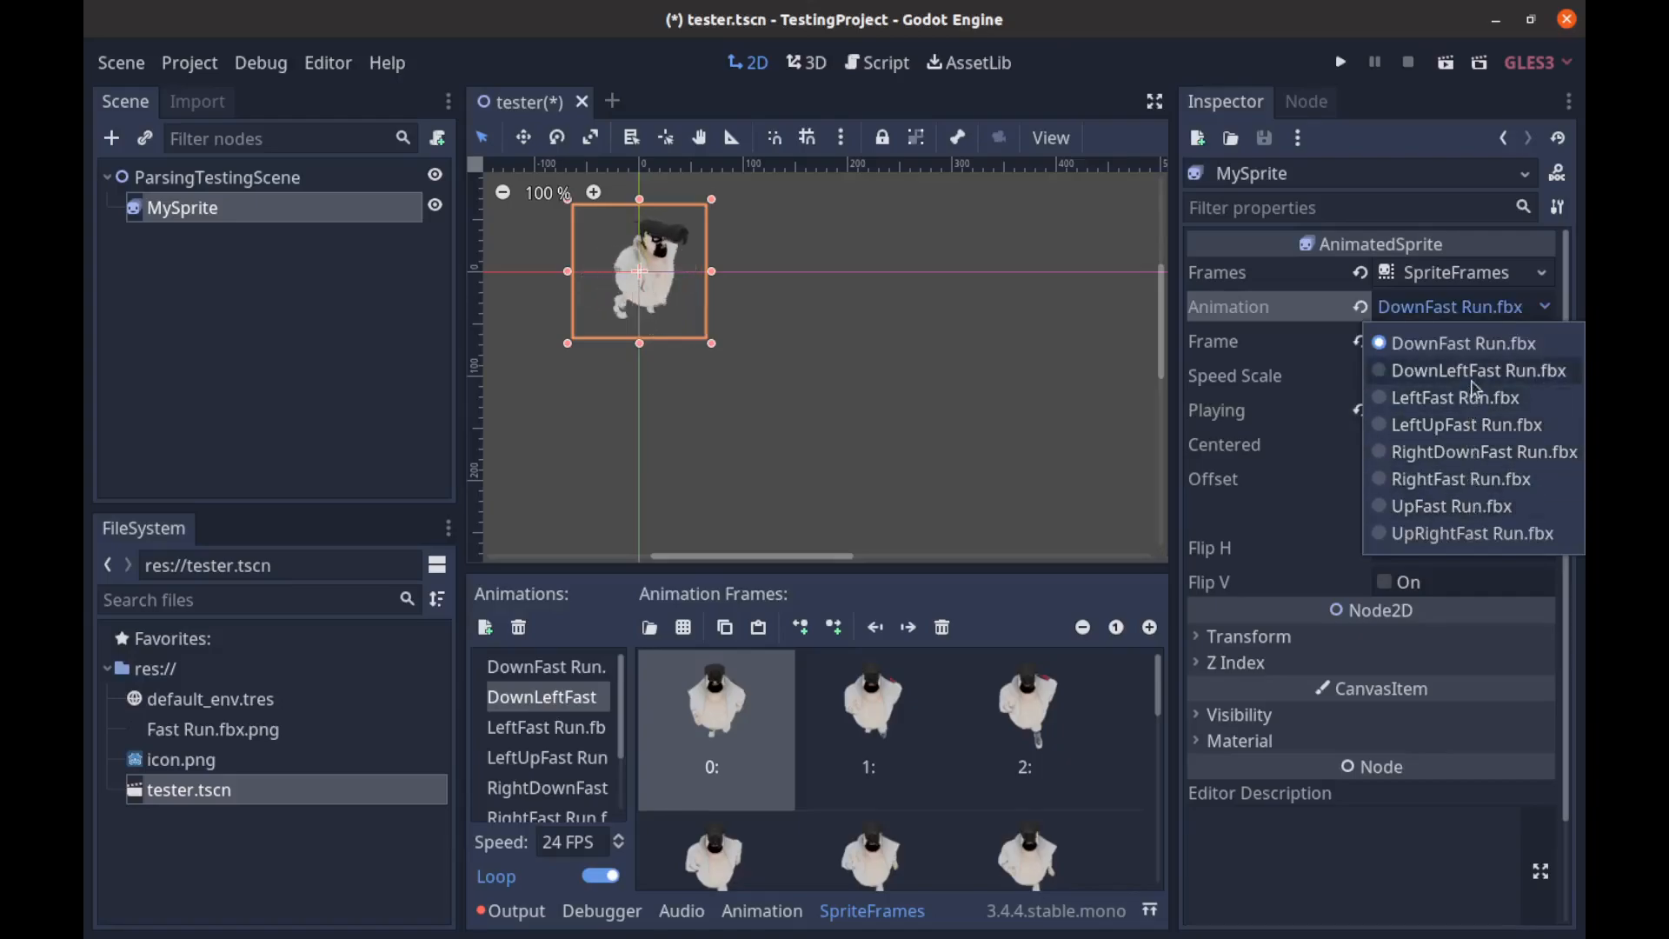
{"action": "left_click", "coordinate": [1476, 370]}
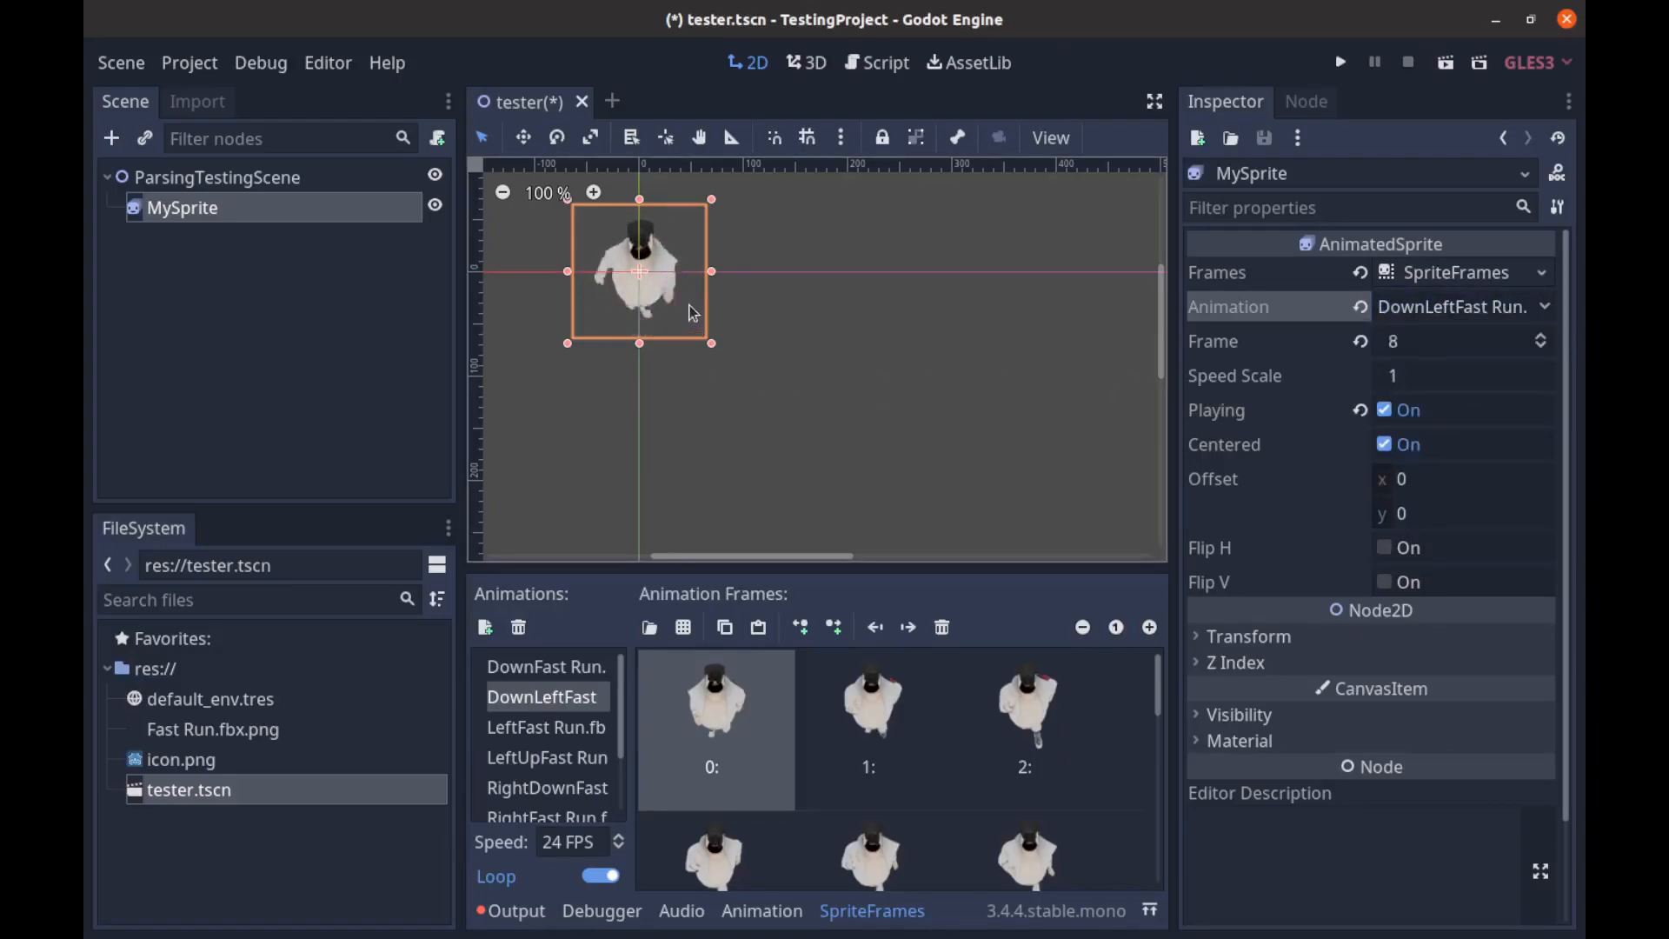
{"action": "scroll", "scroll_direction": "up", "scroll_amount": 3}
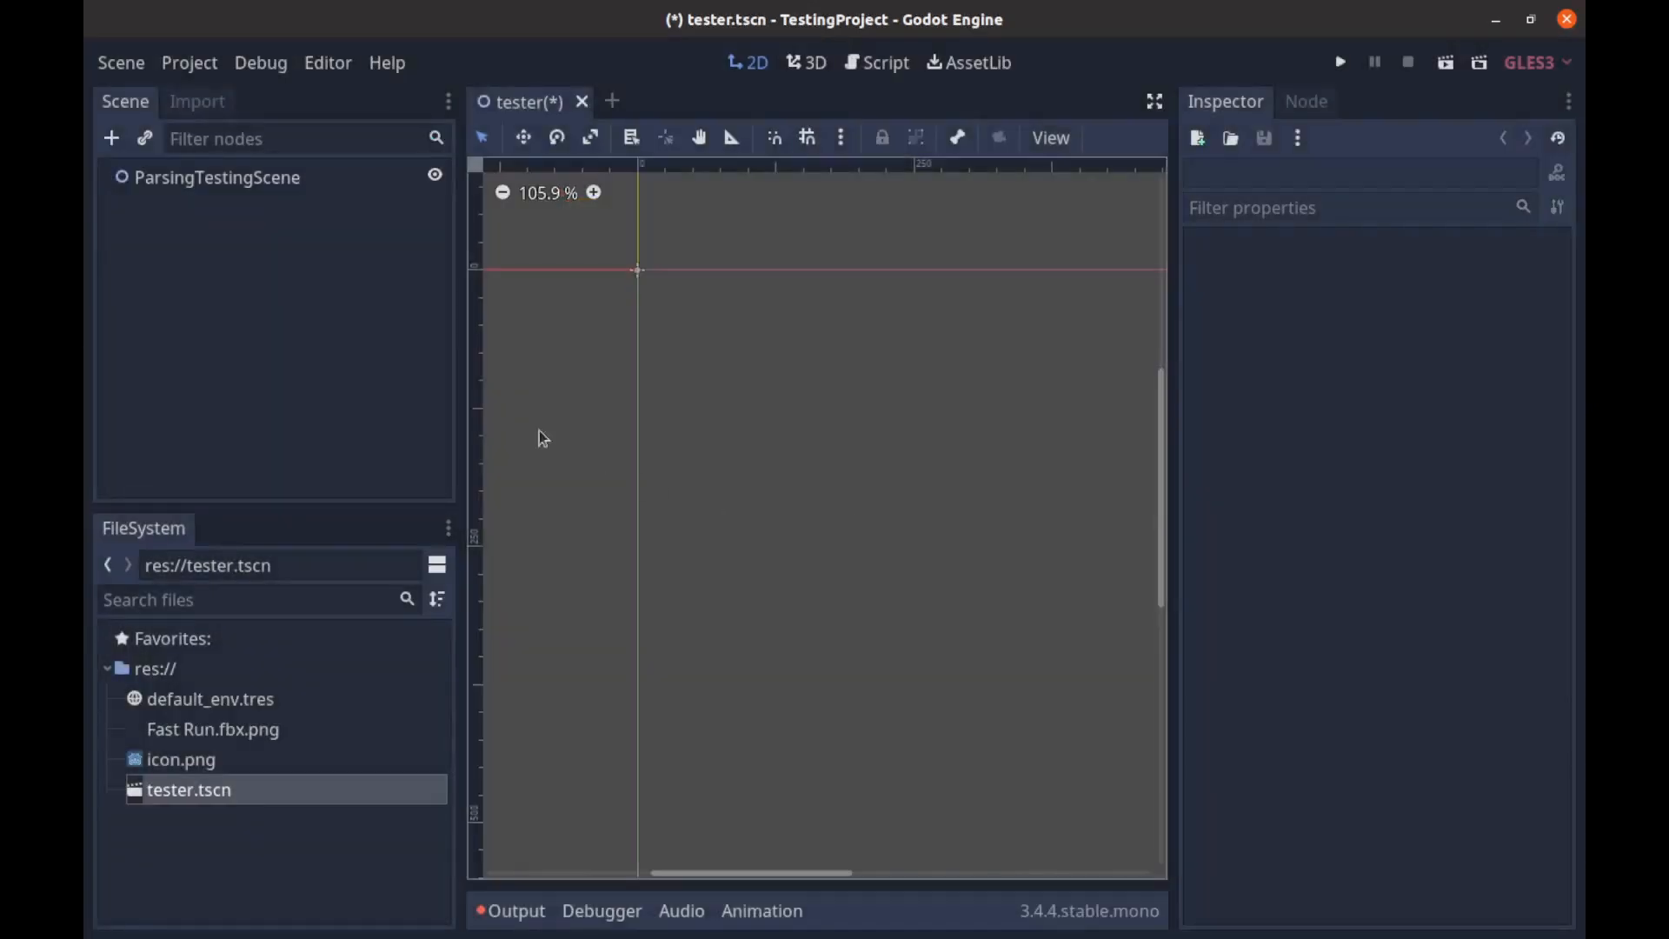
Step: Reselect MySprite and switch it to the LeftFast Run.fbx animation
{"action": "left_click", "coordinate": [185, 207]}
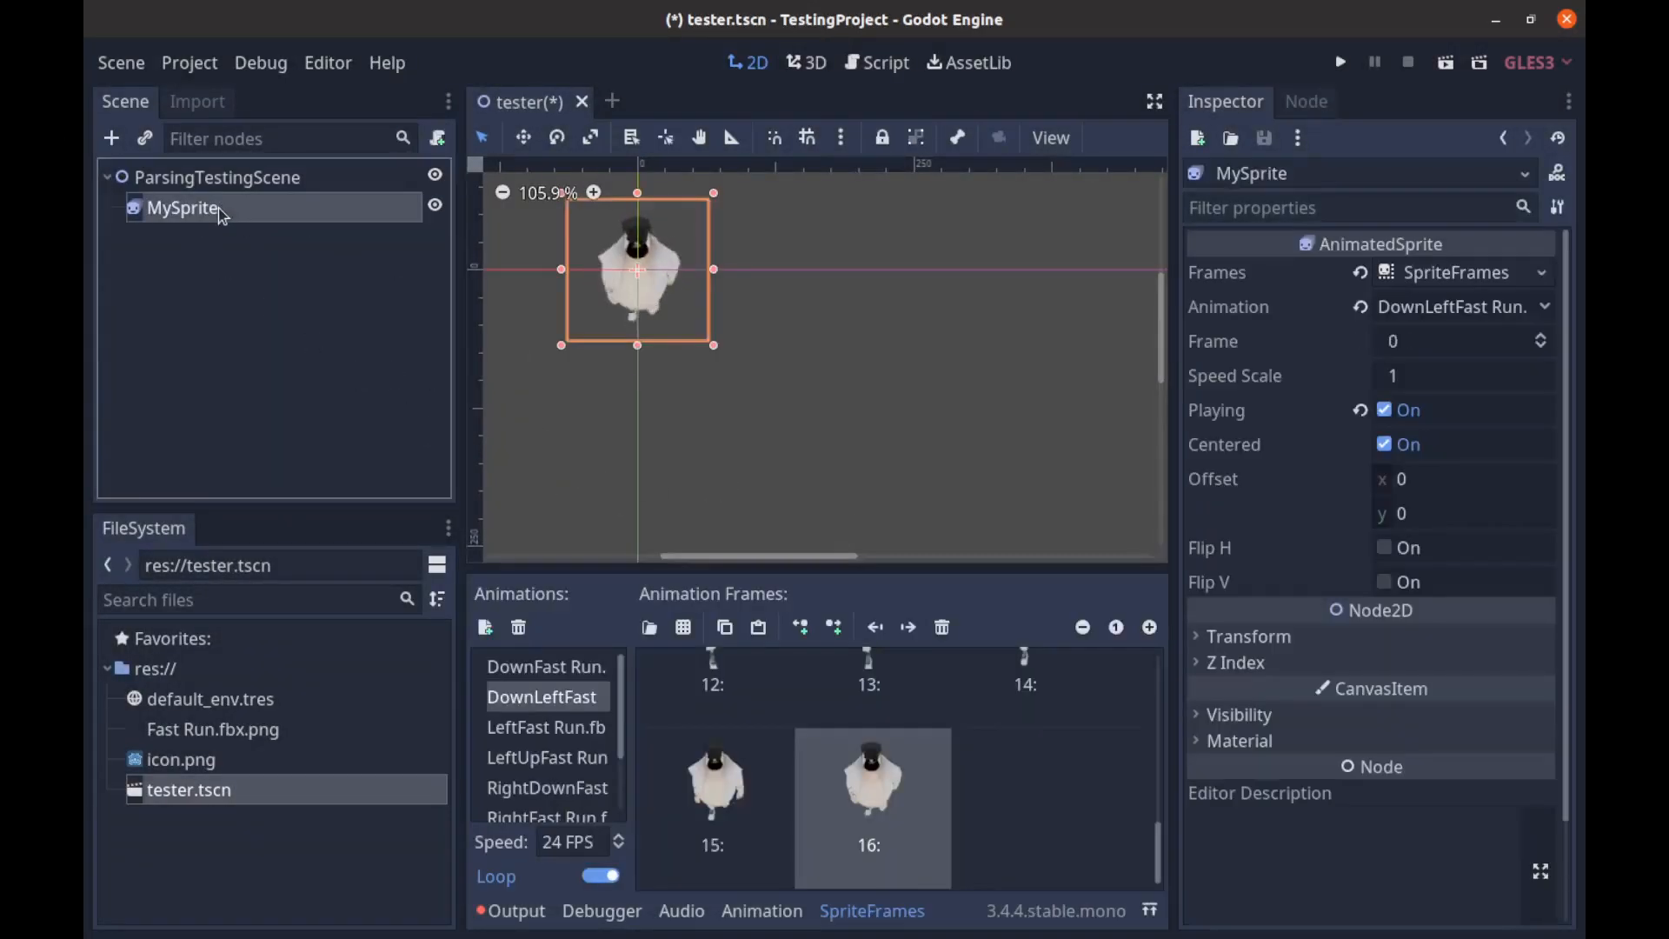
{"action": "left_click", "coordinate": [941, 627]}
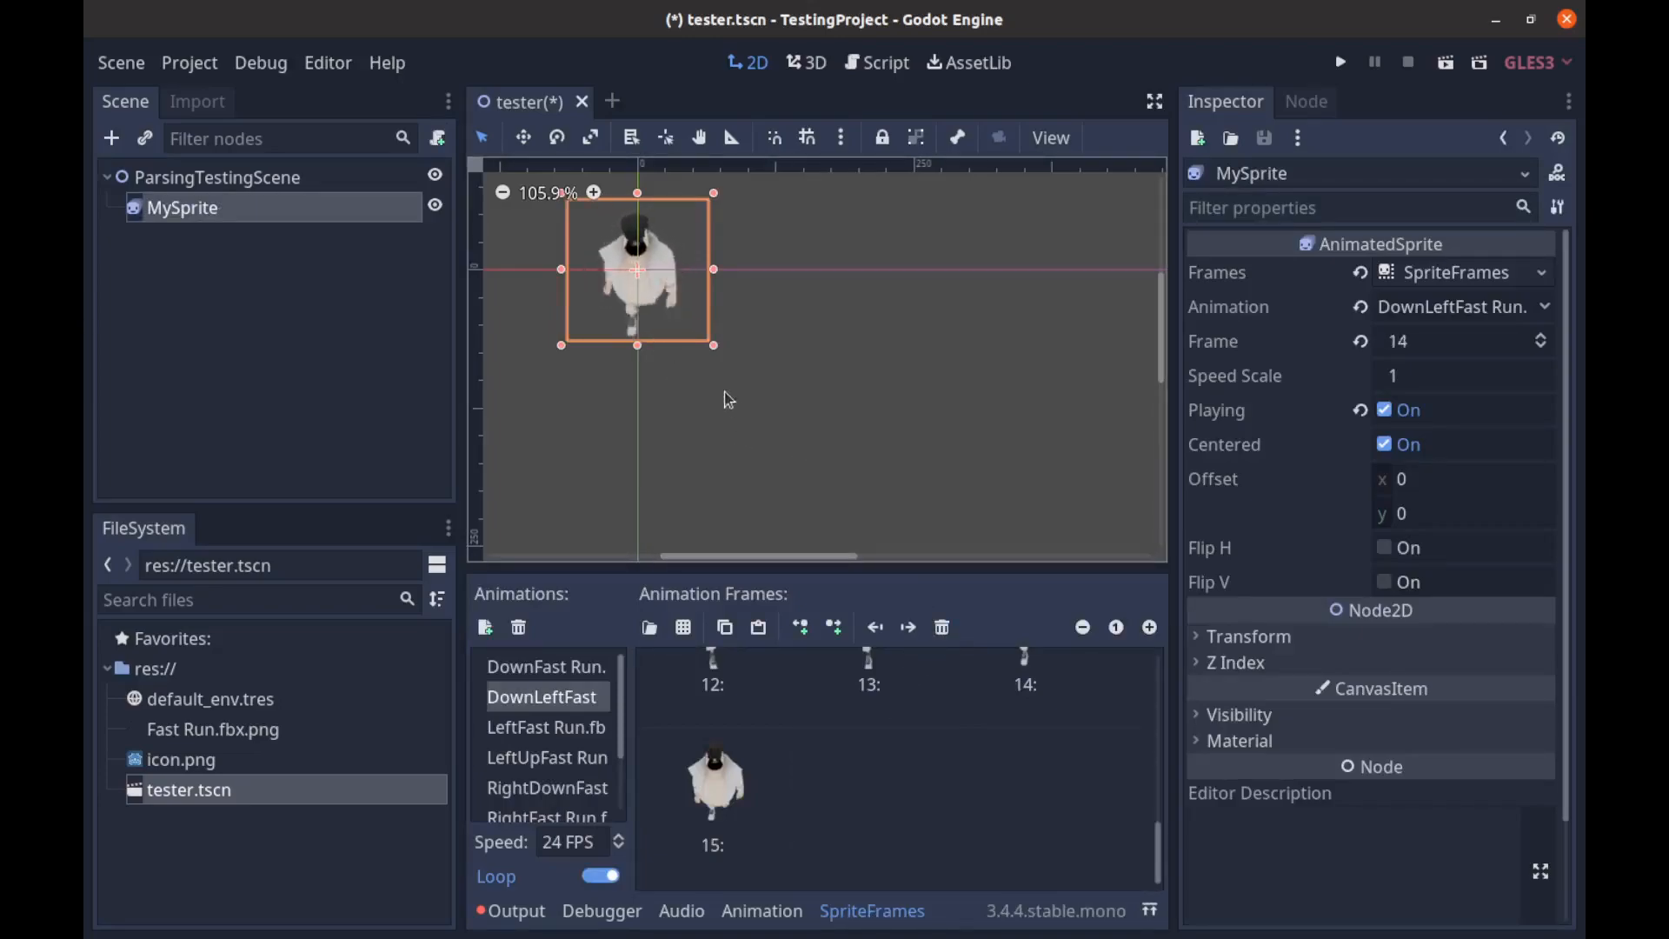
{"action": "scroll", "scroll_direction": "down", "scroll_amount": 3}
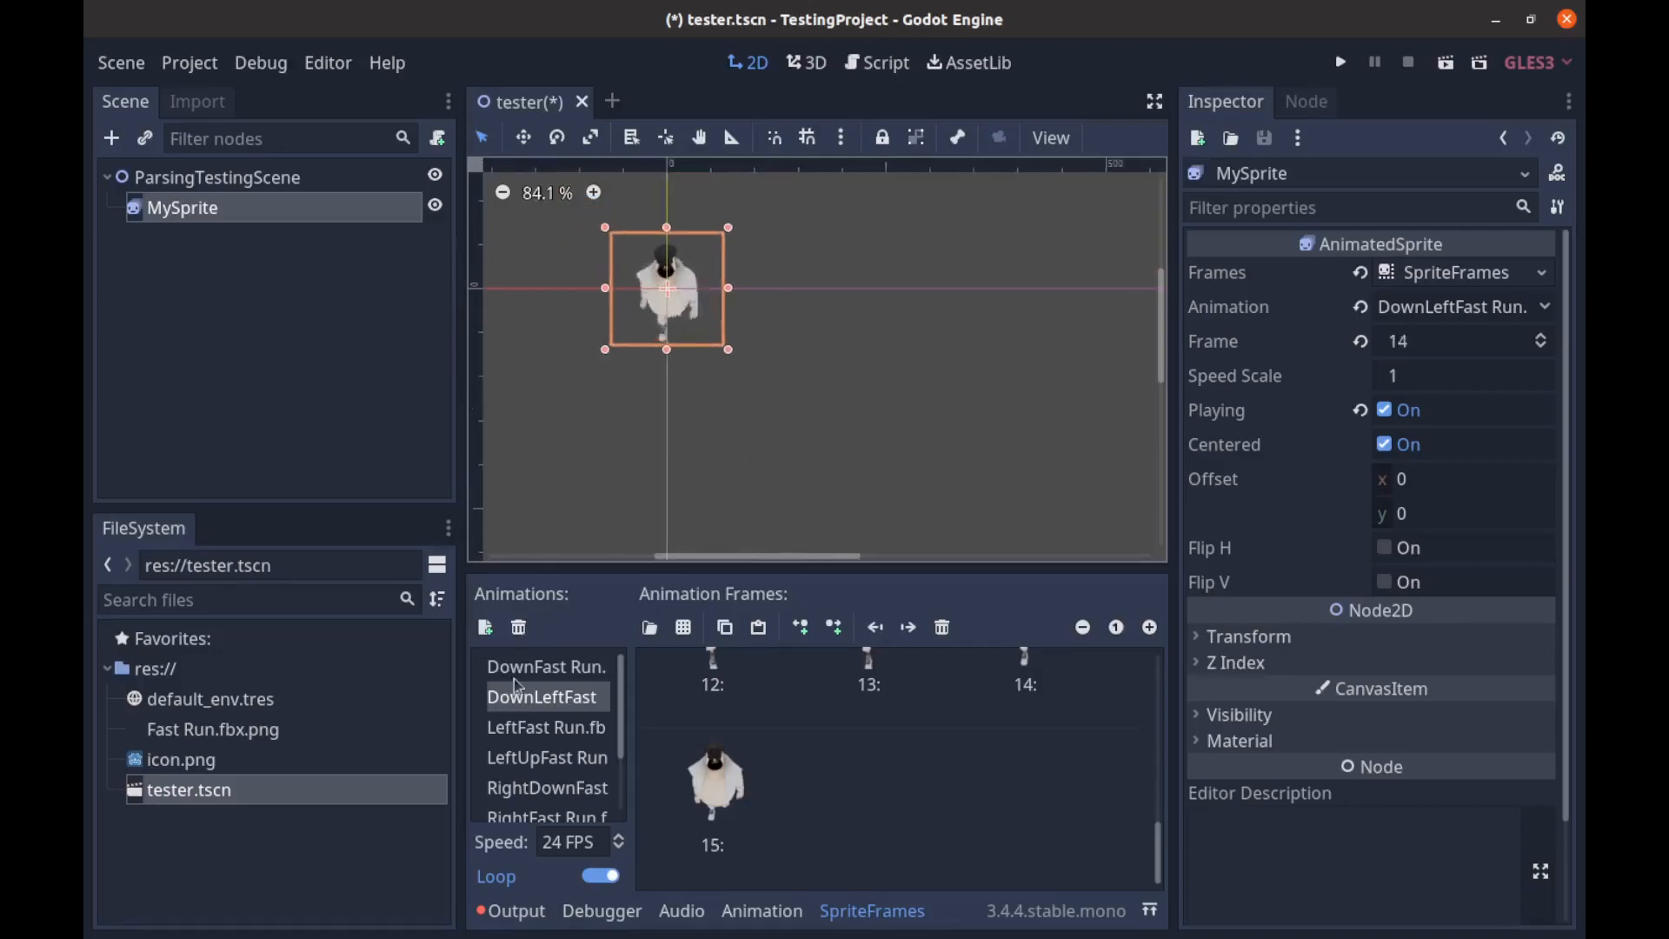
{"action": "left_click", "coordinate": [546, 726]}
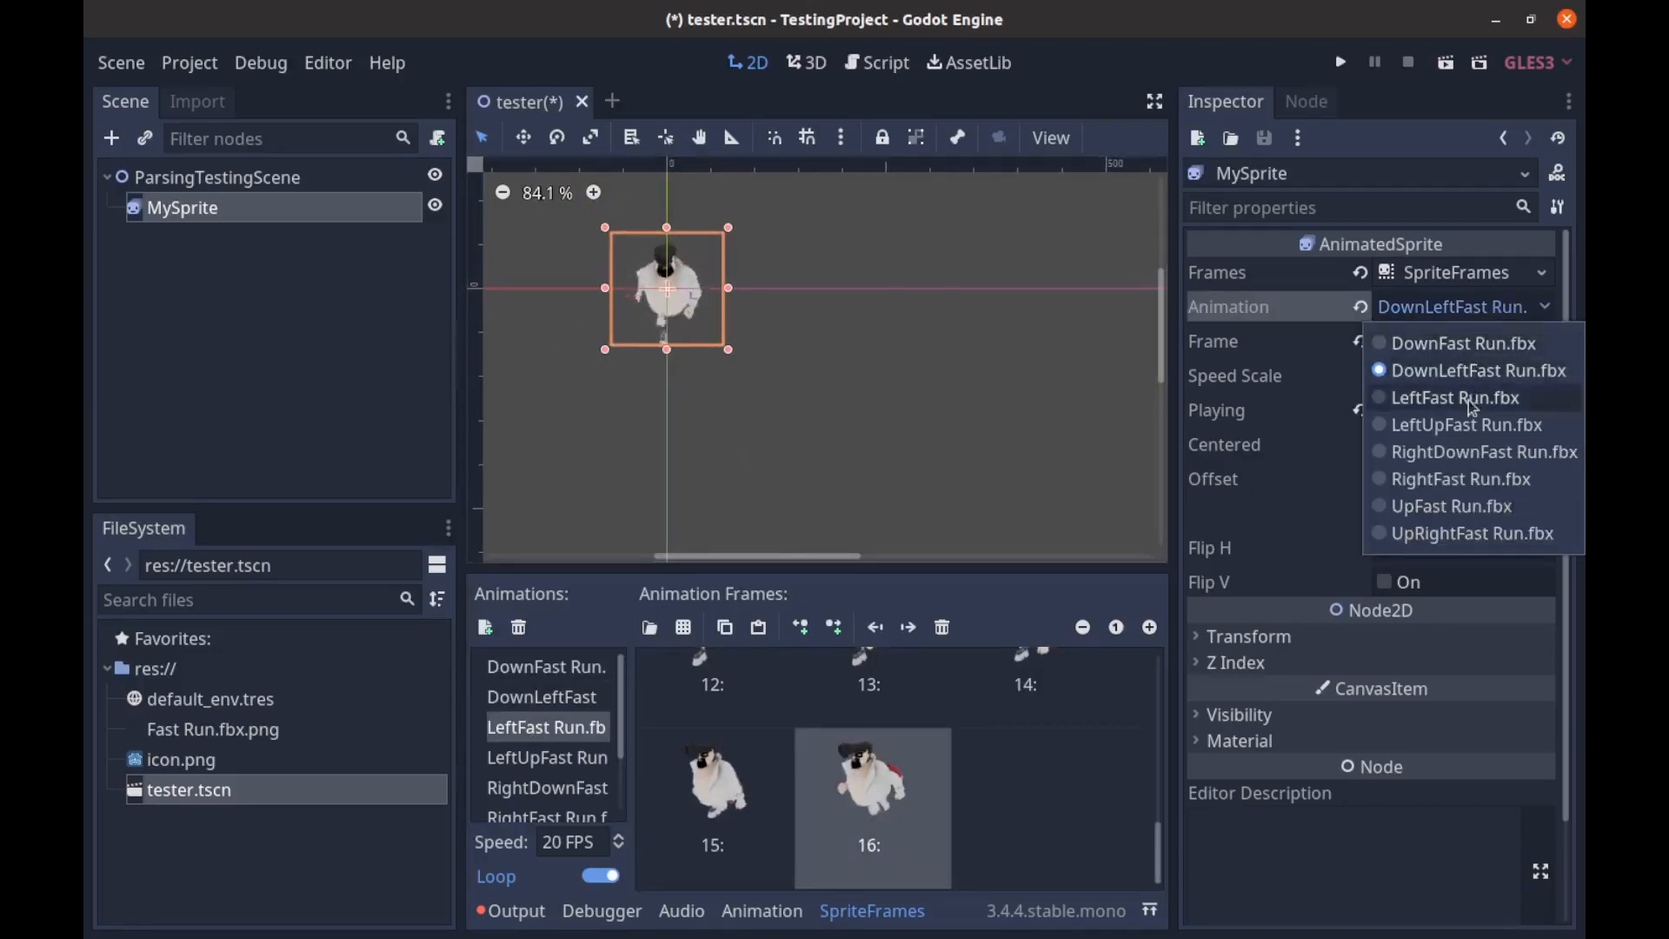
{"action": "left_click", "coordinate": [1466, 423]}
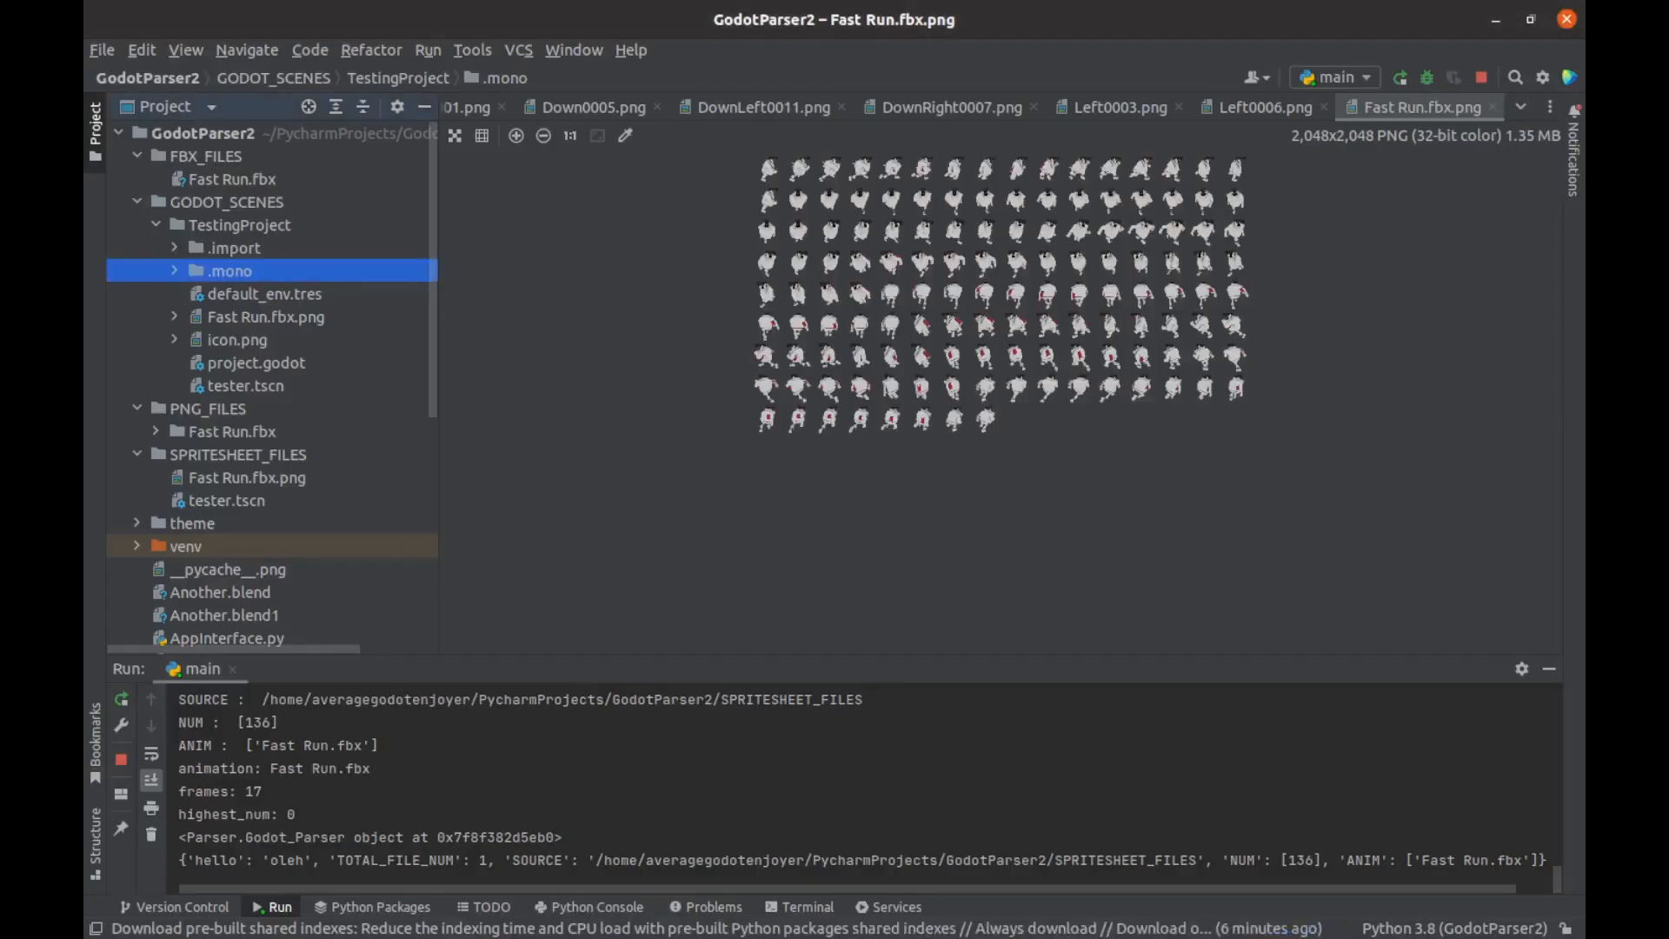
Step: In the Godot Scene tab, choose 3D, Player type, name 'Solaire', and 3rd Person movement
{"action": "left_click", "coordinate": [843, 183]}
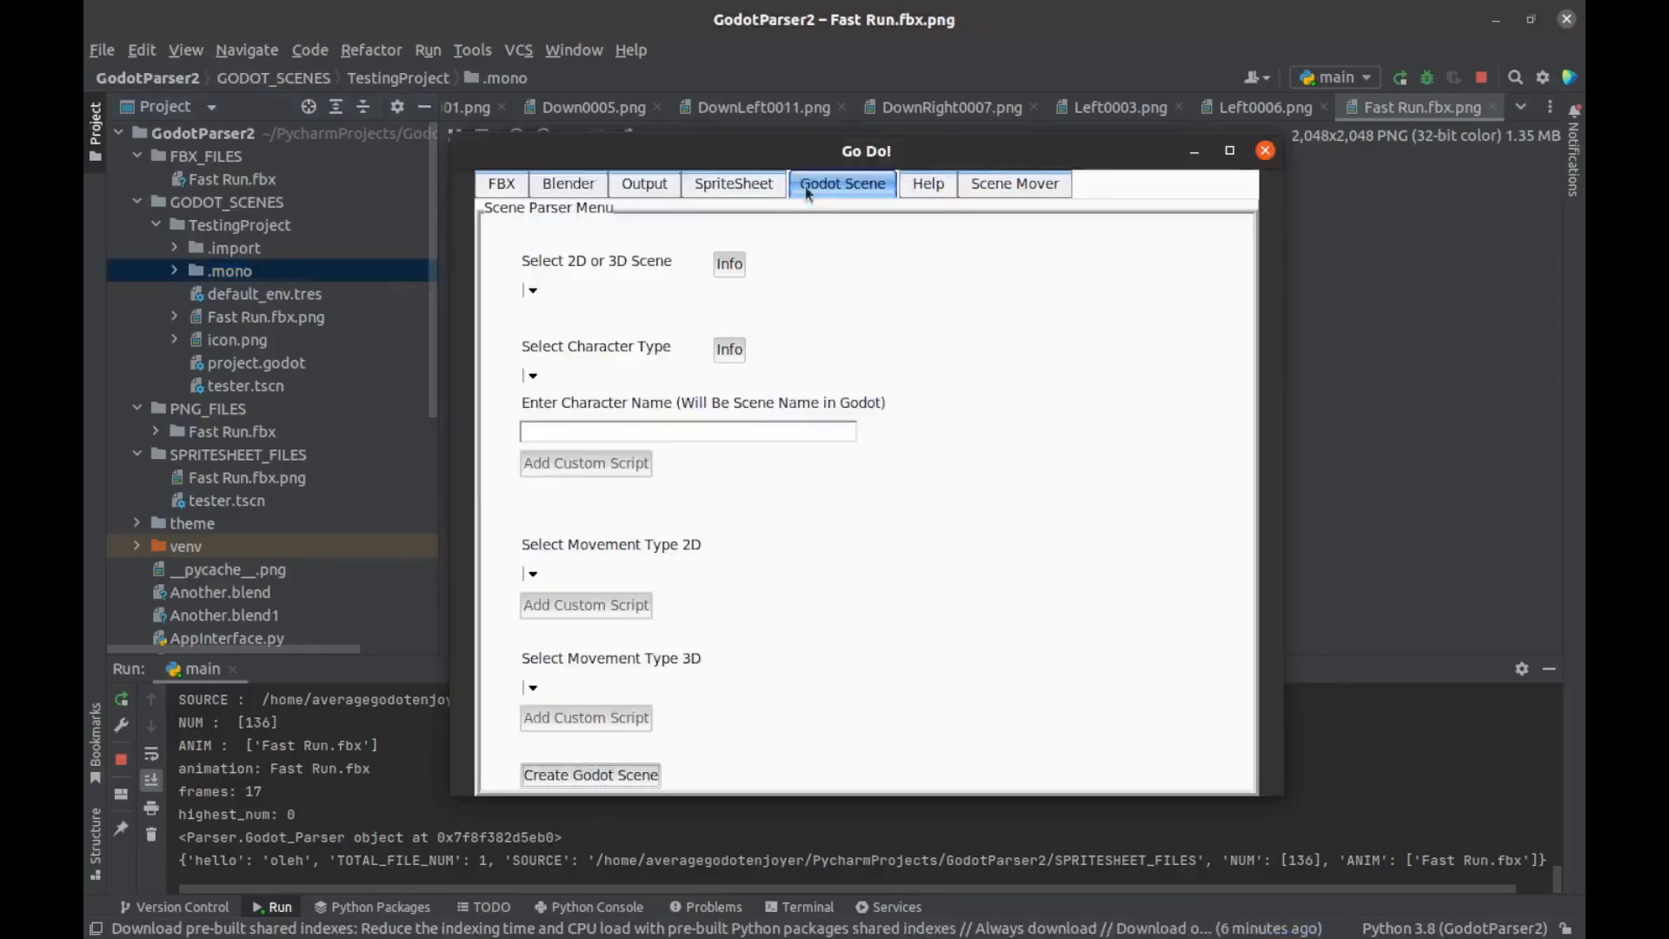
{"action": "left_click", "coordinate": [535, 289]}
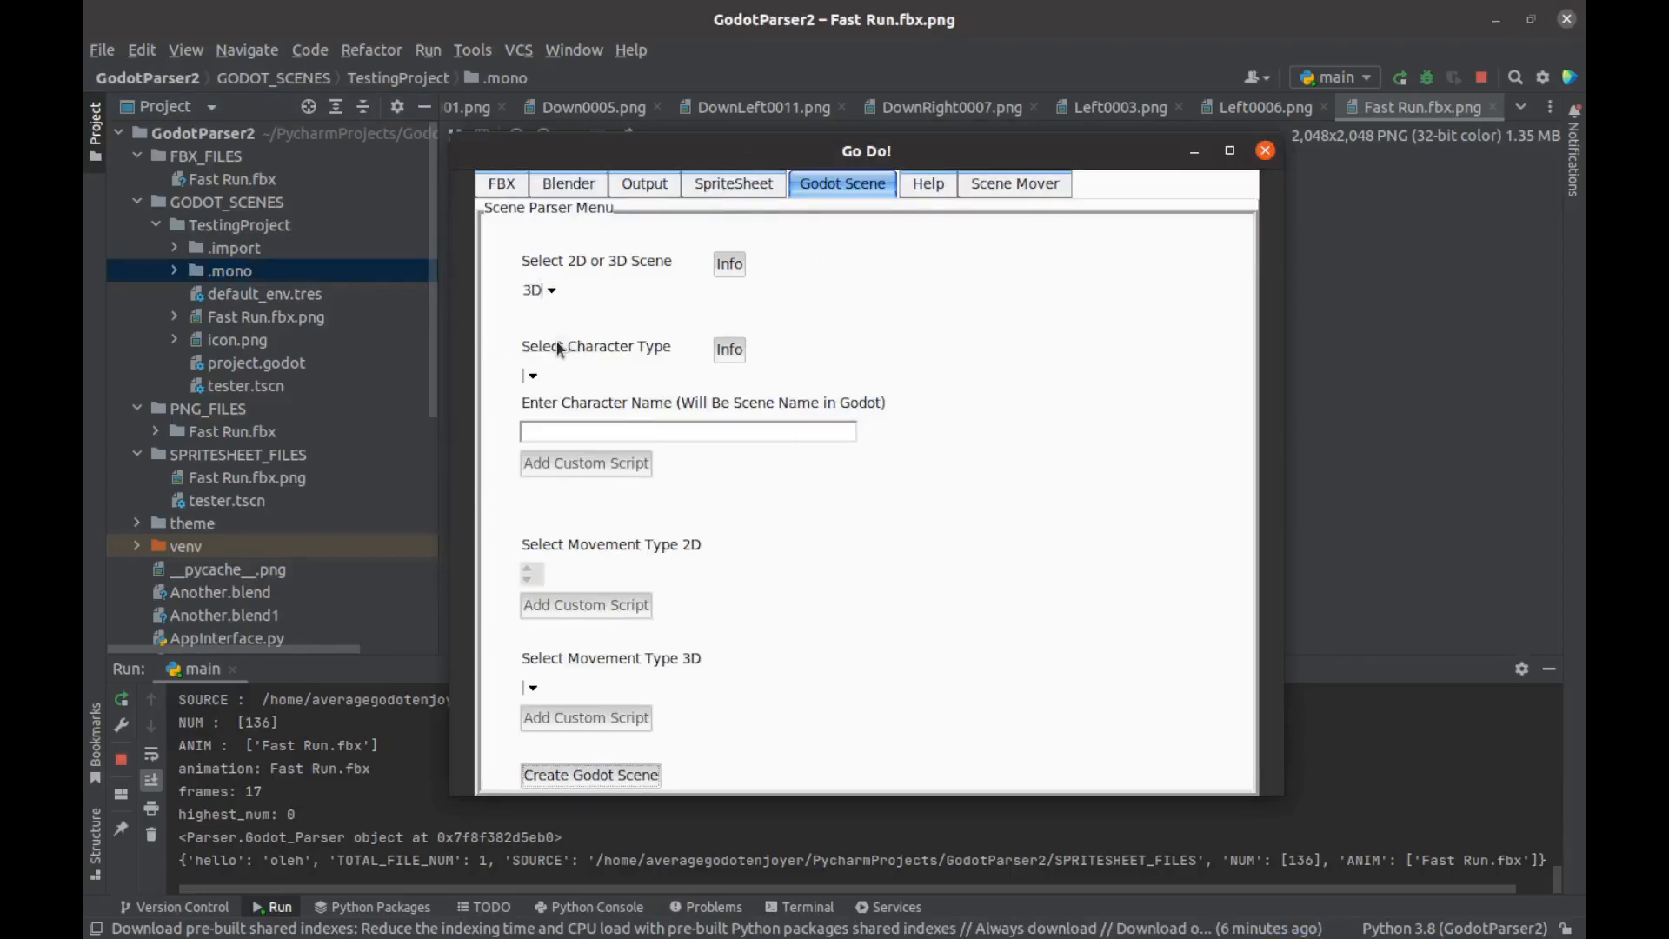
{"action": "left_click", "coordinate": [529, 375]}
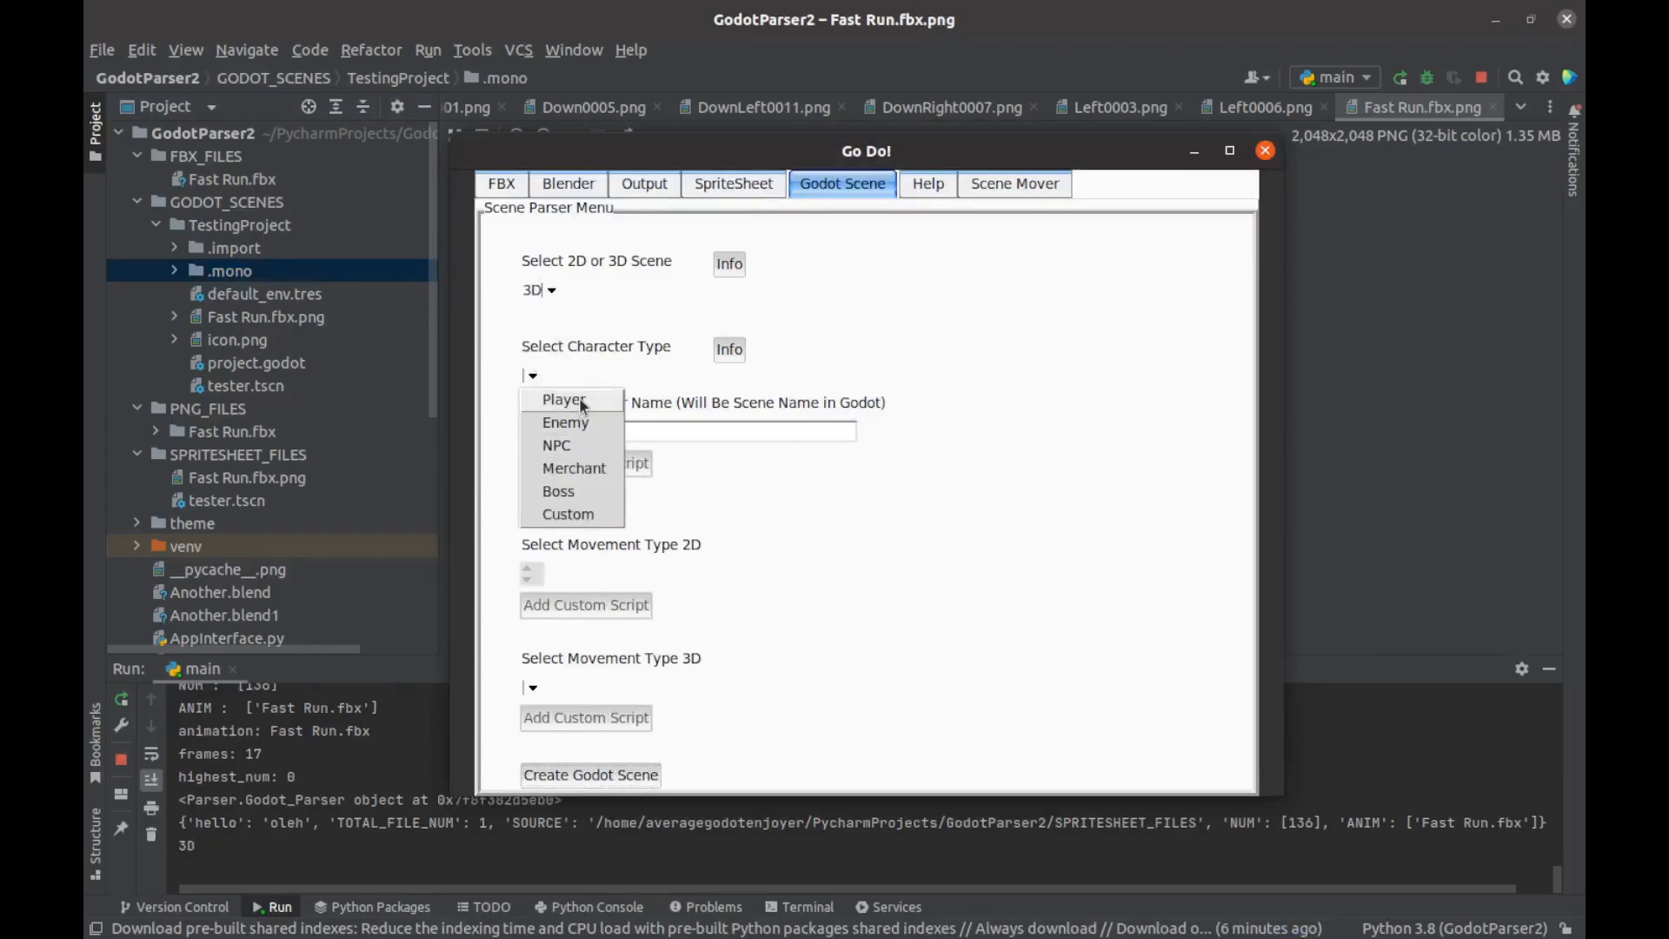
{"action": "left_click", "coordinate": [563, 398]}
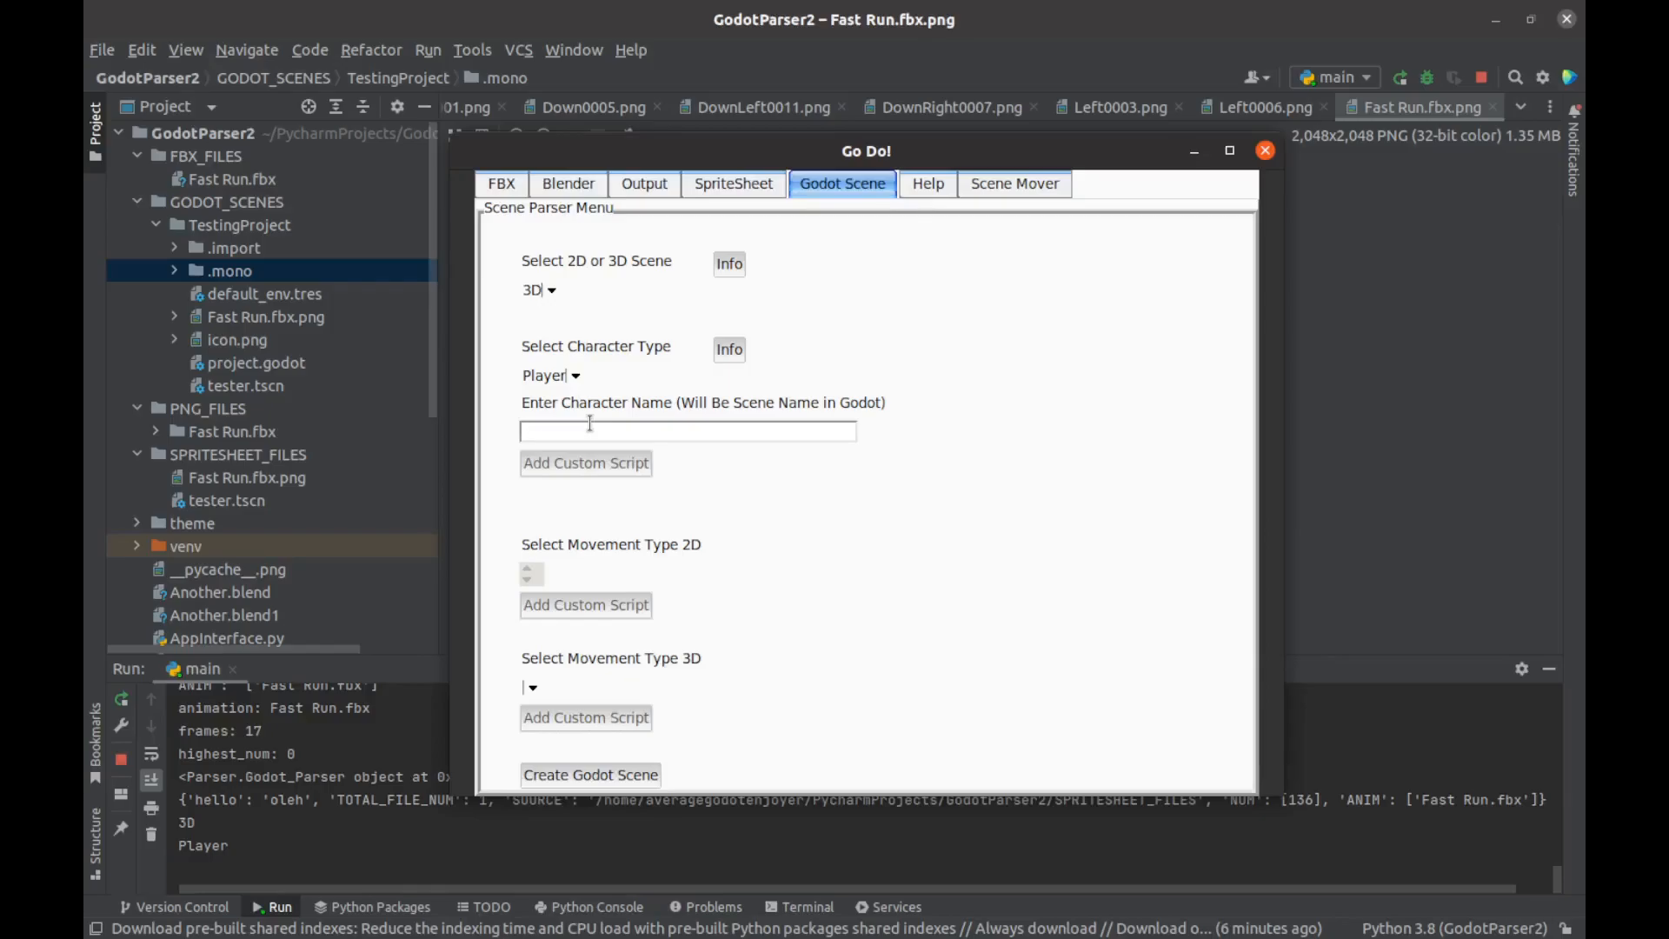
{"action": "type", "text": "Solai"}
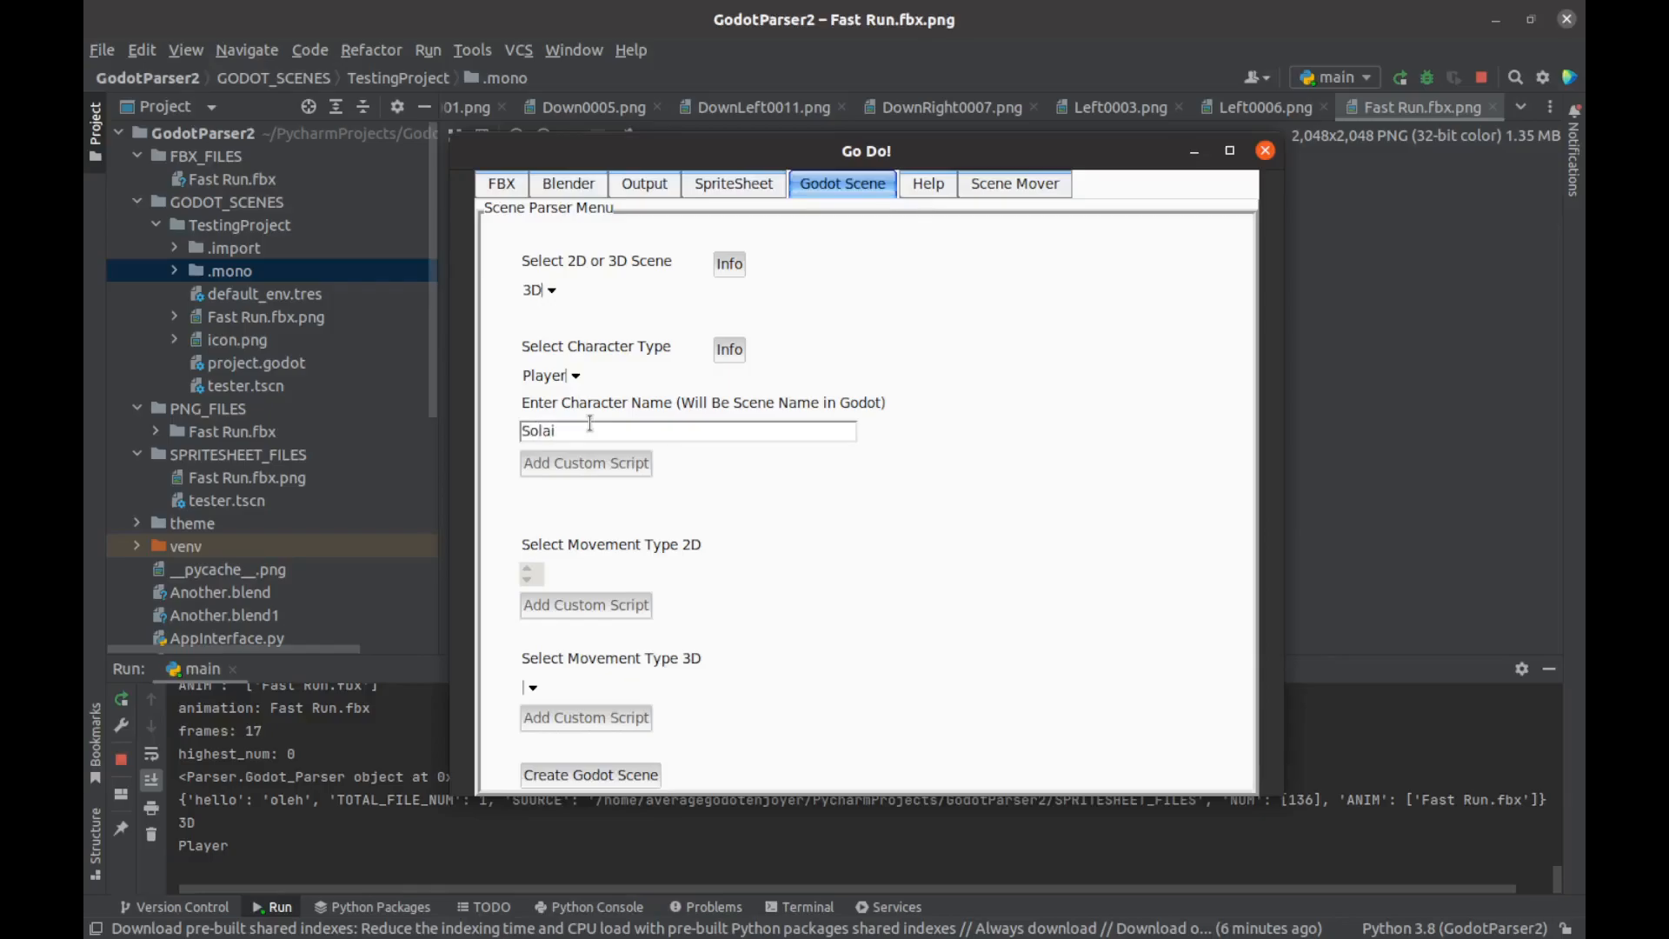
{"action": "type", "text": "re"}
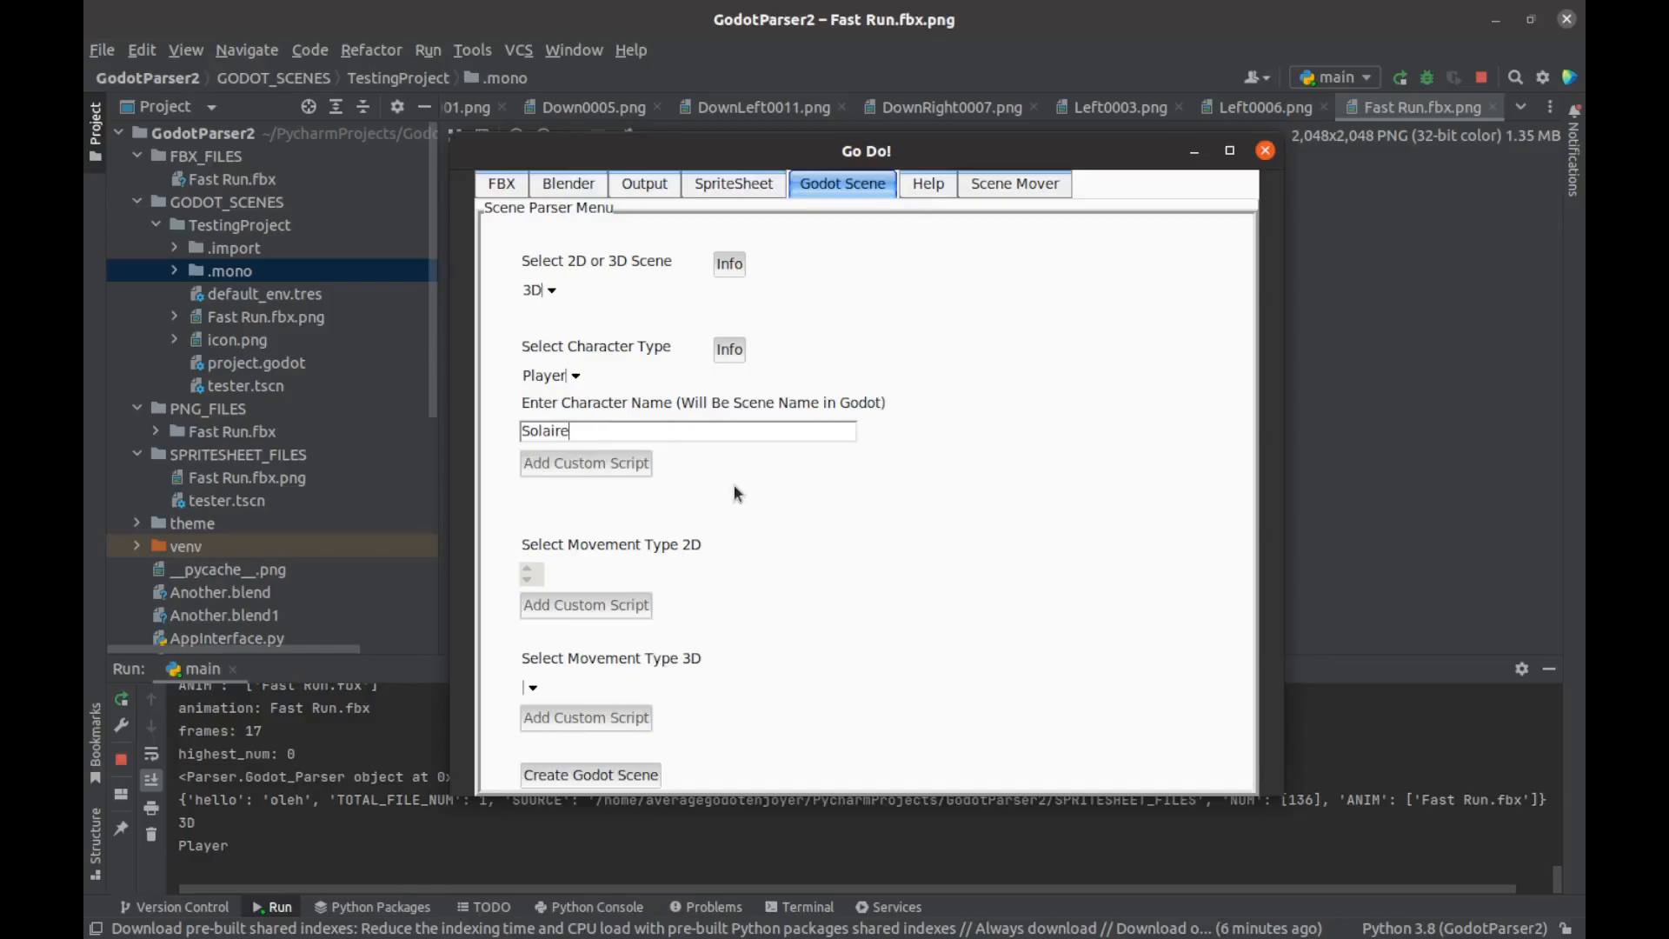
{"action": "left_click", "coordinate": [531, 687]}
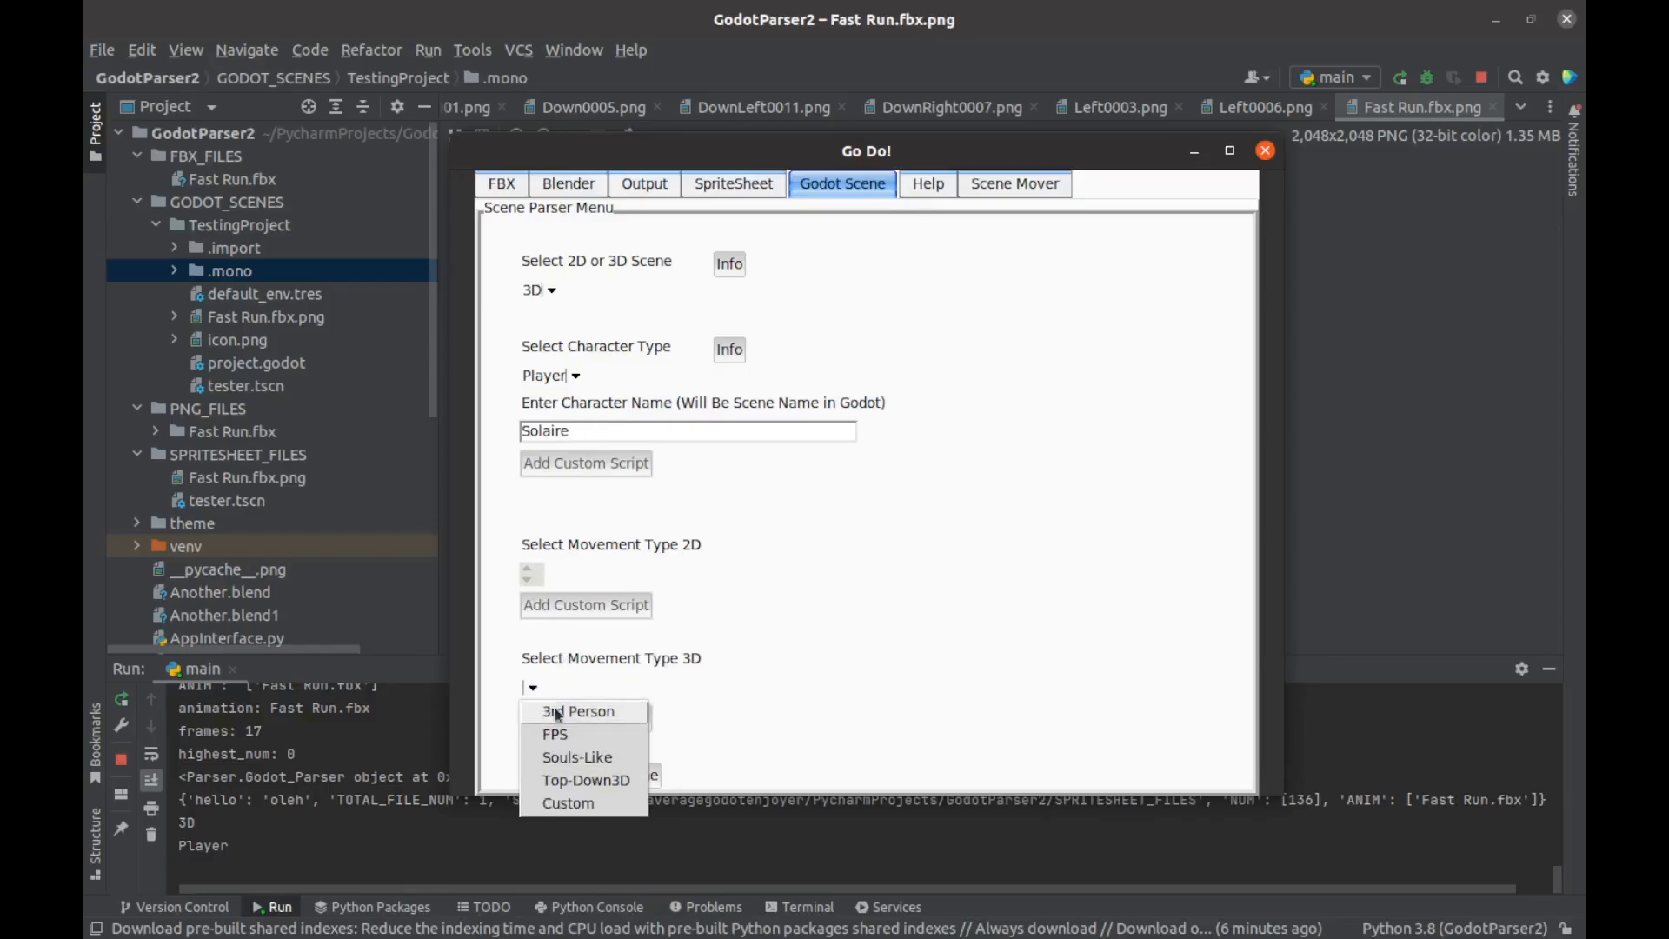
{"action": "mouse_move", "coordinate": [601, 733]}
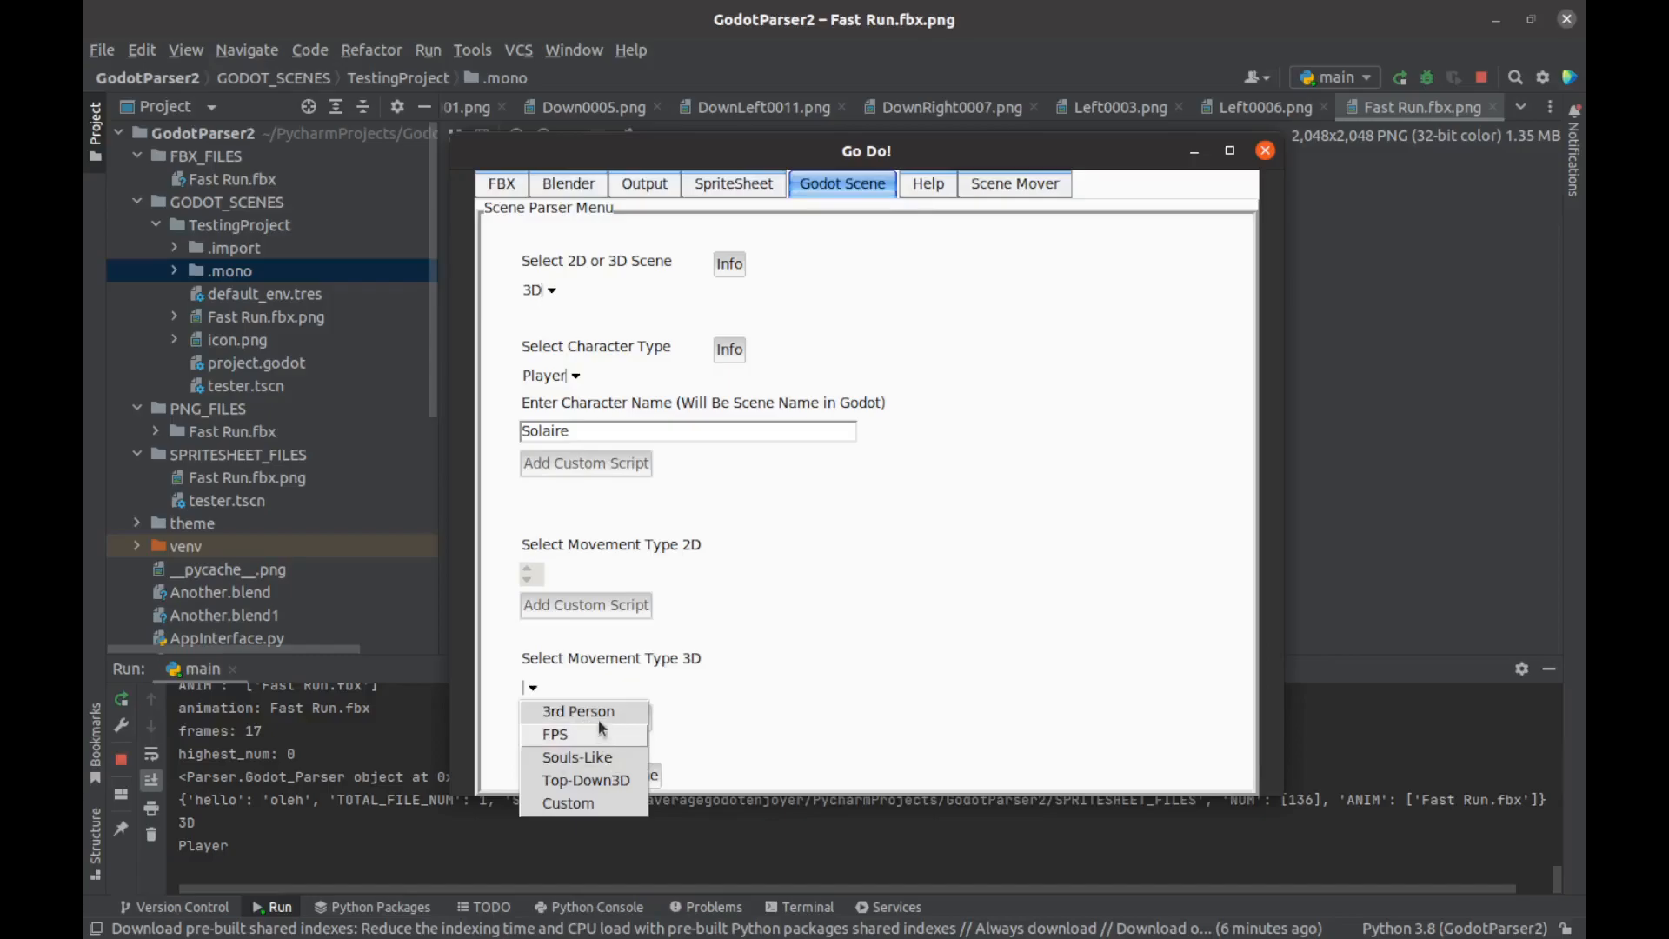
{"action": "left_click", "coordinate": [578, 710]}
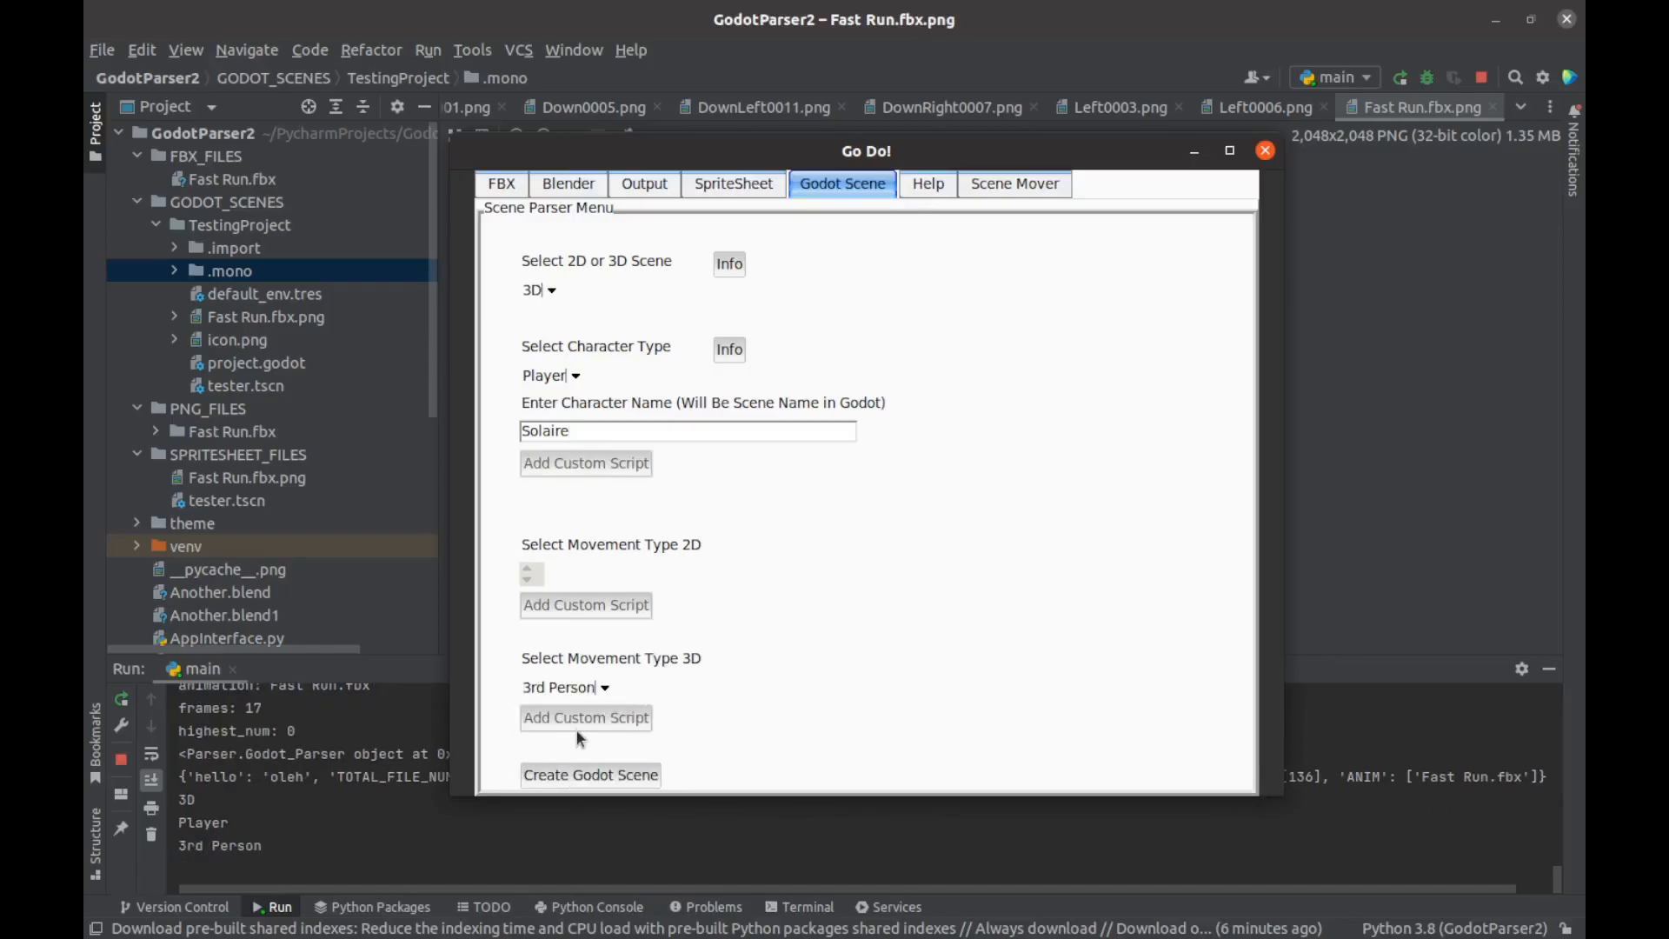
{"action": "mouse_move", "coordinate": [657, 734]}
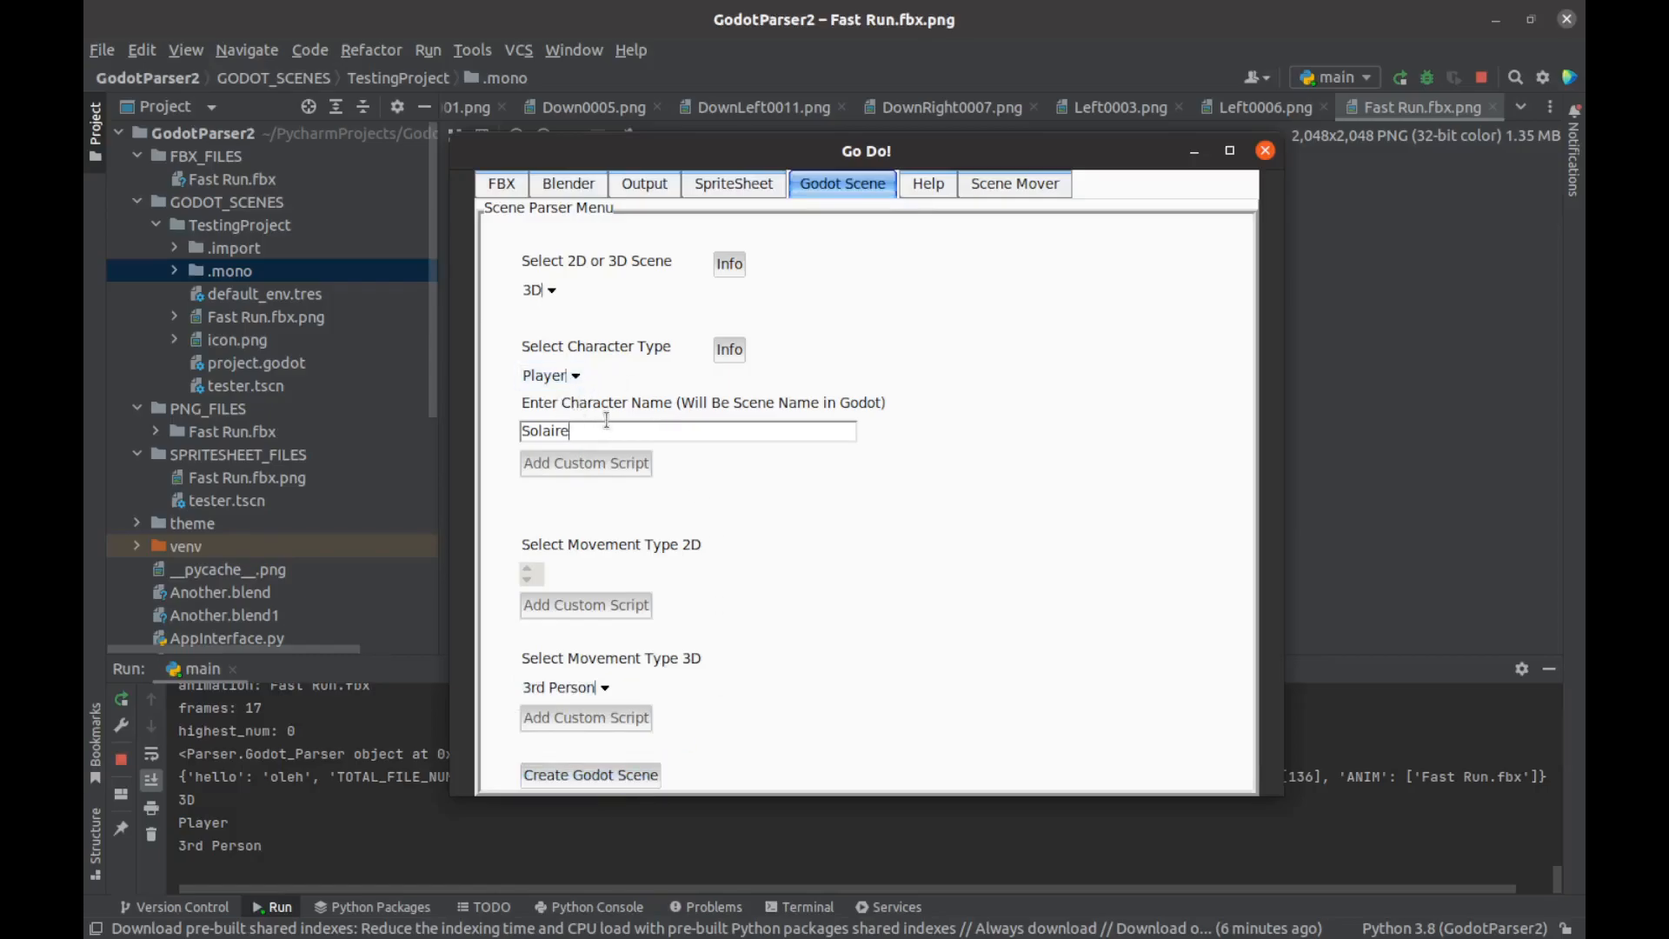
{"action": "mouse_move", "coordinate": [711, 502]}
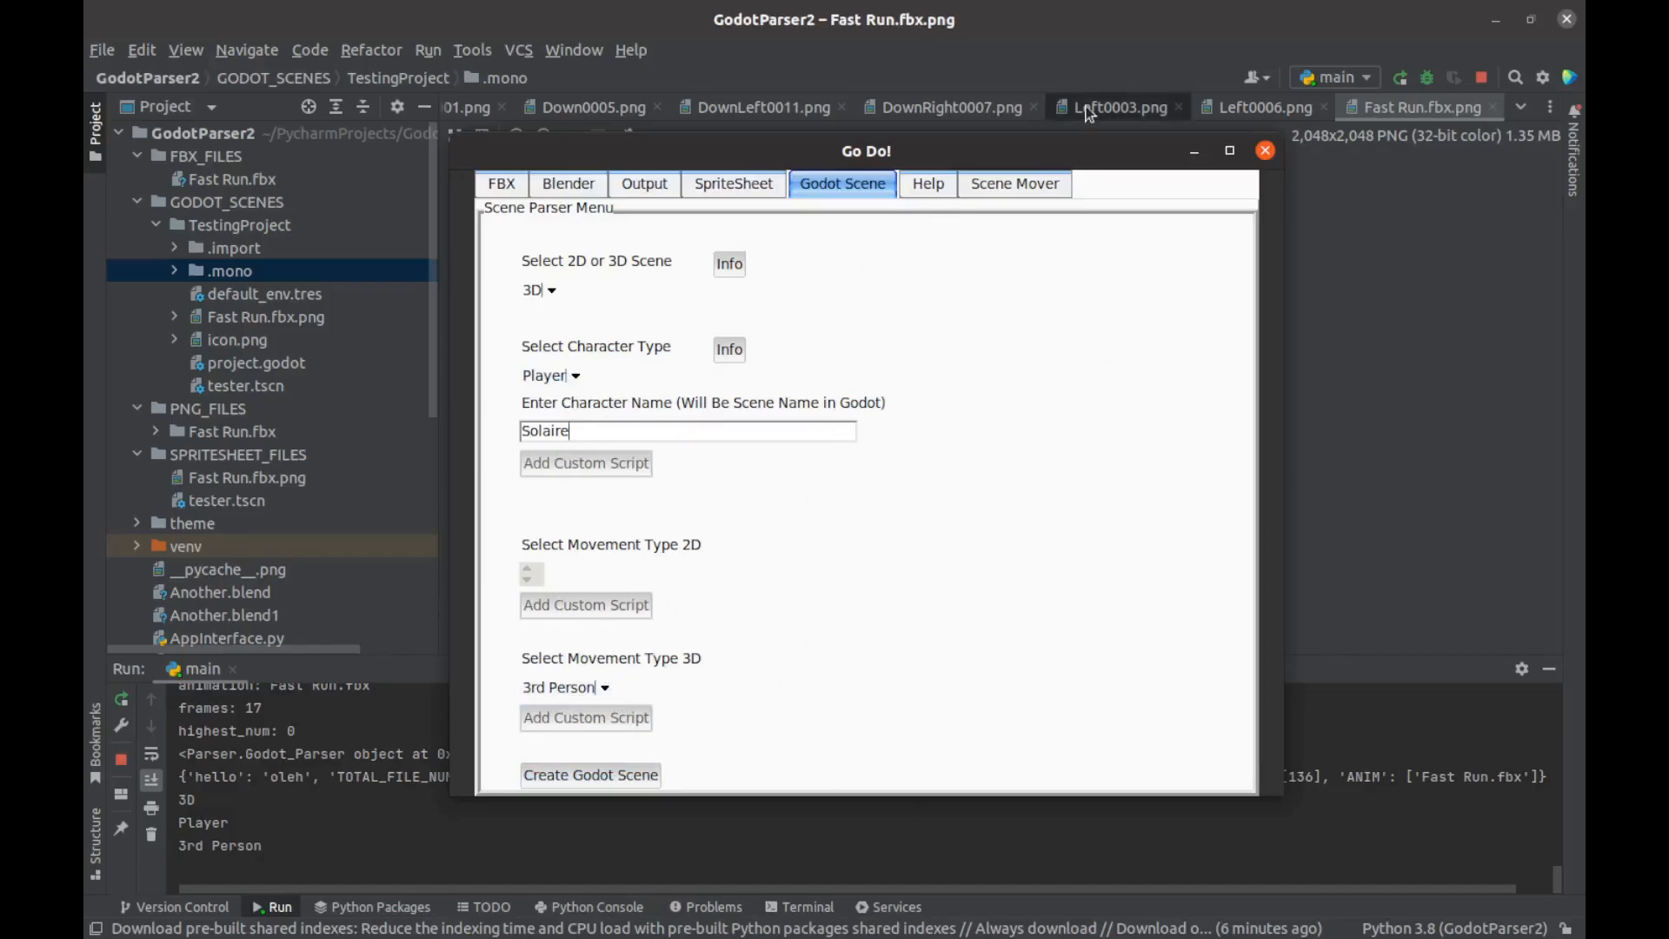
Step: Switch the Go Do! window to its still-empty Scene Mover tab
{"action": "left_click", "coordinate": [1013, 183]}
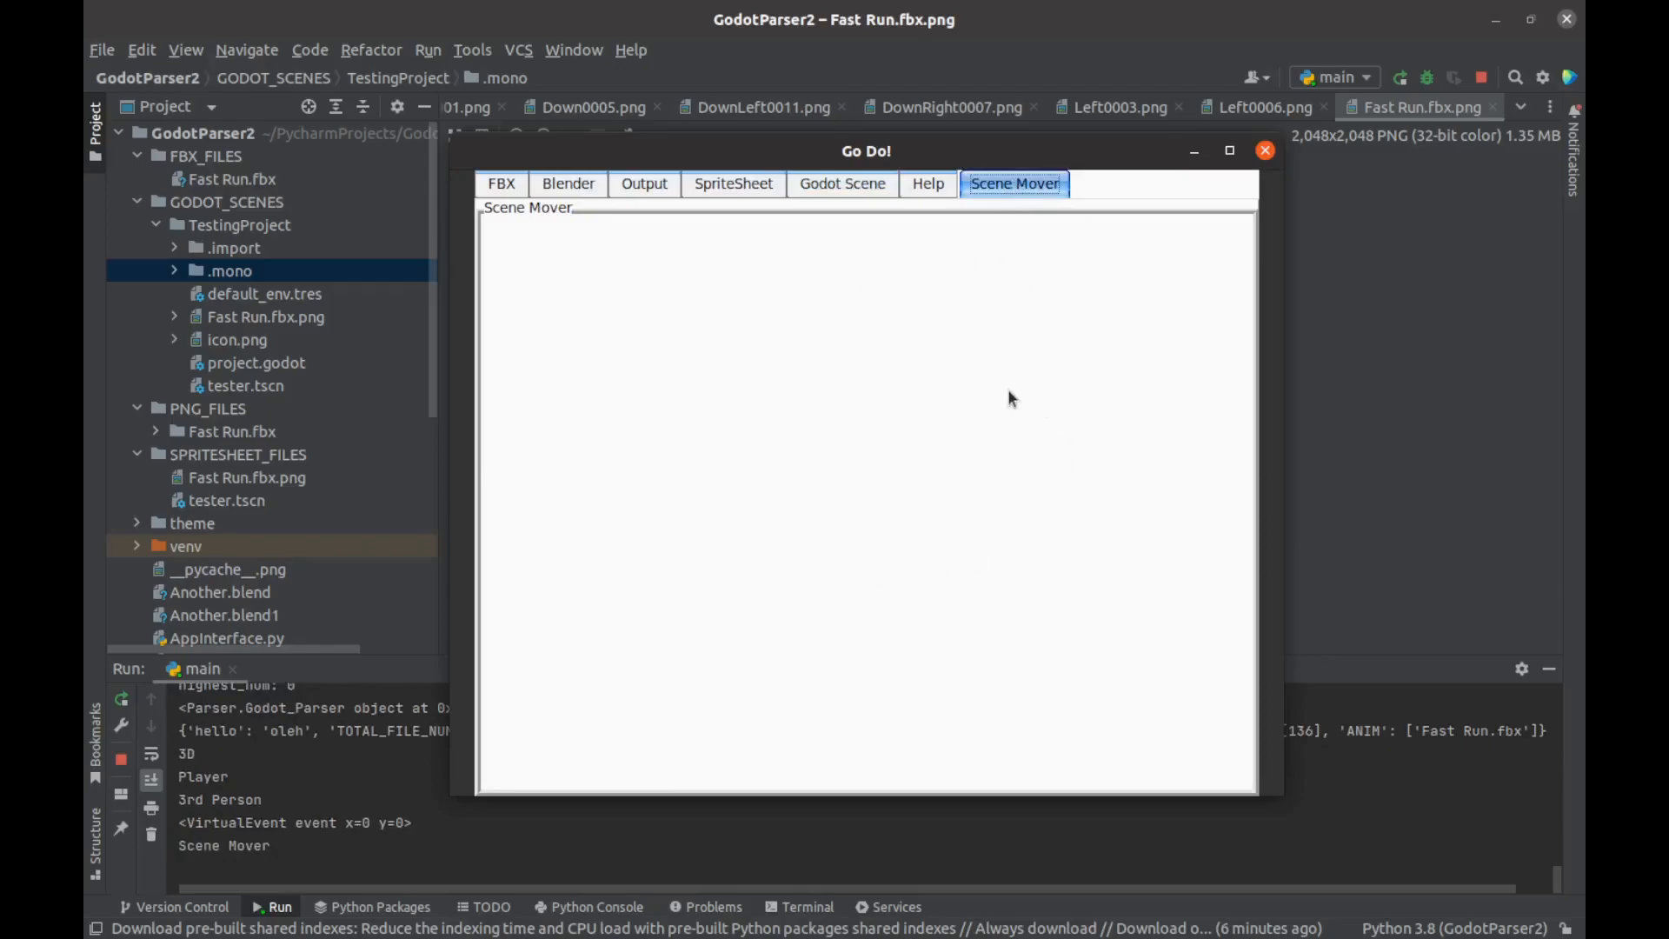
{"action": "mouse_move", "coordinate": [730, 664]}
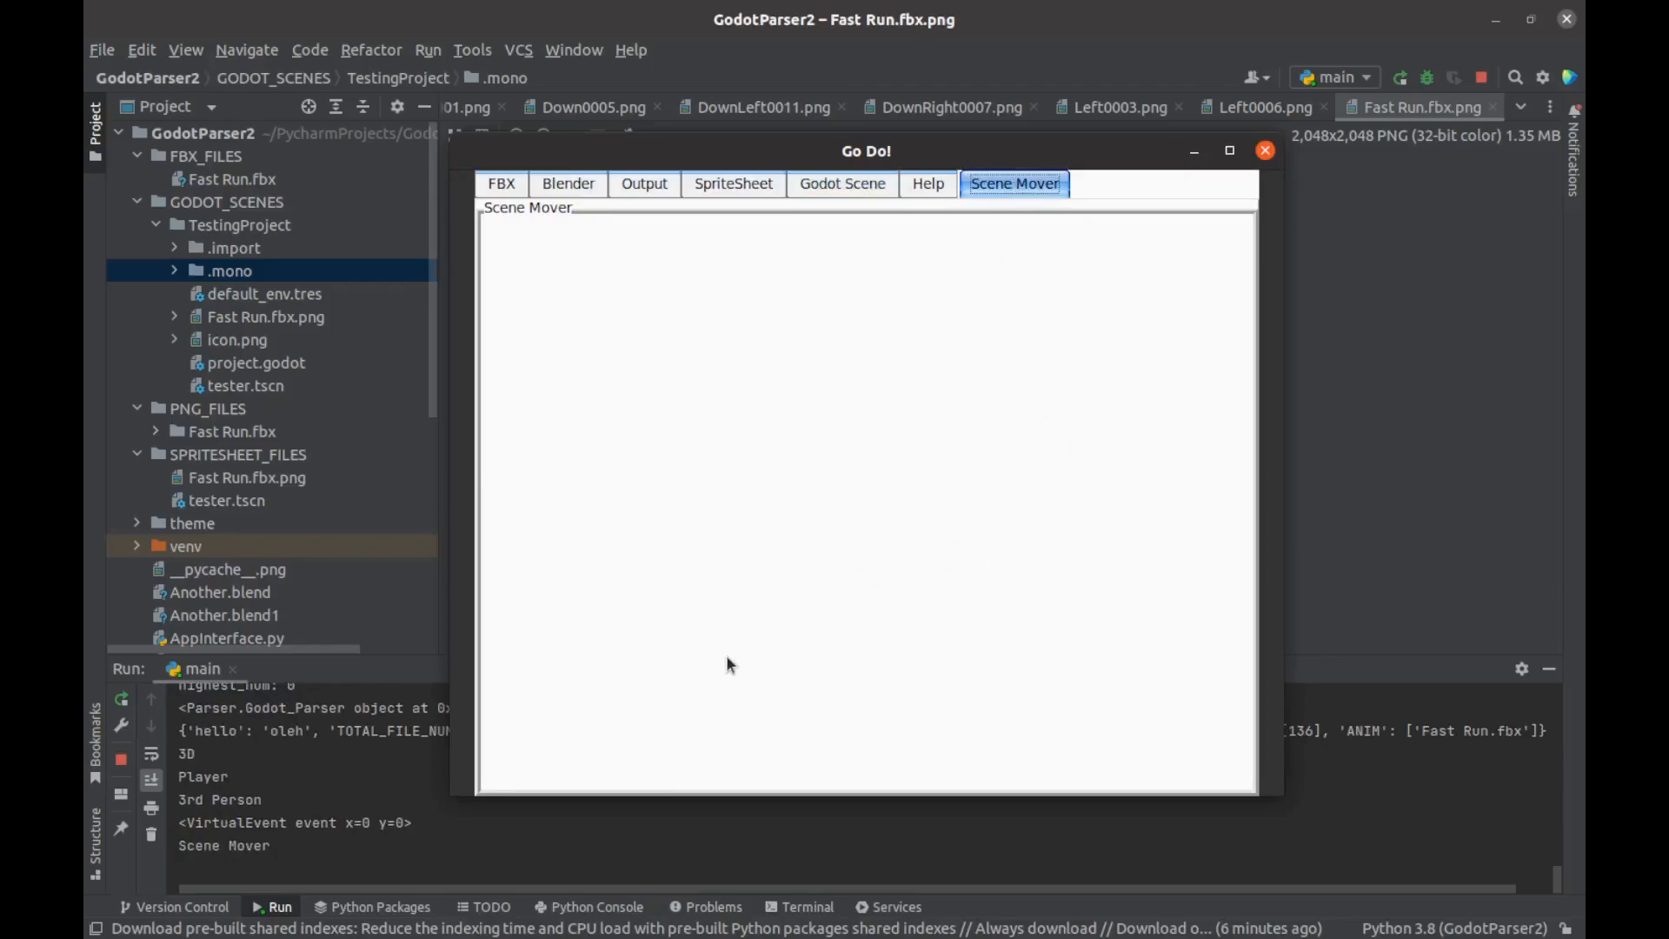
{"action": "mouse_move", "coordinate": [670, 345]}
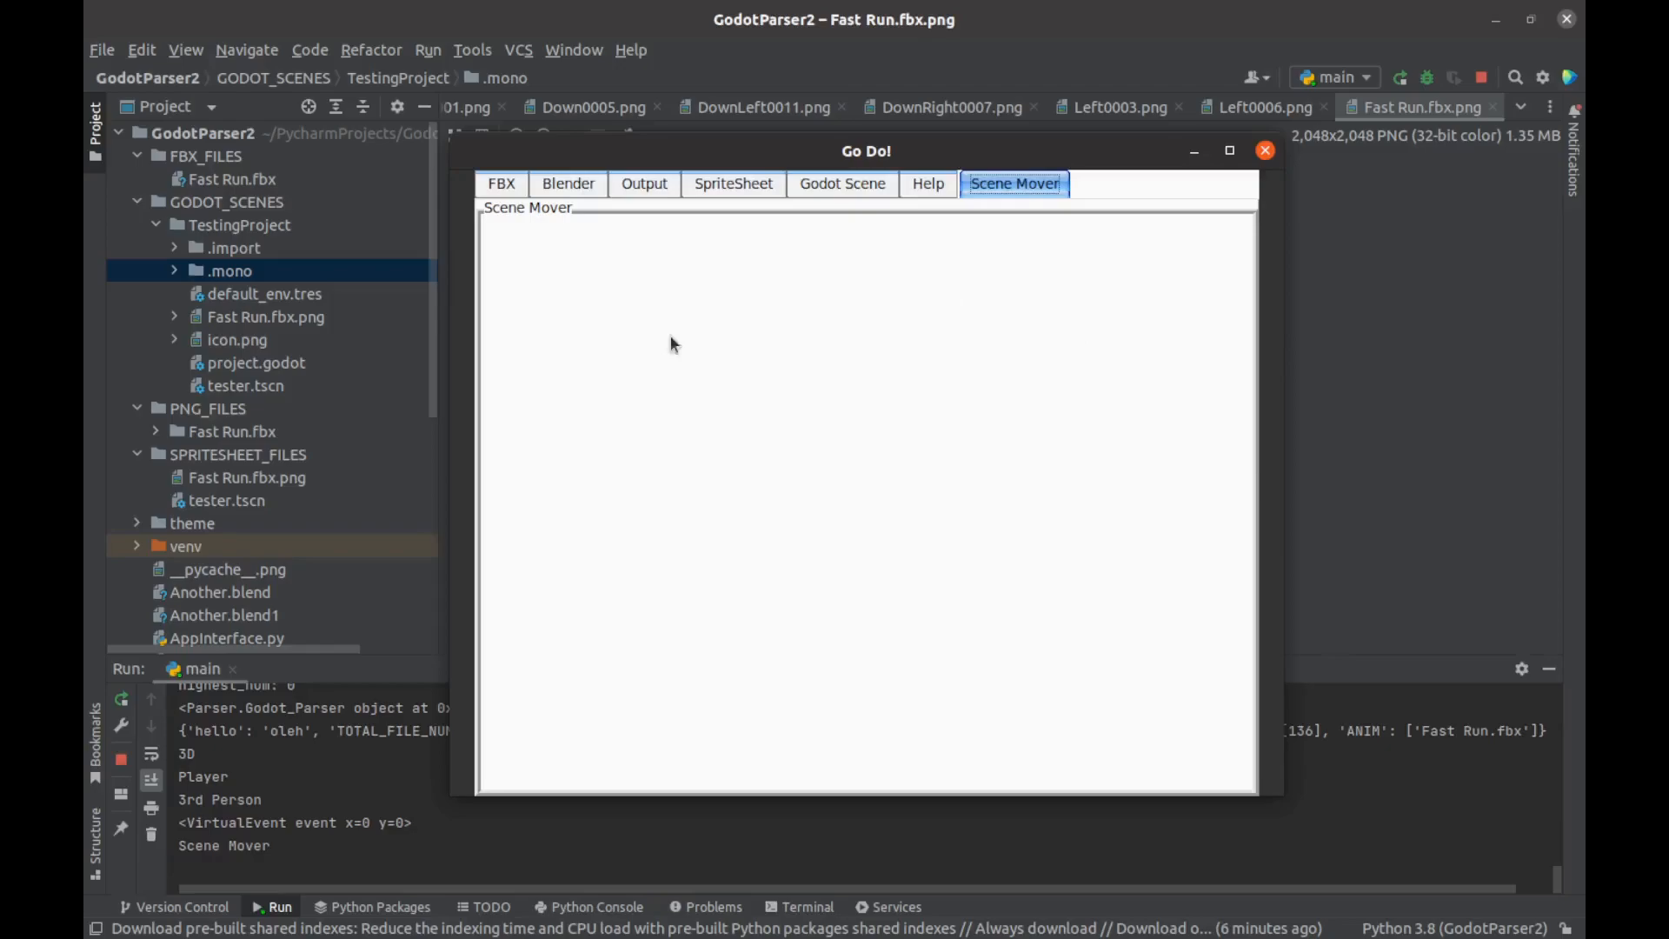
{"action": "mouse_move", "coordinate": [728, 654]}
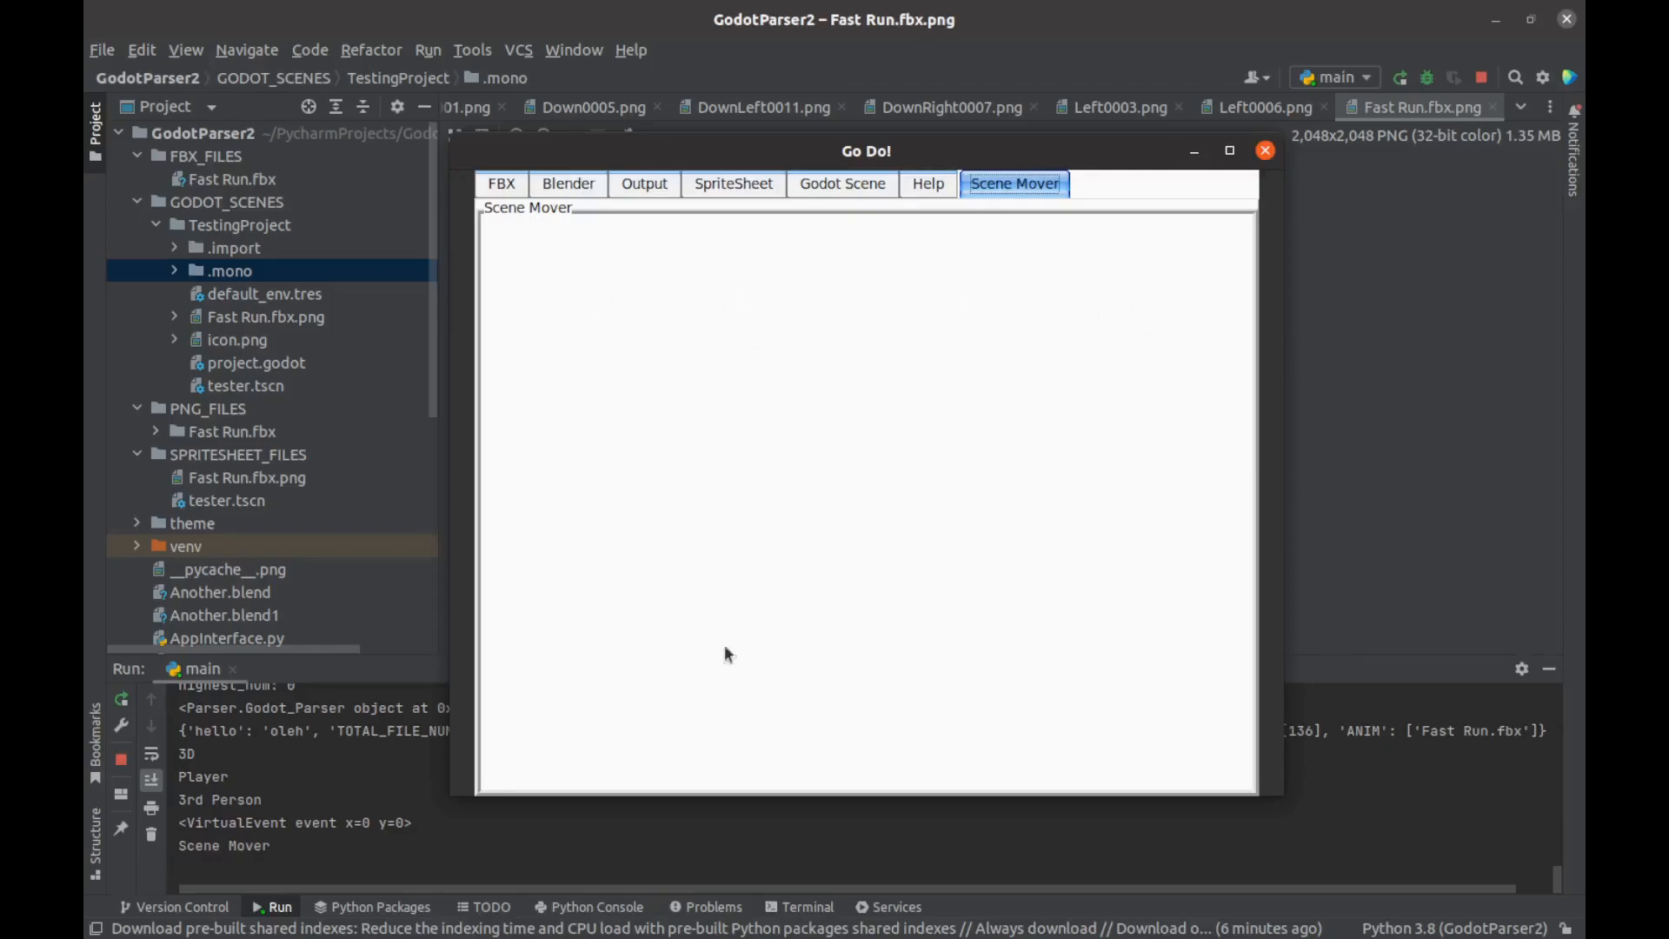
{"action": "mouse_move", "coordinate": [752, 418]}
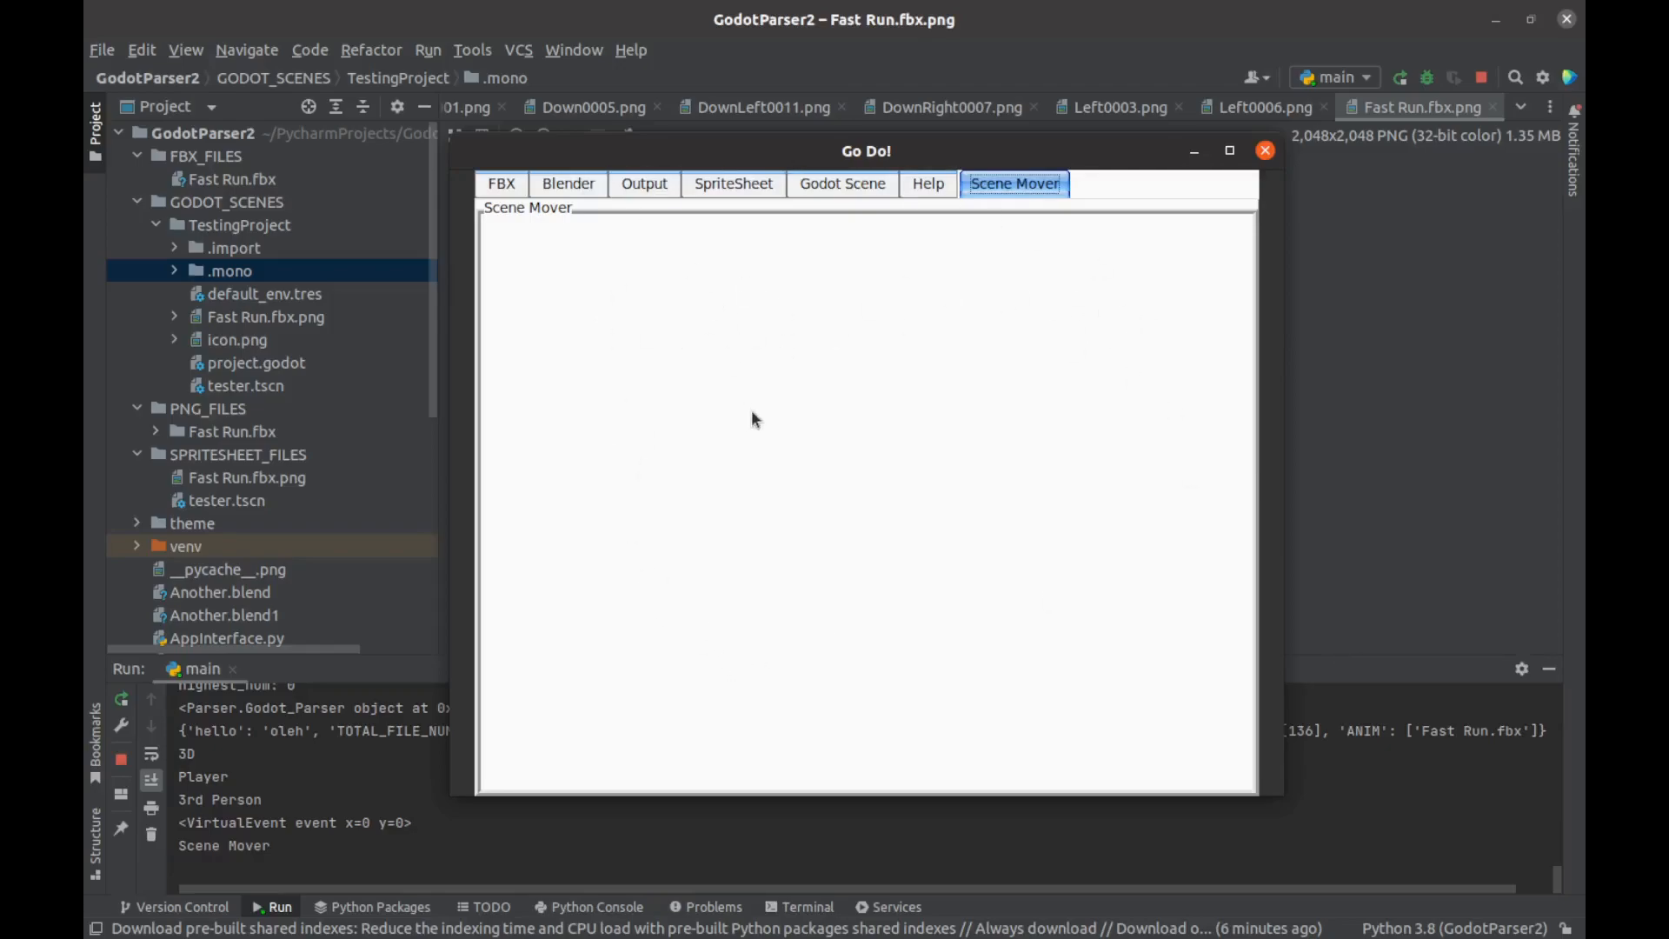
{"action": "mouse_move", "coordinate": [927, 184]}
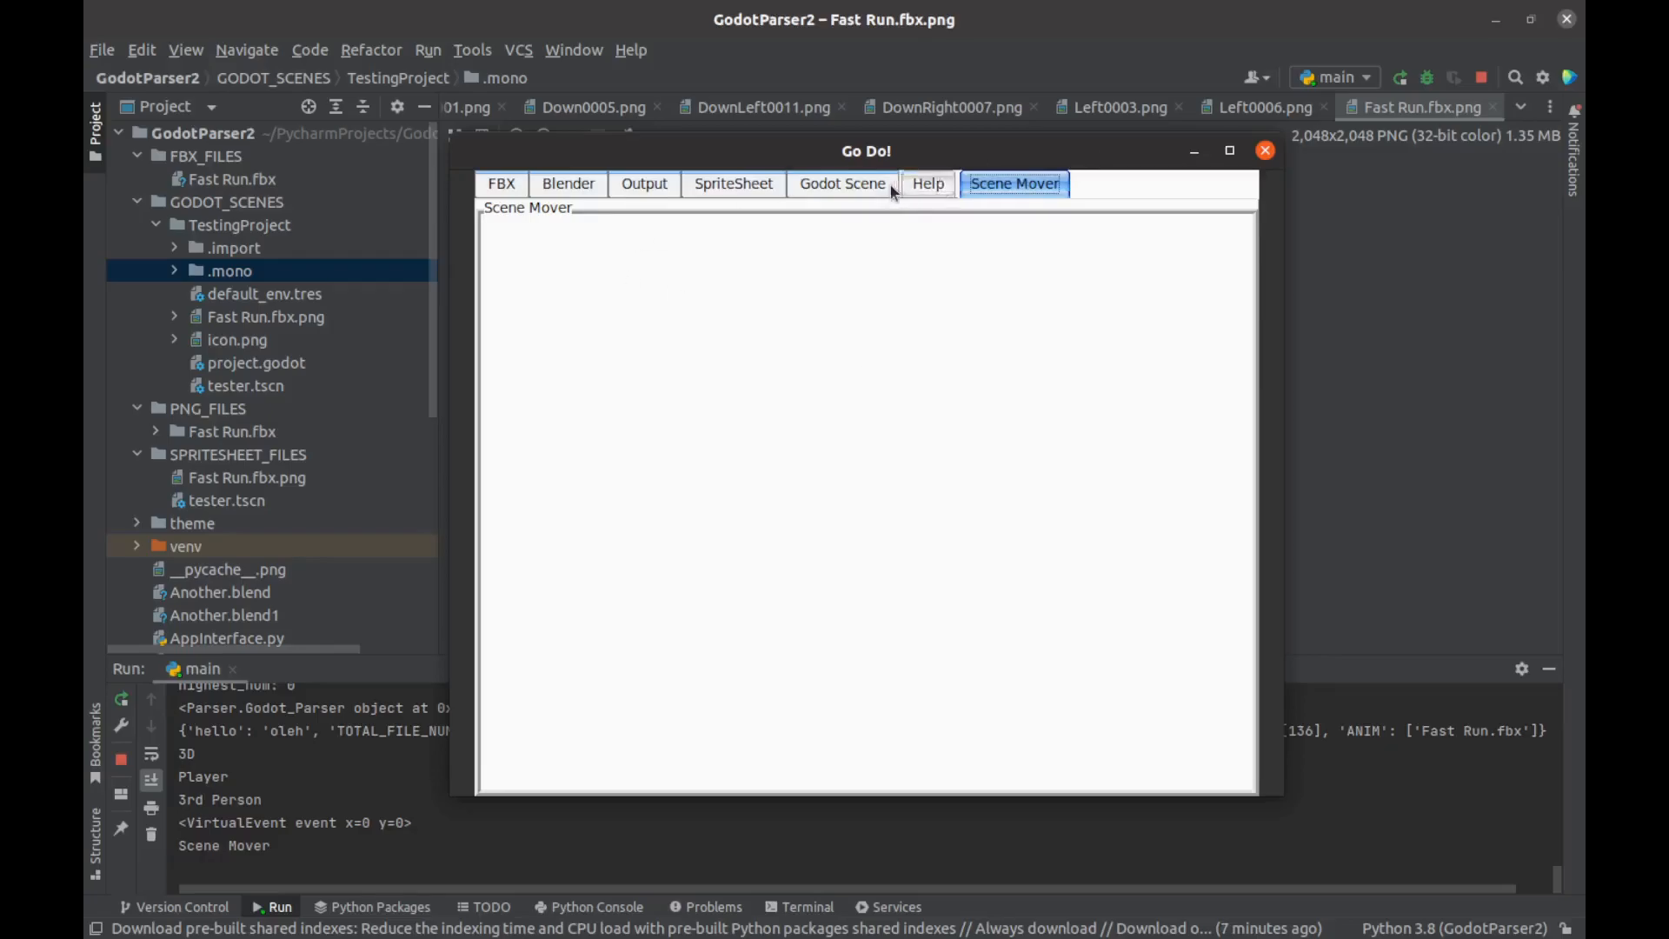
Step: Browse the Go Do! SpriteSheet, Scene Mover, Output and FBX tabs
{"action": "left_click", "coordinate": [732, 183]}
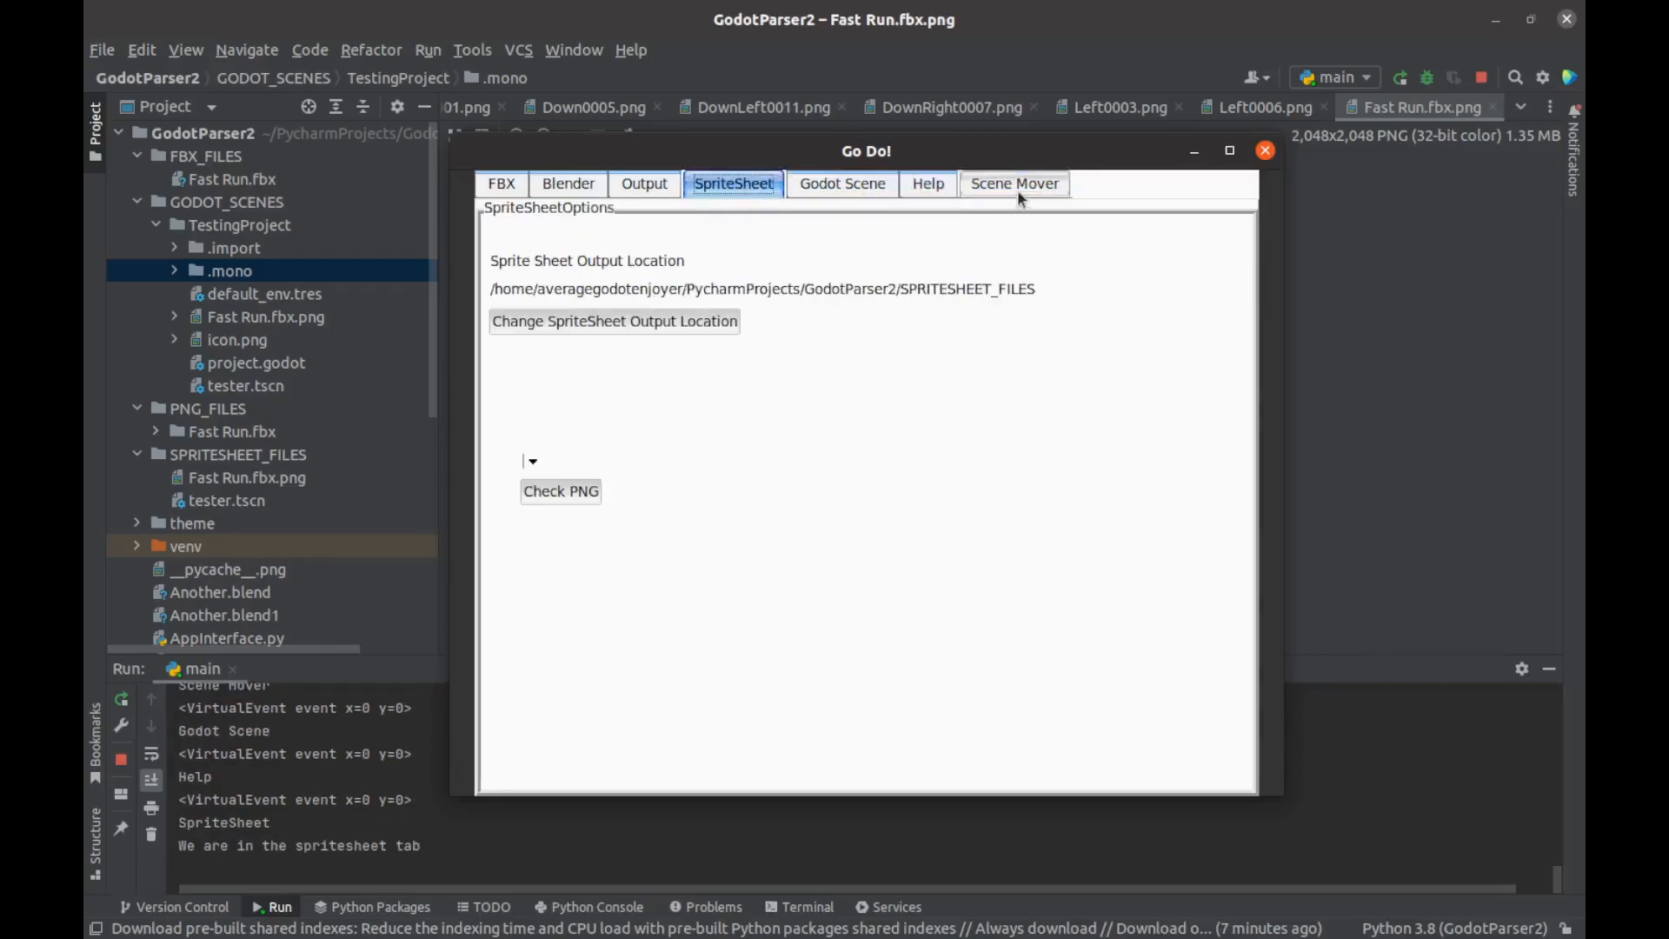
{"action": "left_click", "coordinate": [1014, 184]}
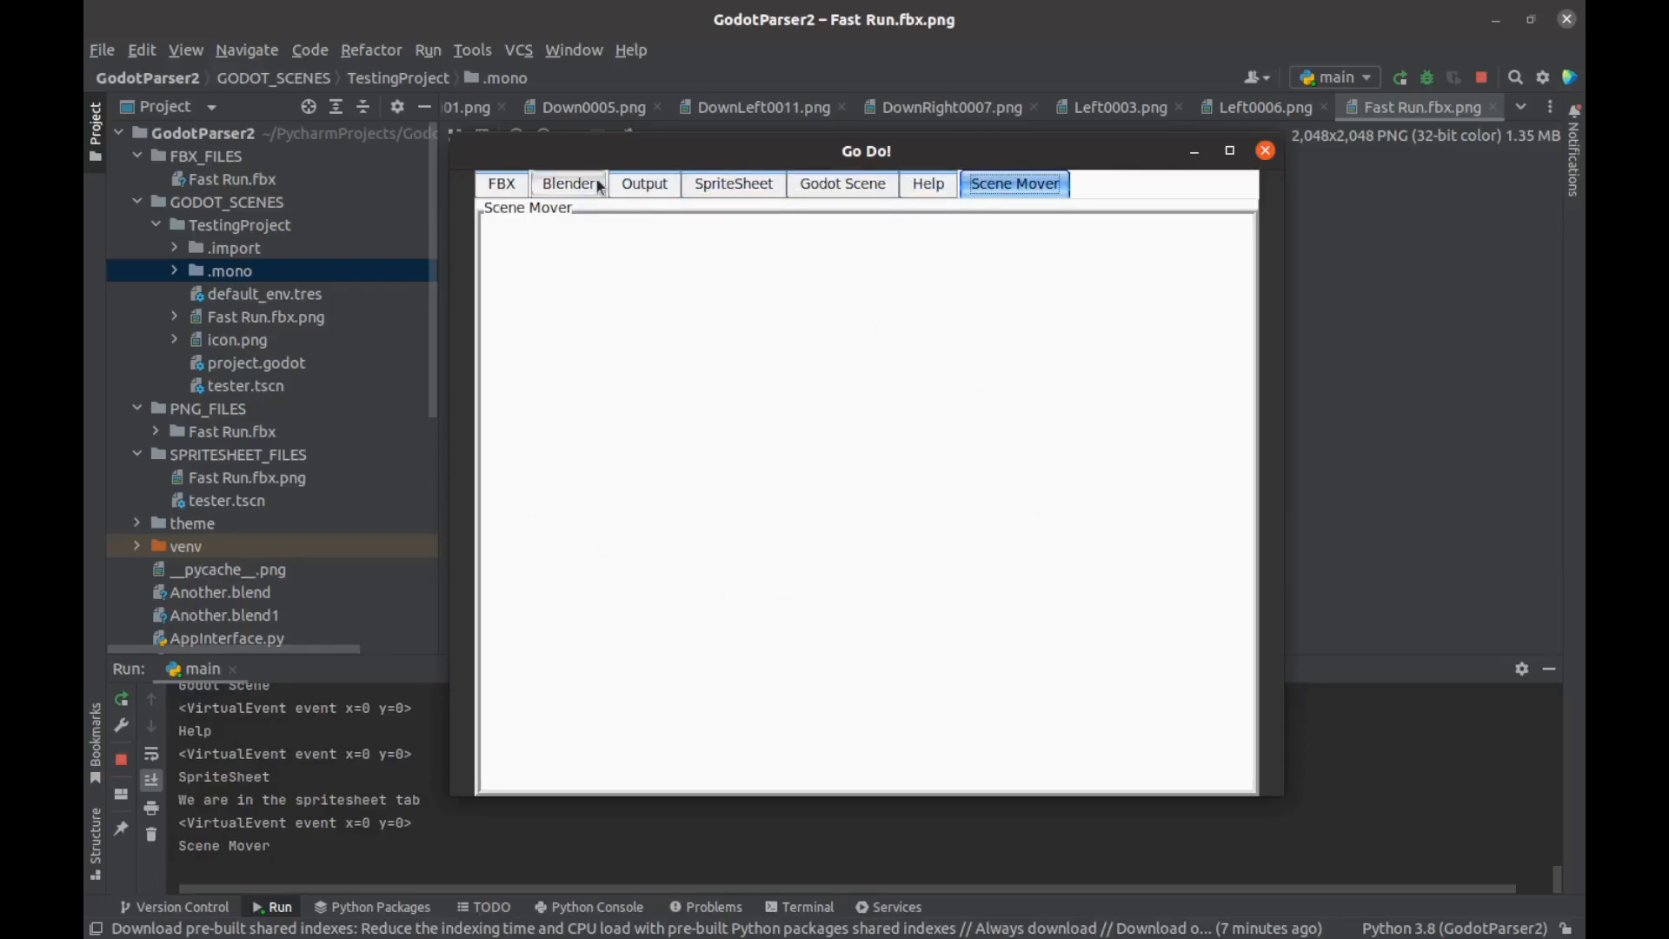
{"action": "left_click", "coordinate": [644, 183]}
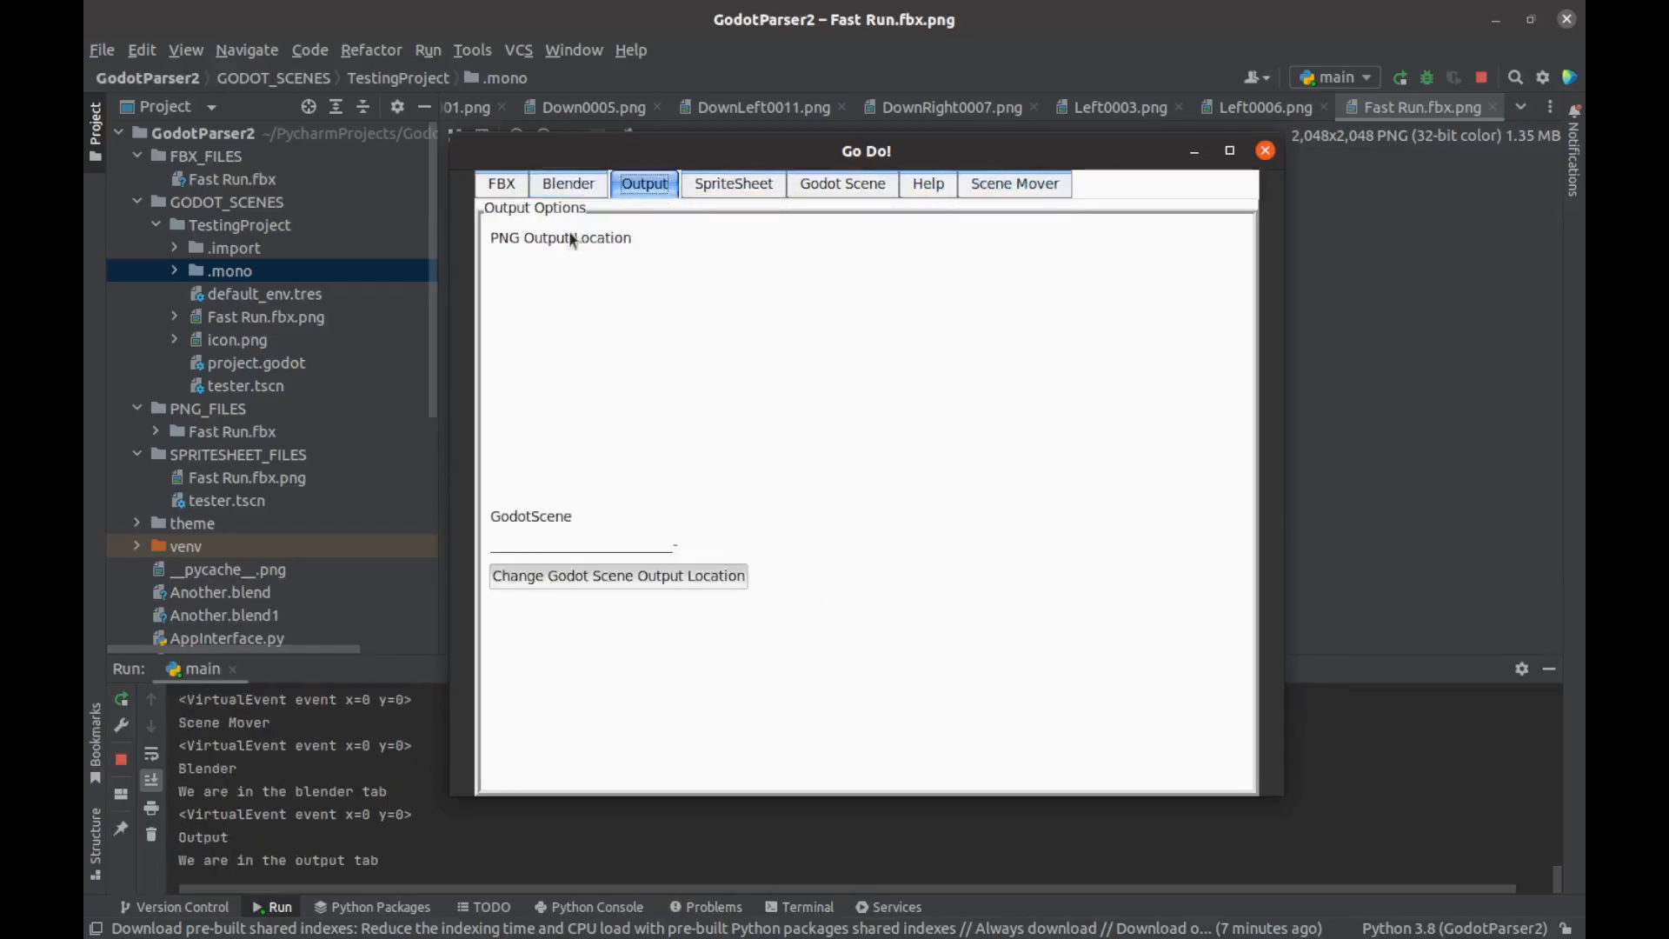
{"action": "left_click", "coordinate": [502, 183]}
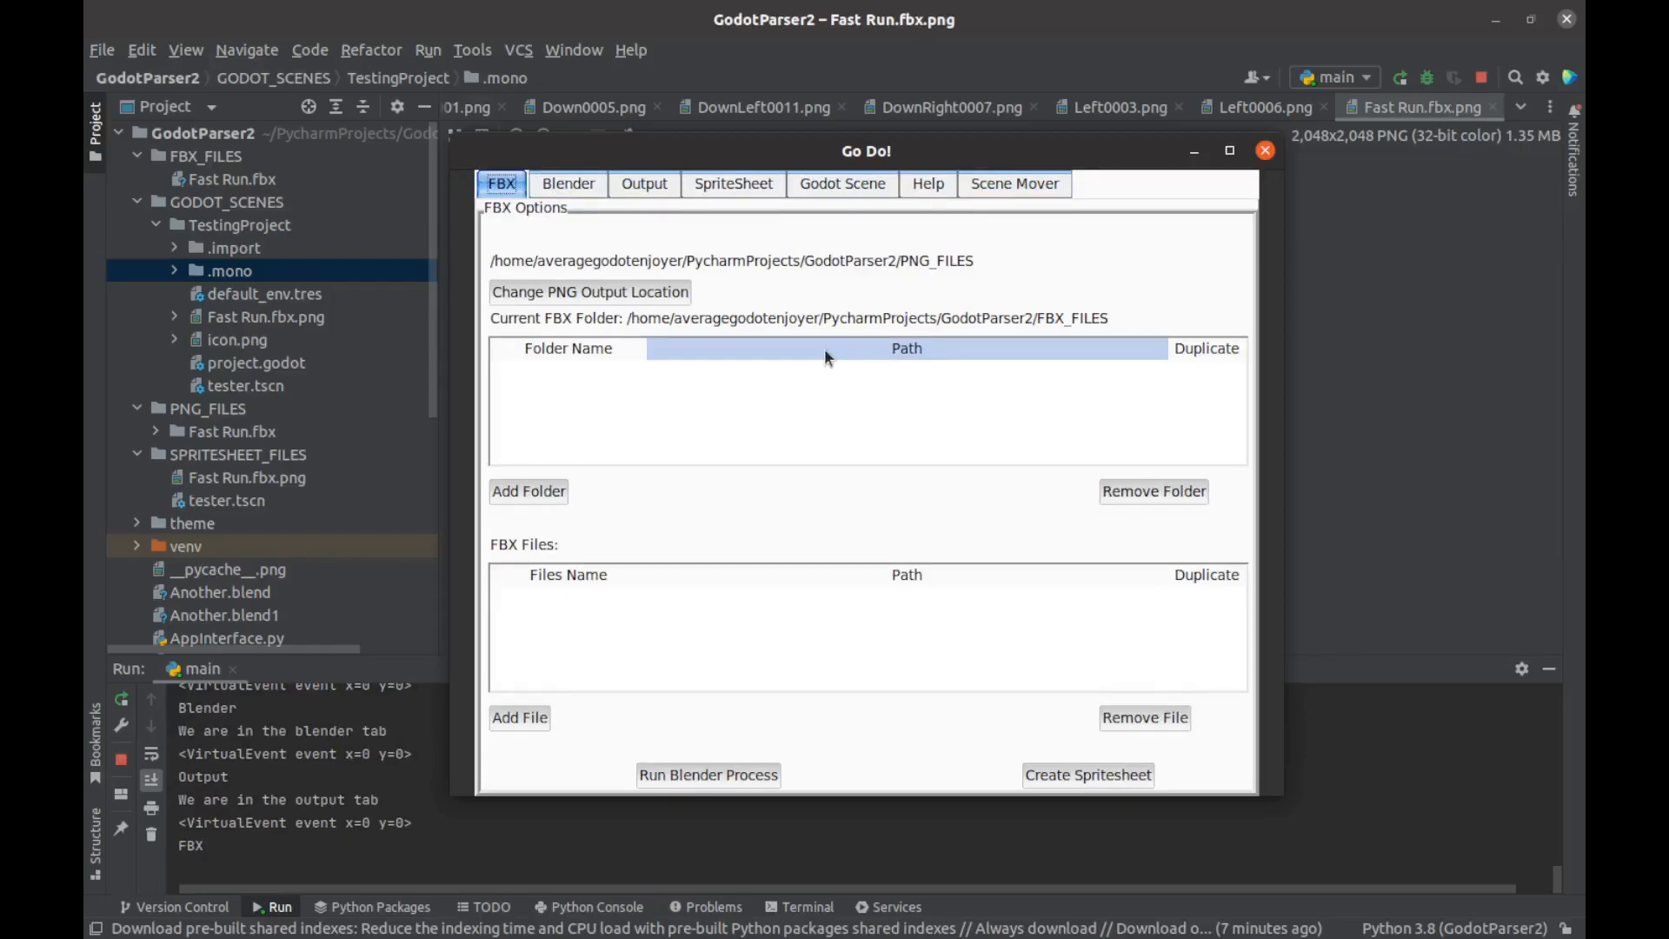
{"action": "mouse_move", "coordinate": [833, 289]}
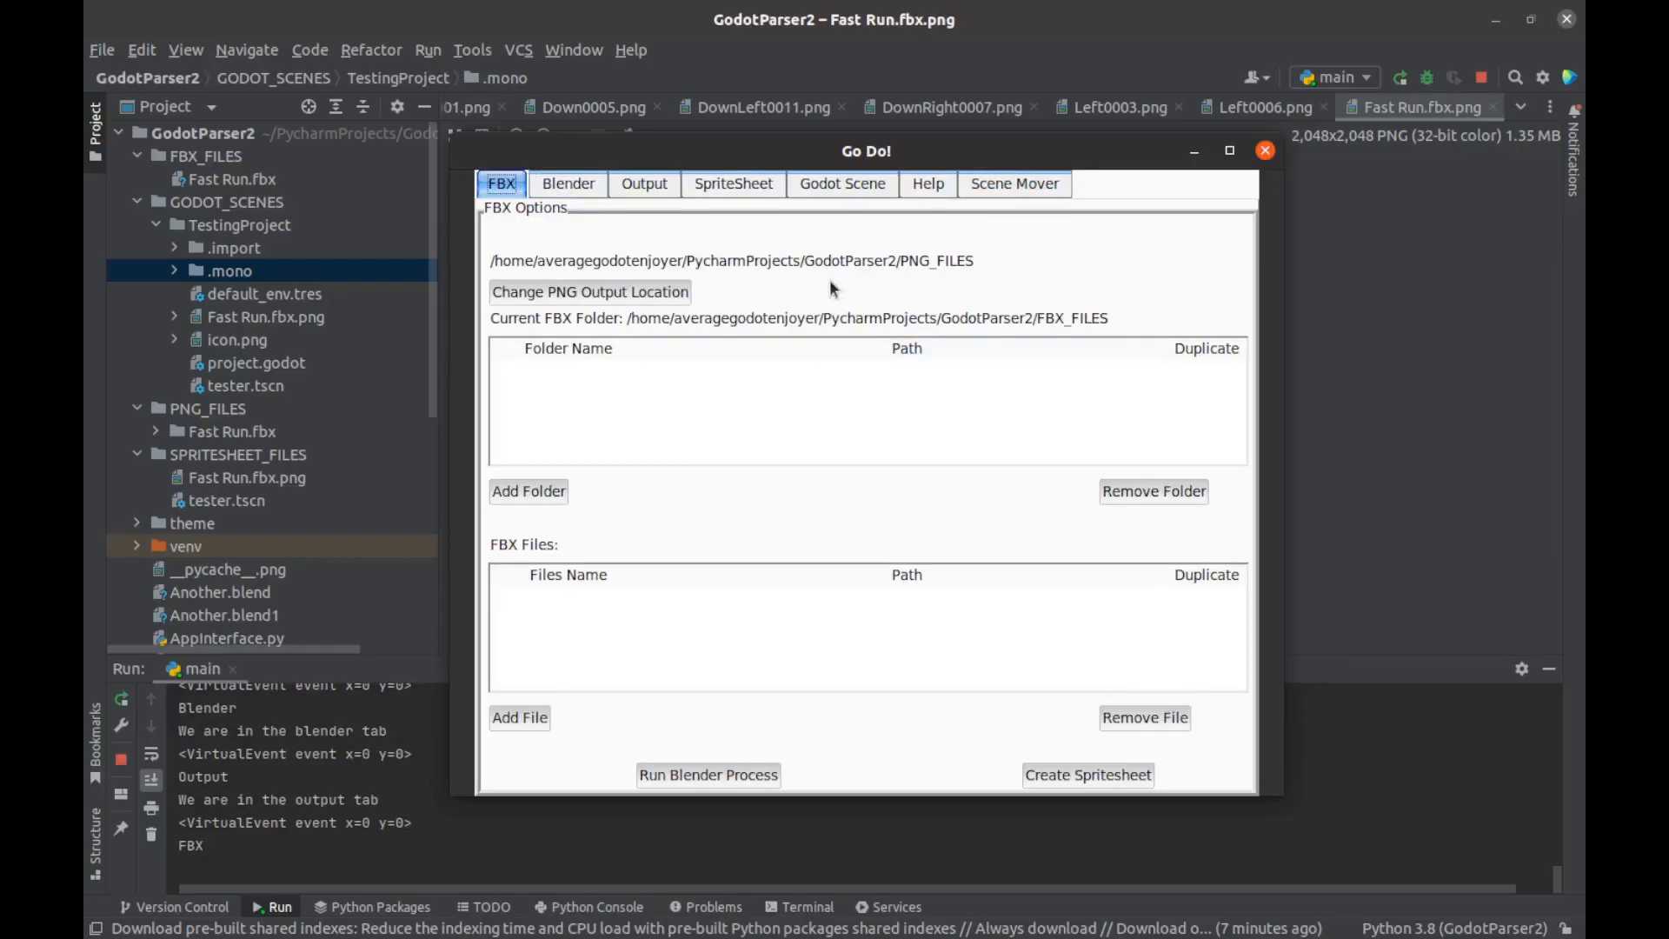
{"action": "mouse_move", "coordinate": [692, 226]}
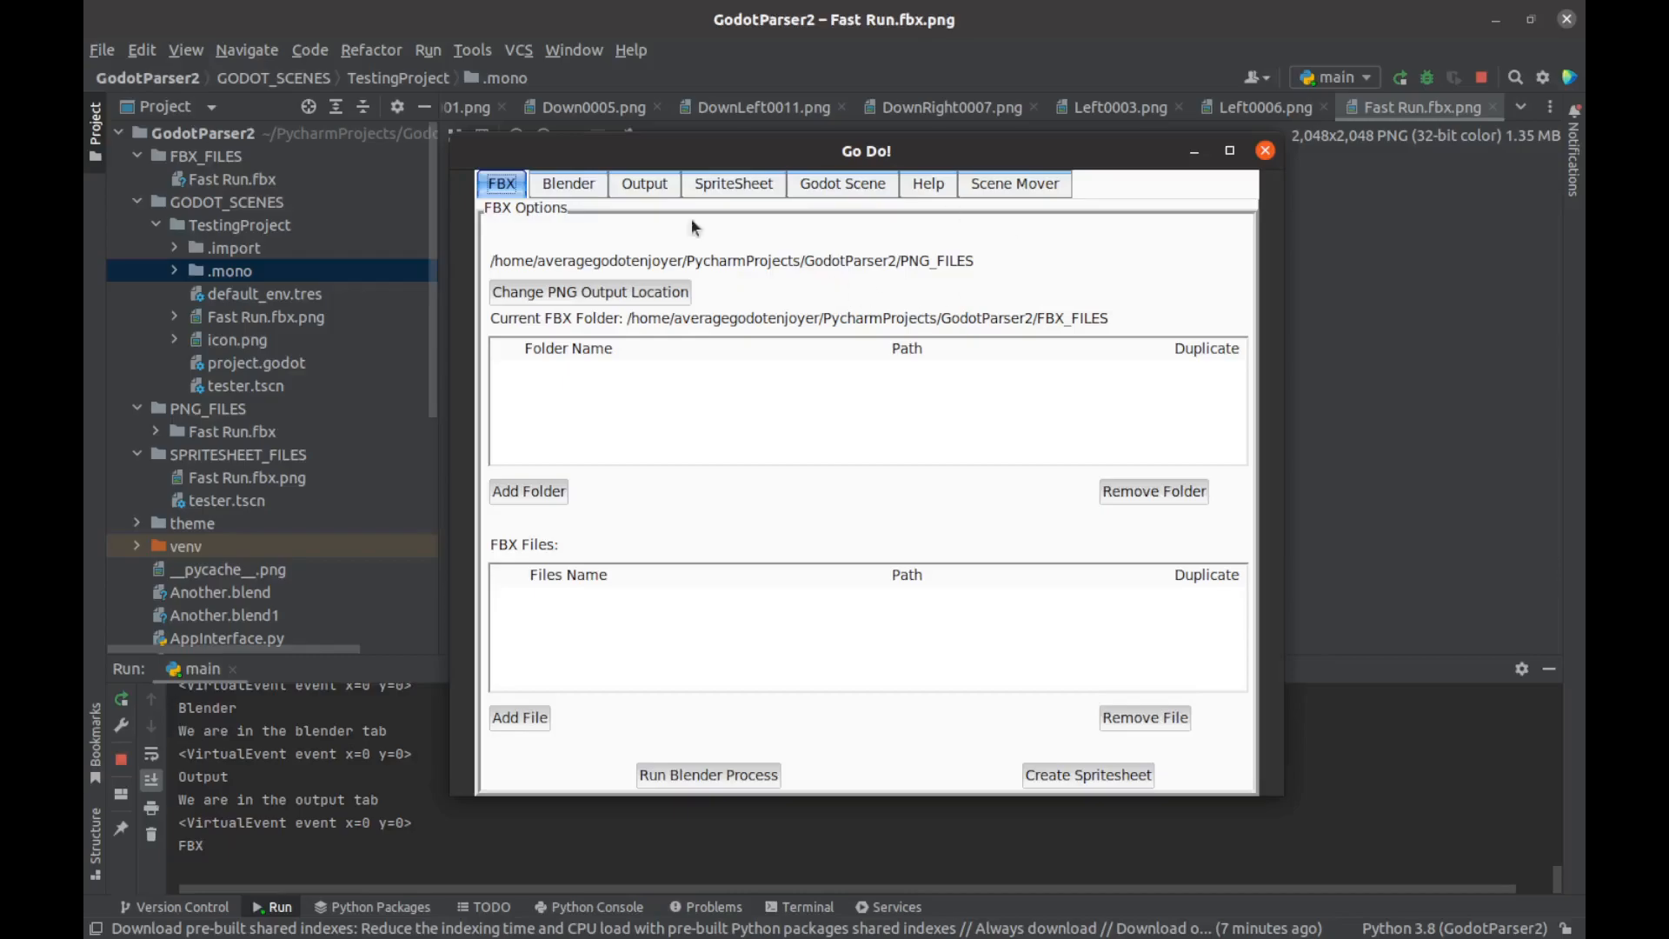
{"action": "mouse_move", "coordinate": [1067, 328]}
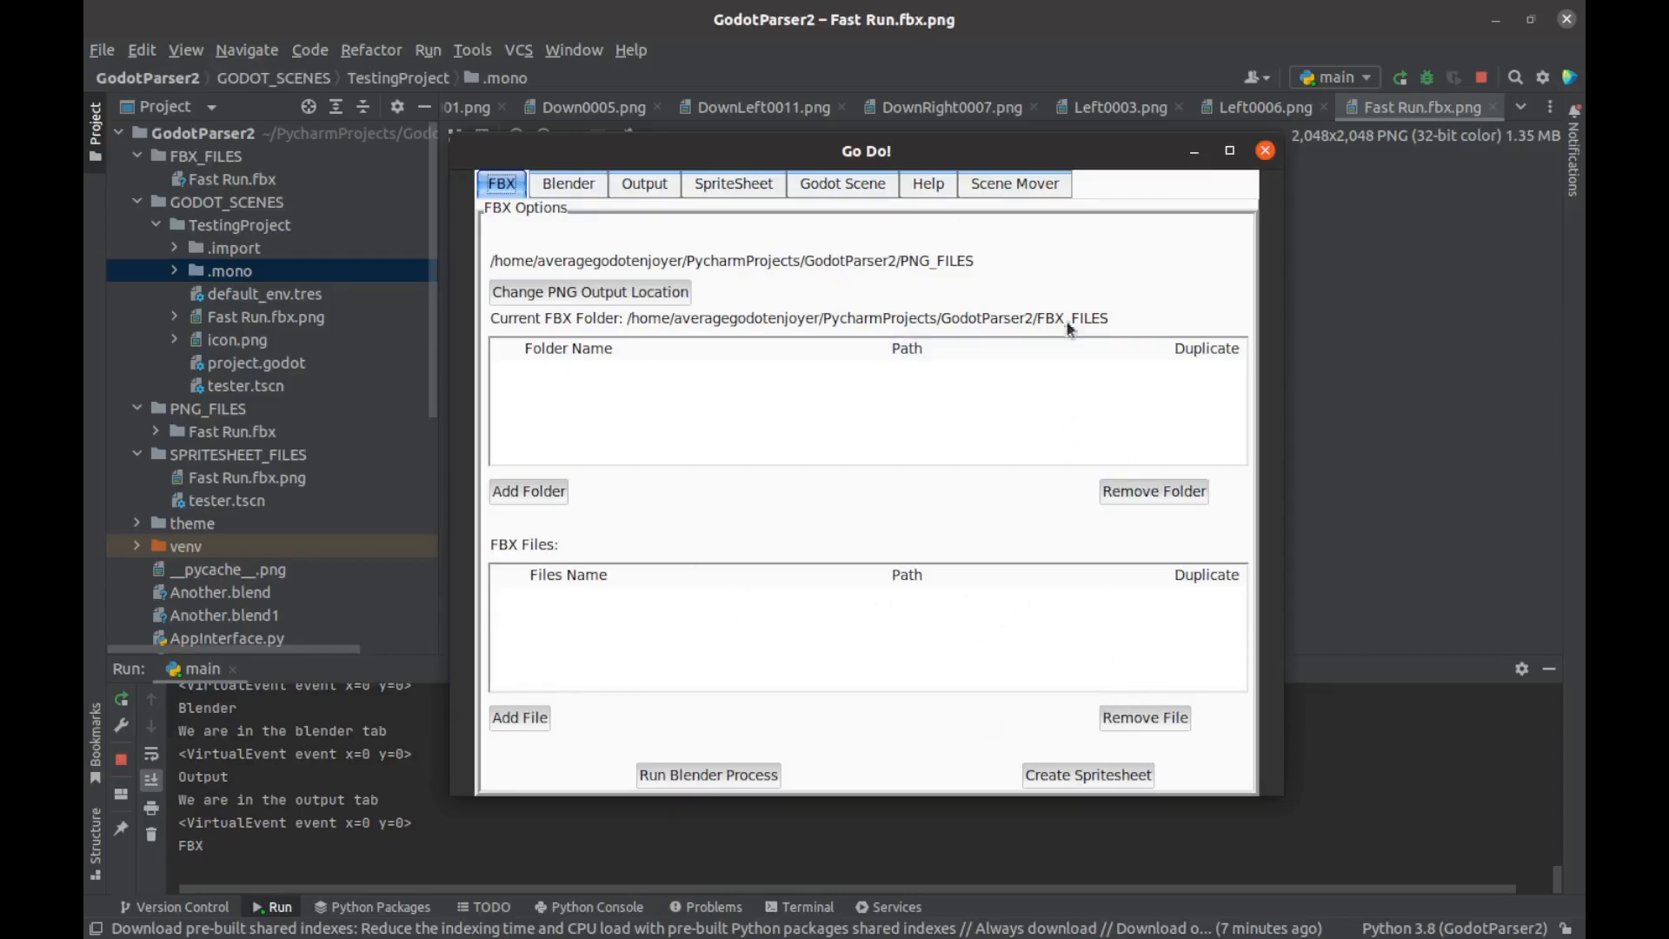
Step: Revisit the Output, Help and FBX tabs, then close Go Do! to reveal the Fast Run sprite sheet
{"action": "left_click", "coordinate": [644, 184]}
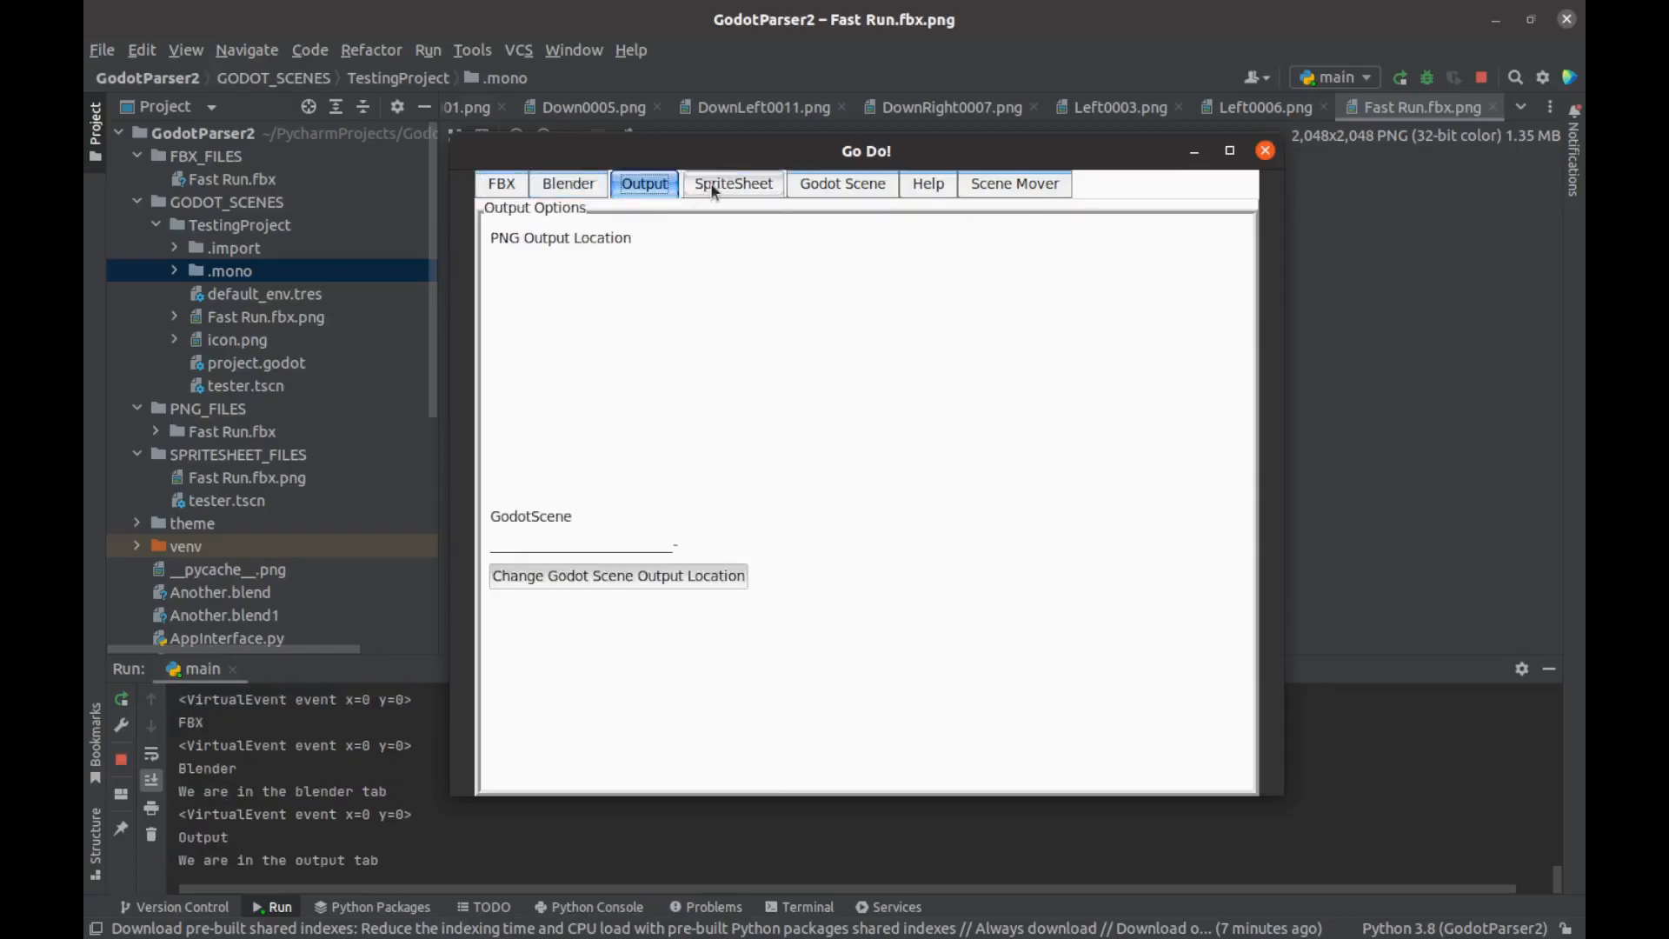
{"action": "left_click", "coordinate": [927, 184]}
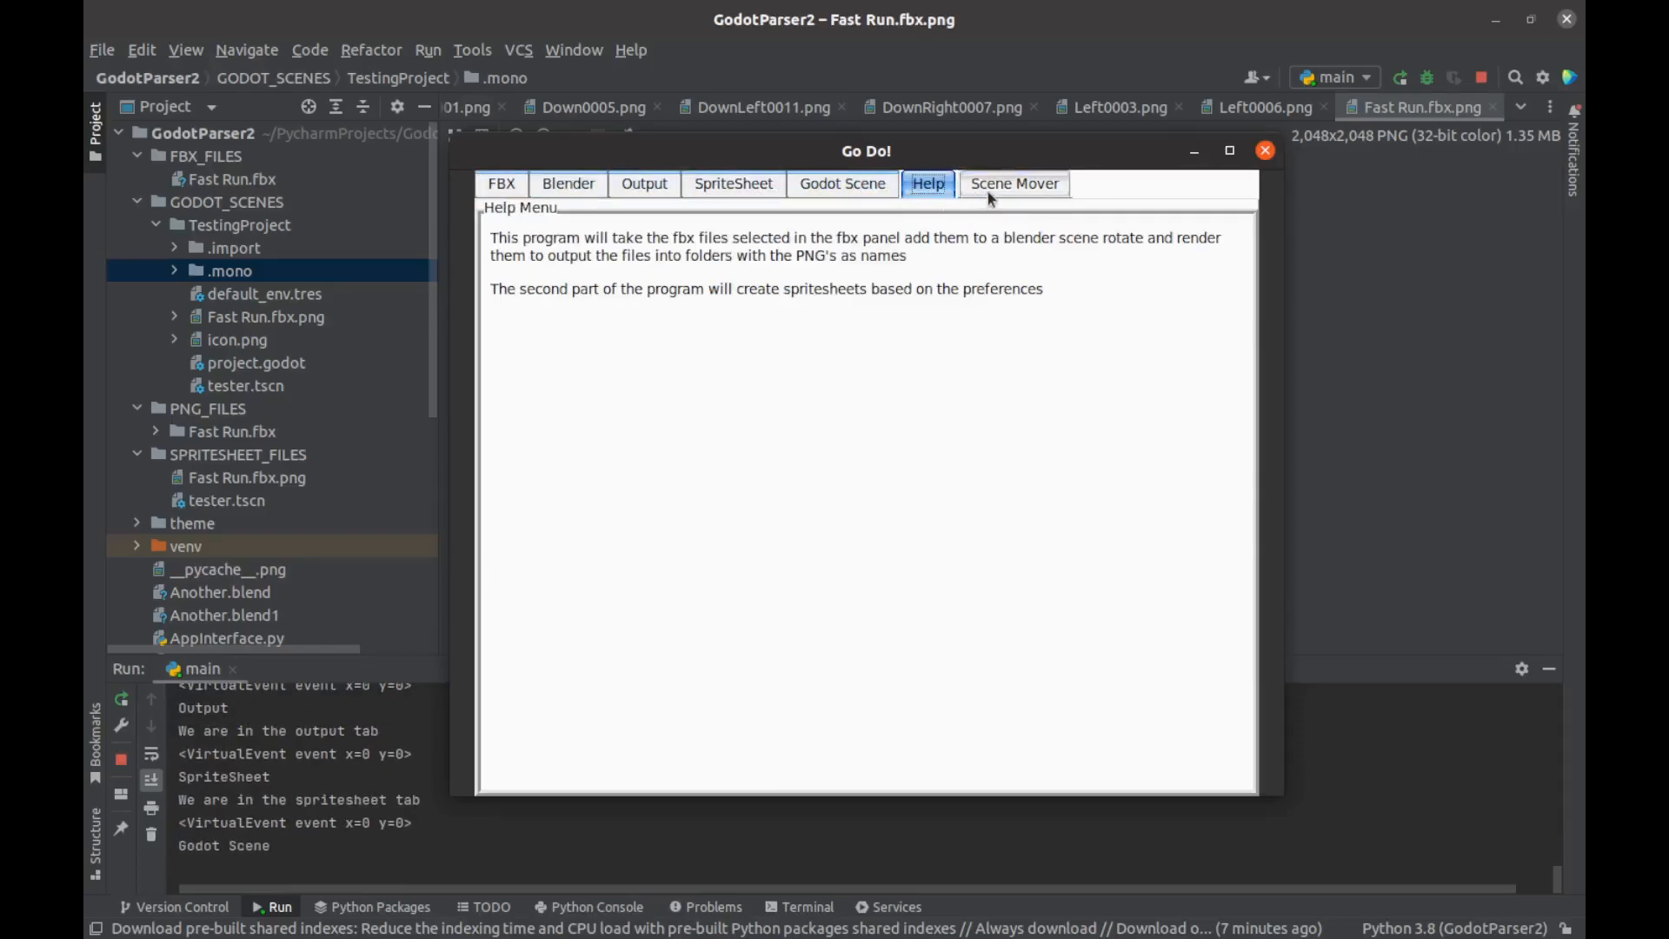
{"action": "left_click", "coordinate": [501, 183]}
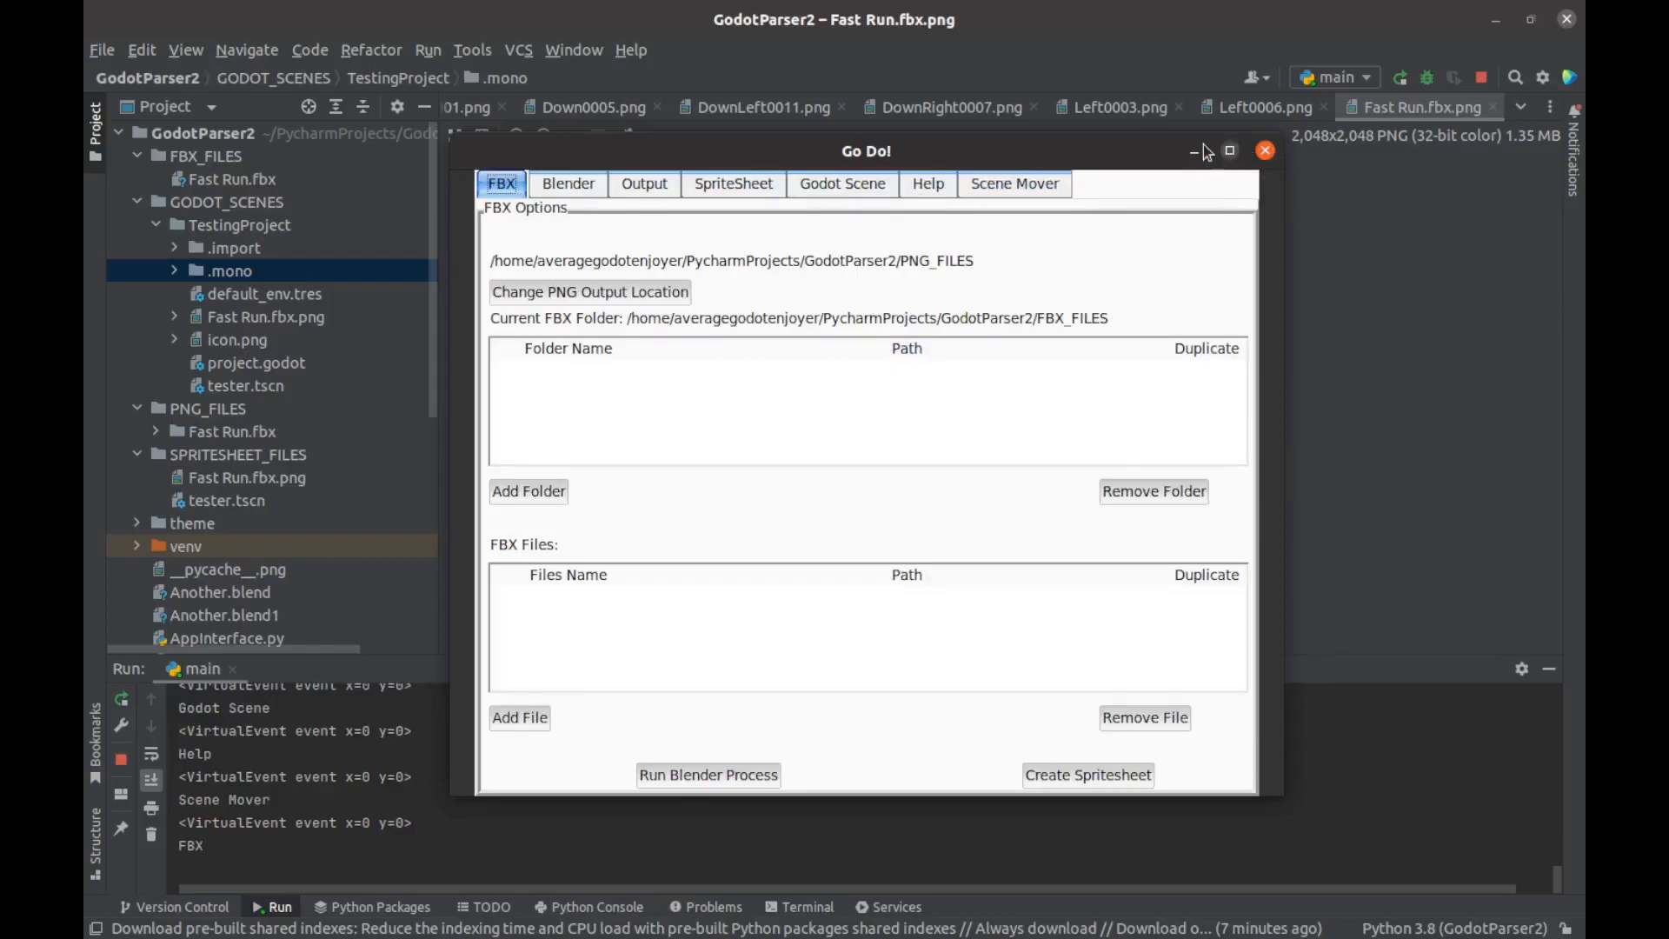
{"action": "left_click", "coordinate": [1265, 150]}
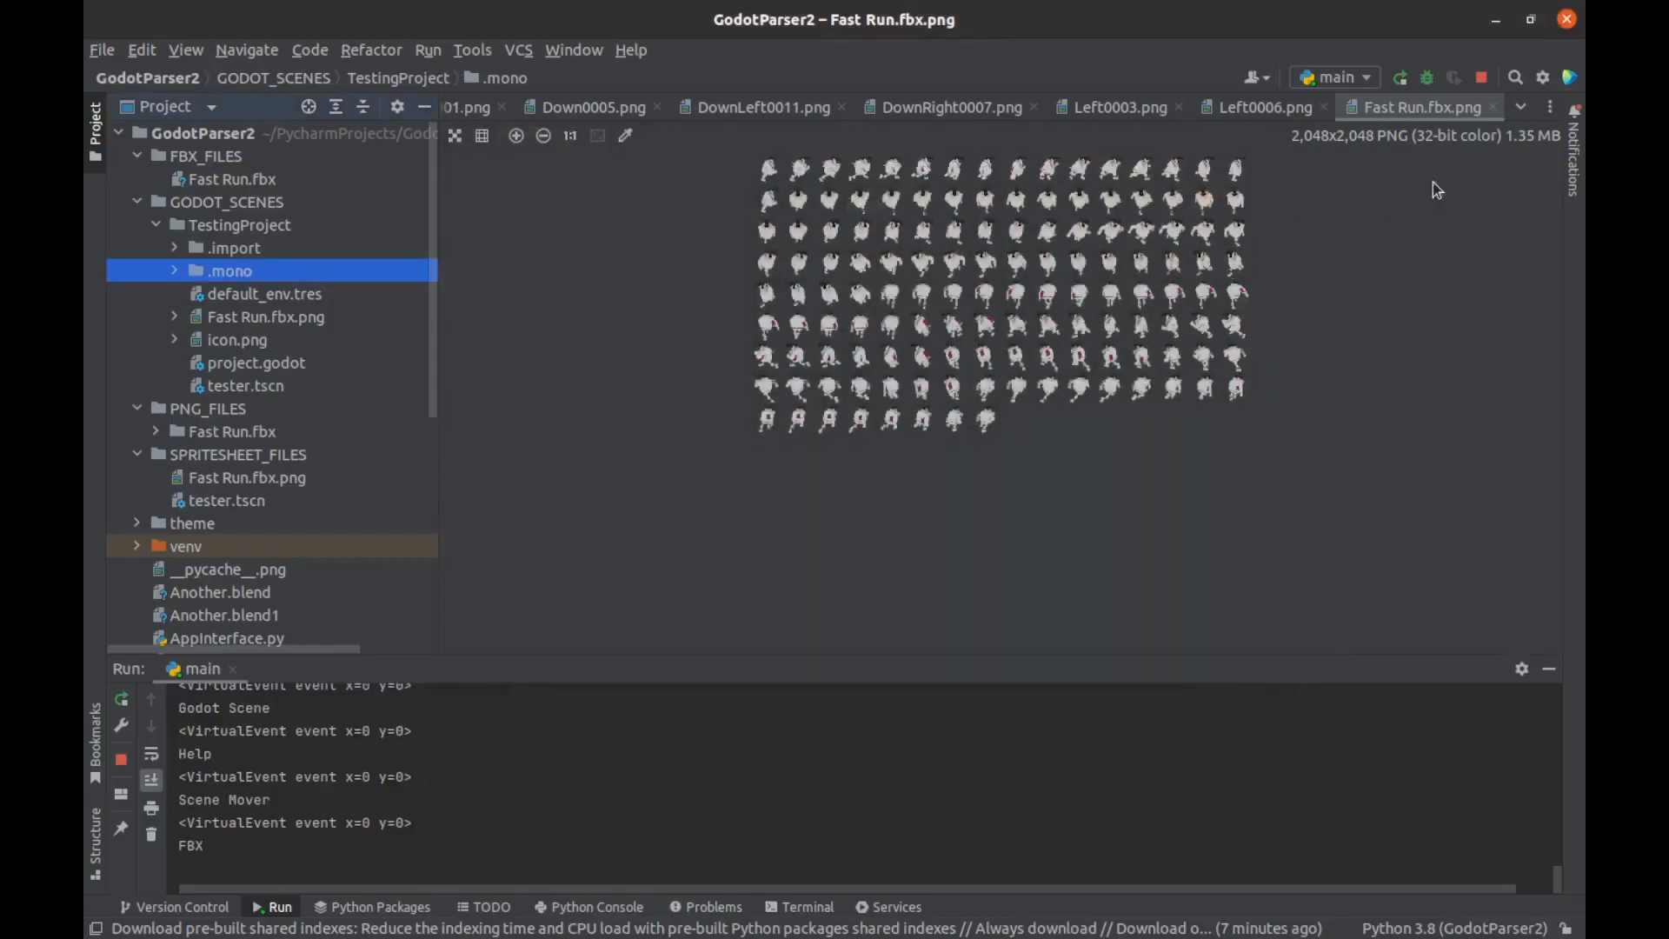